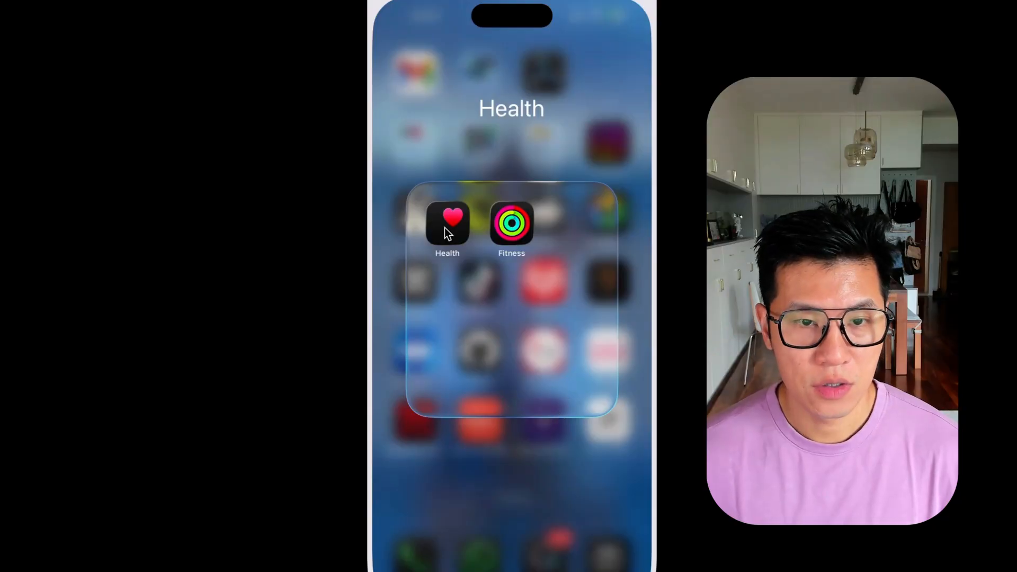
Step: Export all health data from the Health app's profile settings and confirm the export
click(446, 222)
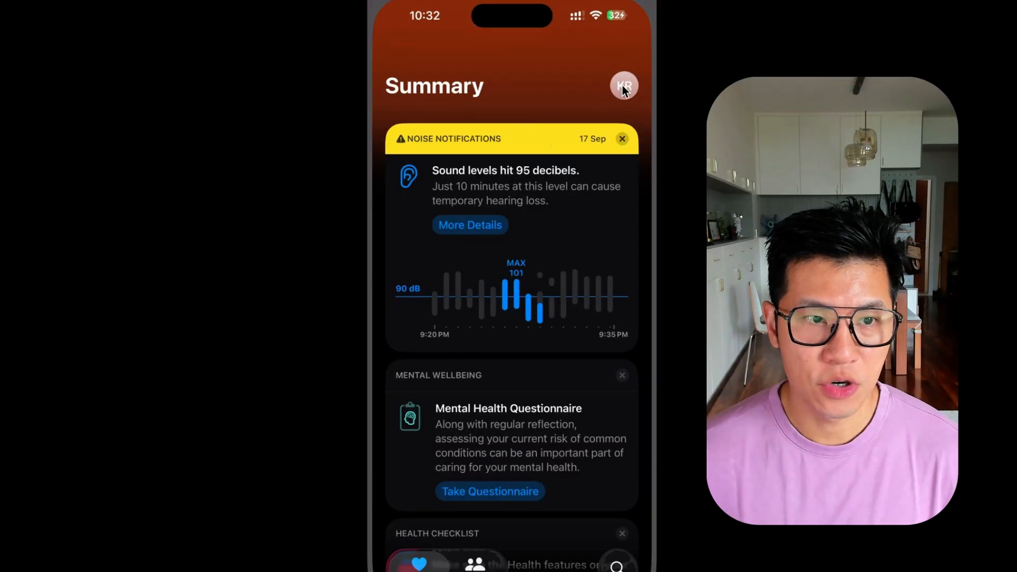
click(624, 85)
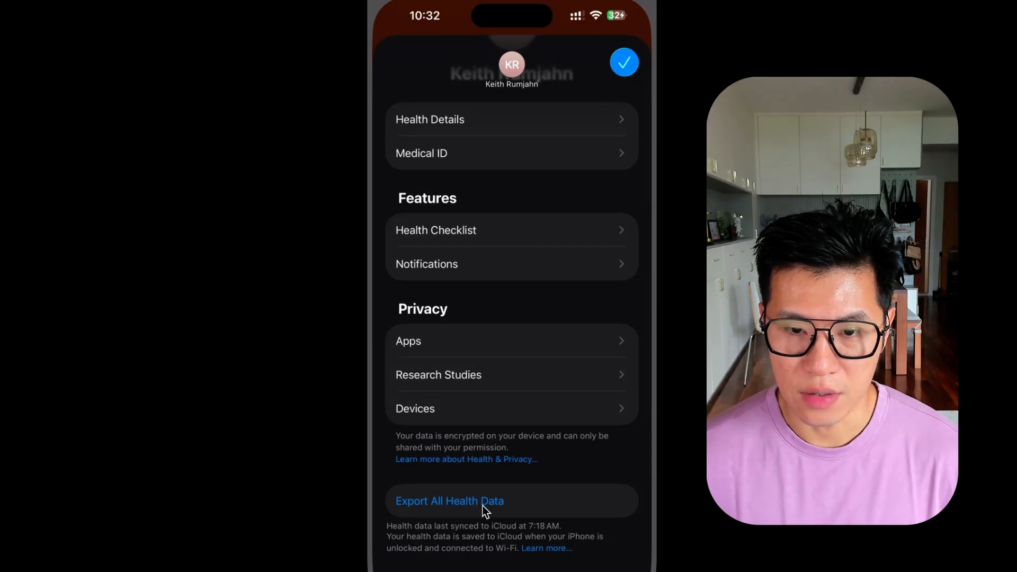
click(449, 501)
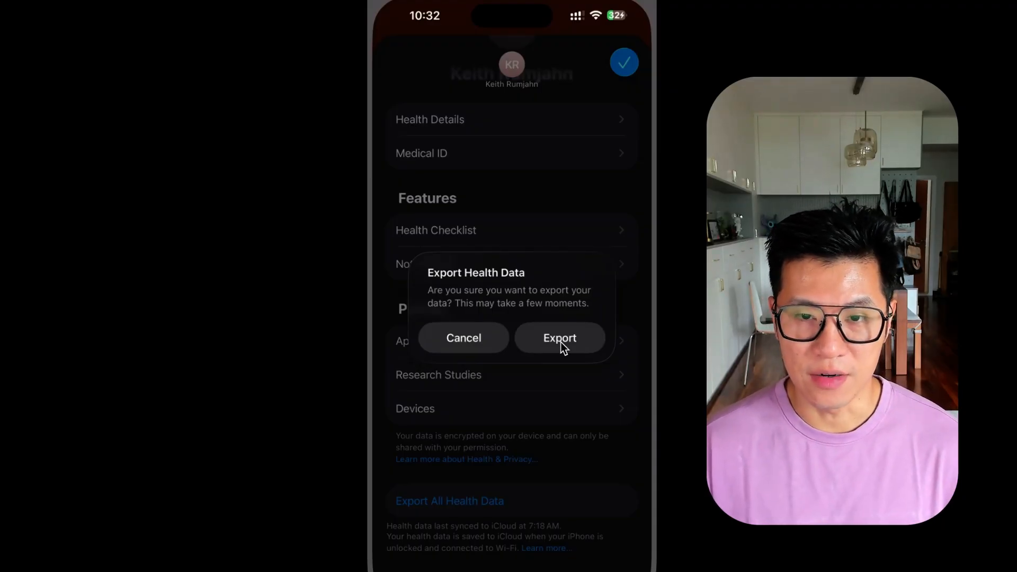
click(559, 338)
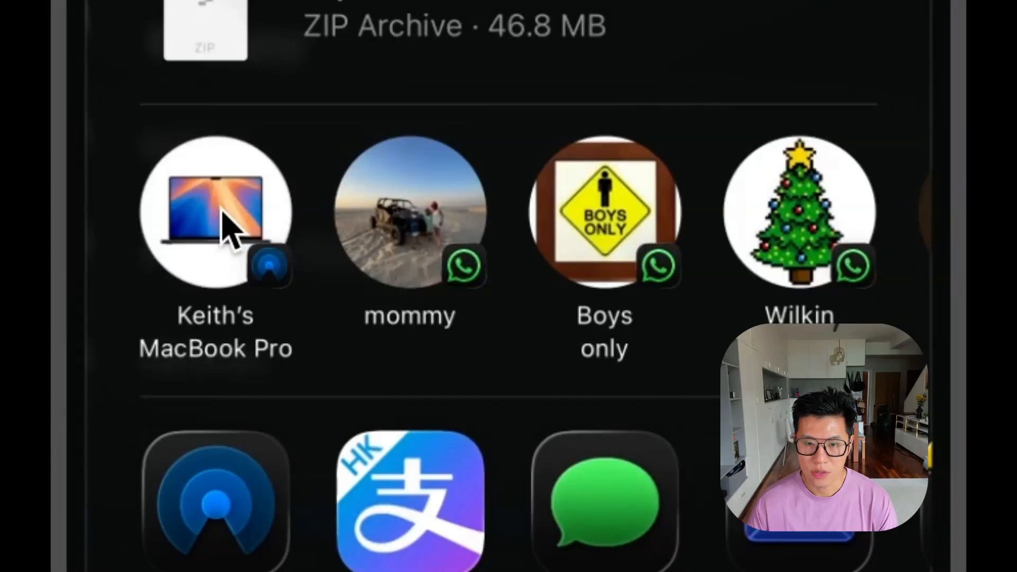
Step: Send the 46.8 MB export ZIP to the MacBook Pro via AirDrop
click(211, 215)
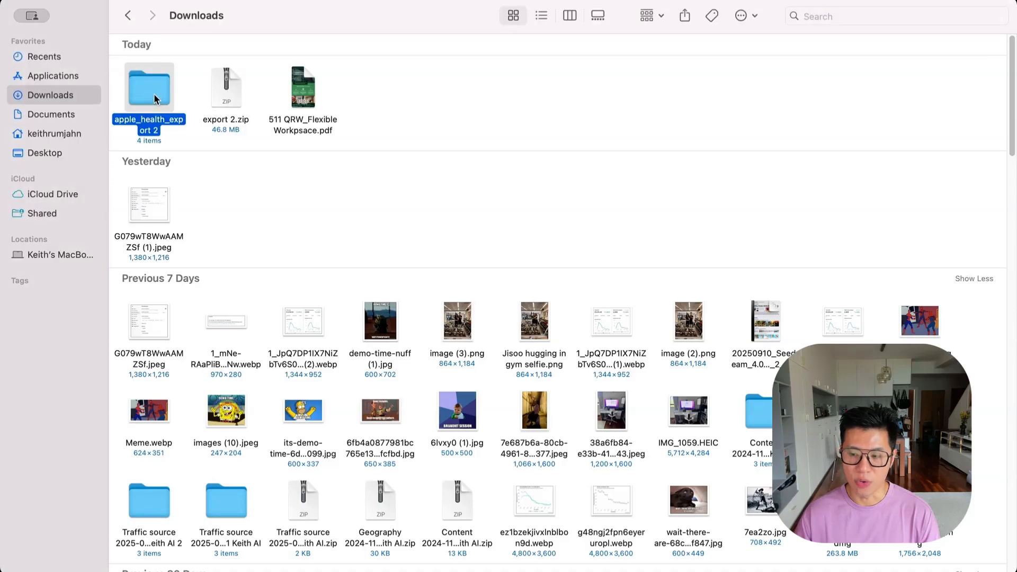
Step: View the unzipped apple_health_export 2 folder containing export.xml and export_cda.xml
double_click(148, 87)
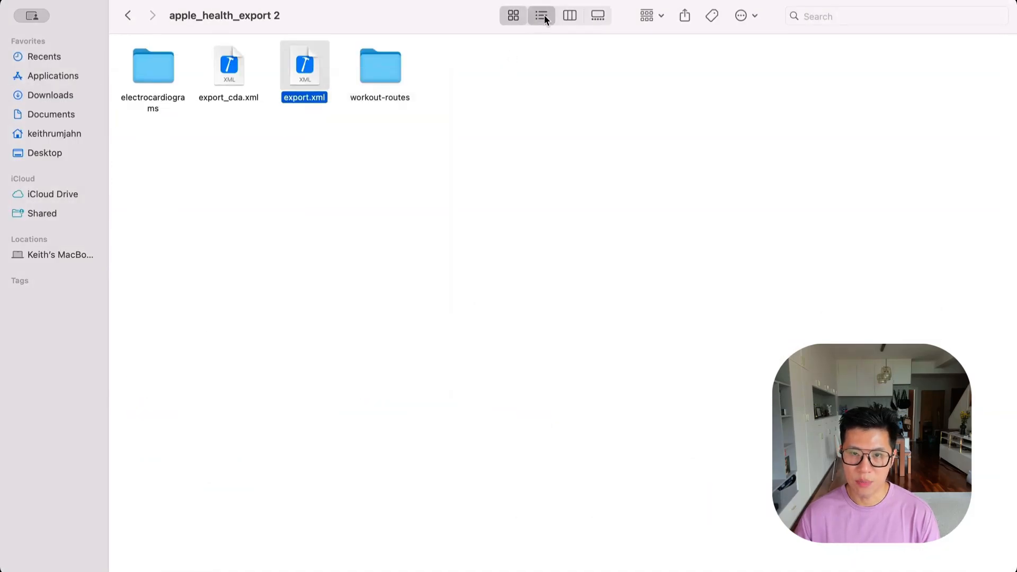
click(538, 15)
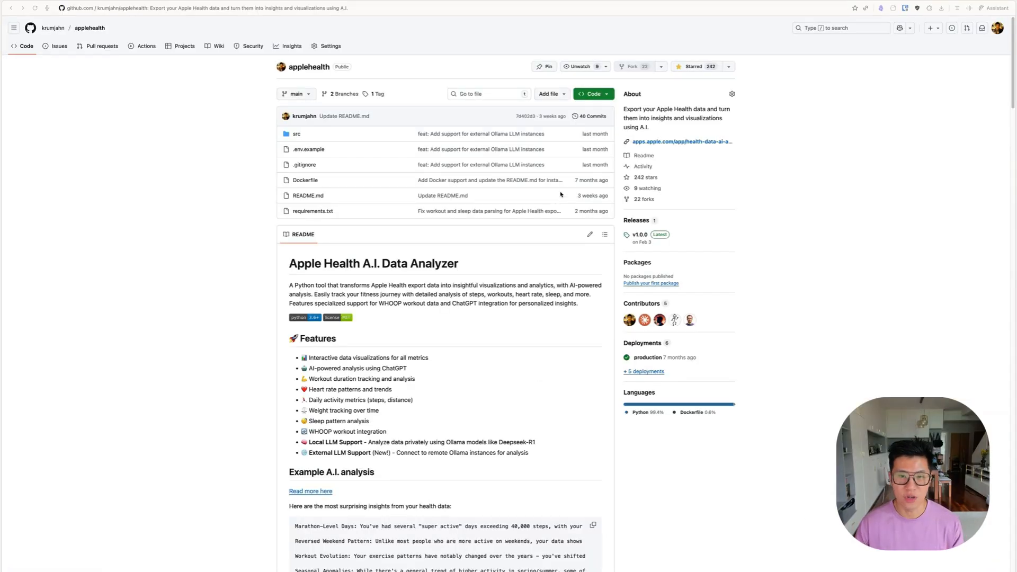
mouse_move(457, 216)
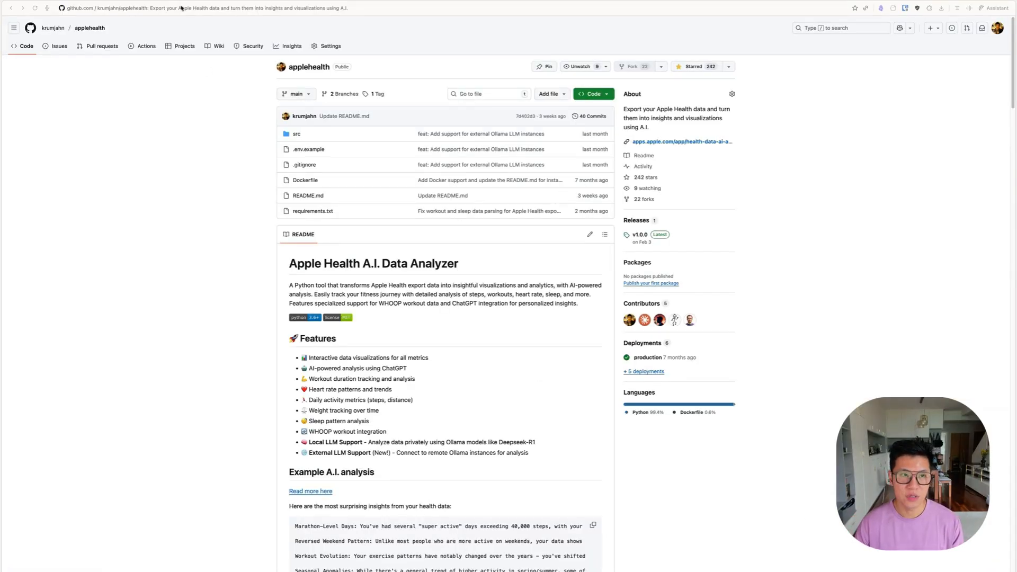
Step: Read through the applehealth README from example analysis down to license and star history
click(179, 9)
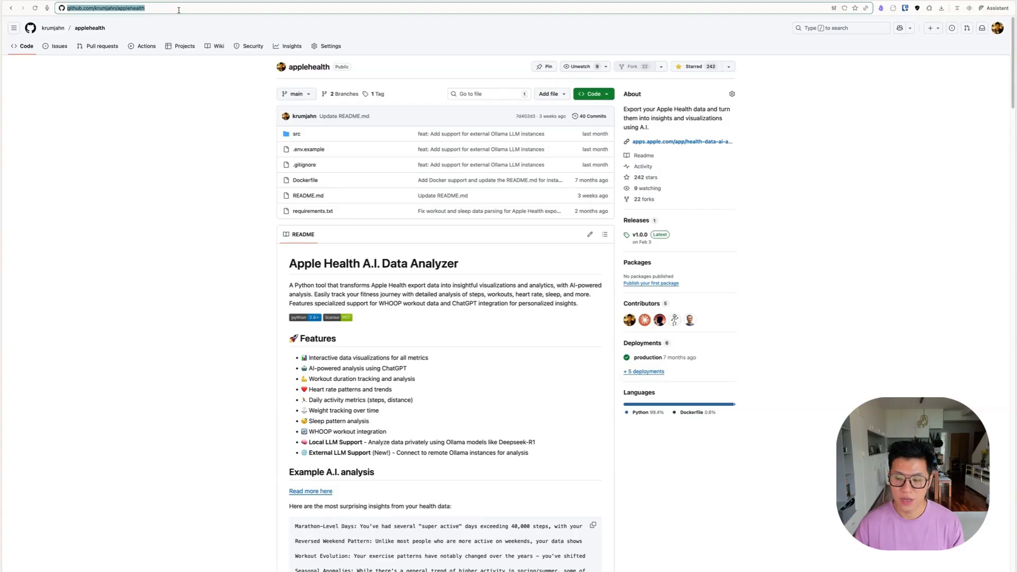
scroll(down, 3)
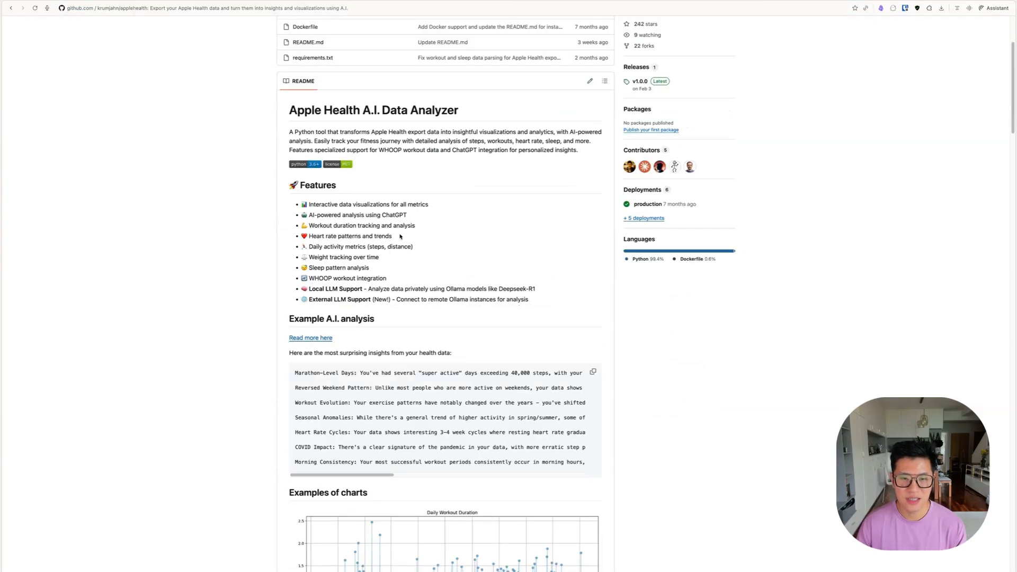
mouse_move(436, 245)
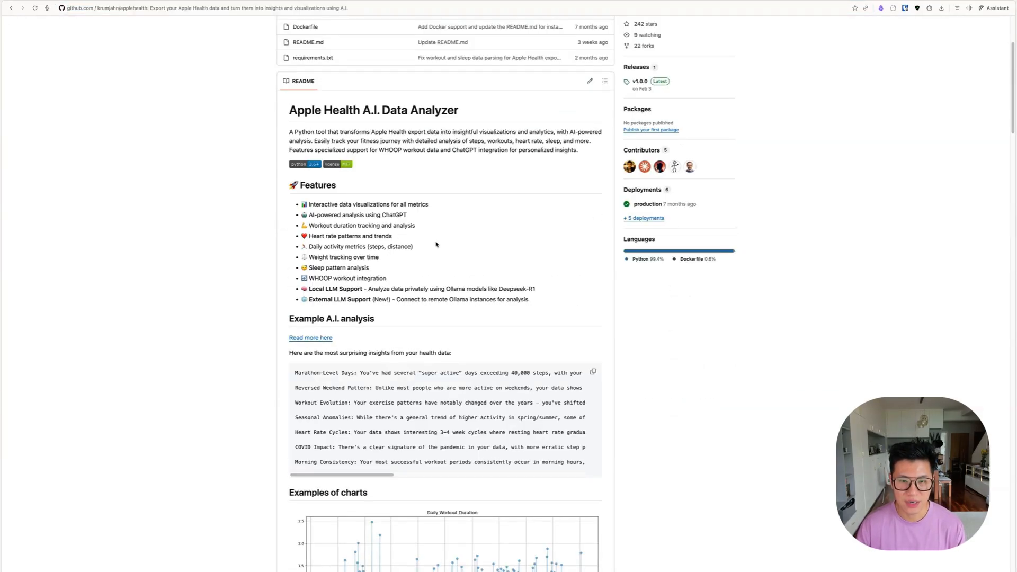
mouse_move(347, 266)
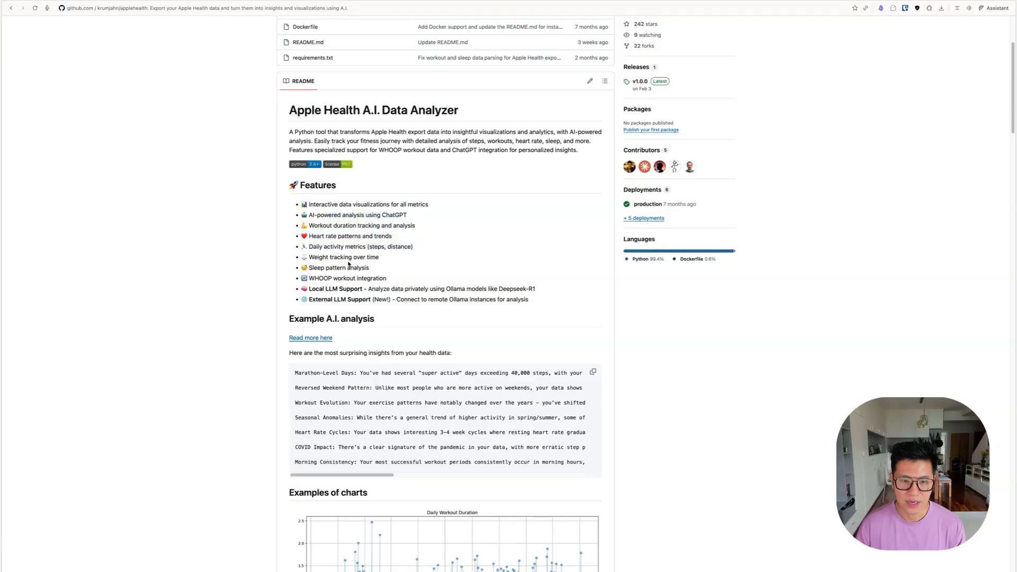
scroll(down, 3)
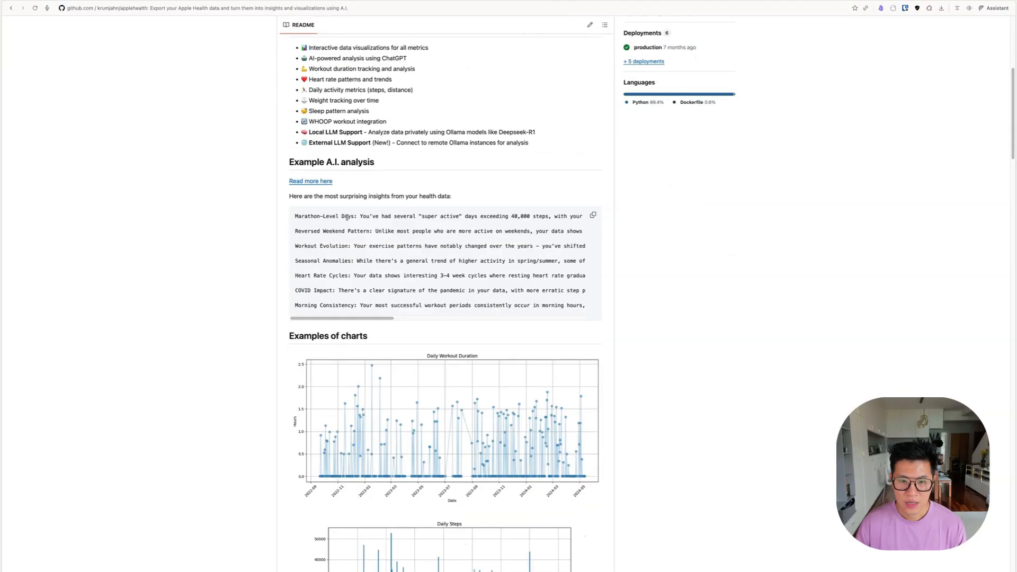
scroll(down, 3)
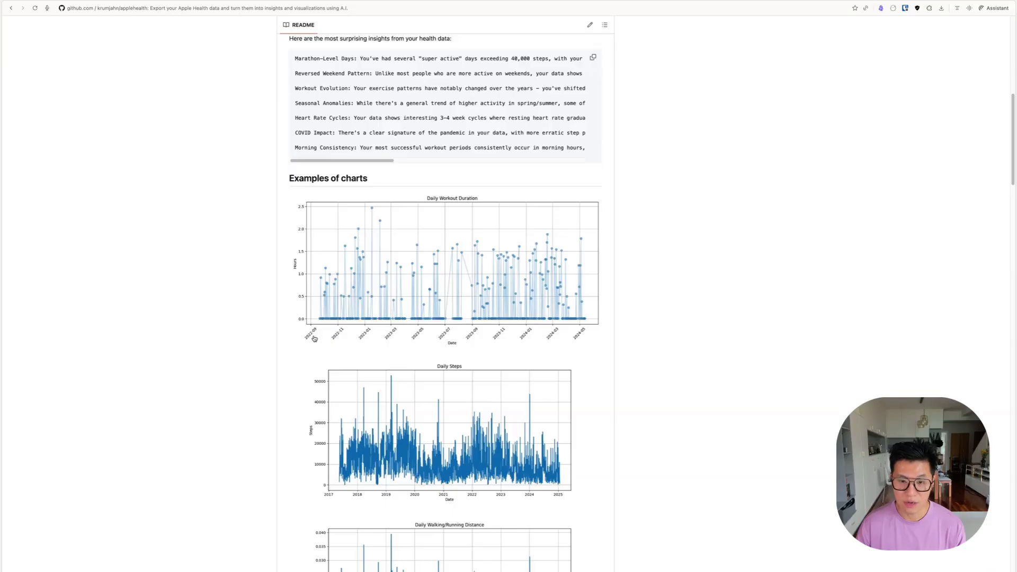
scroll(down, 3)
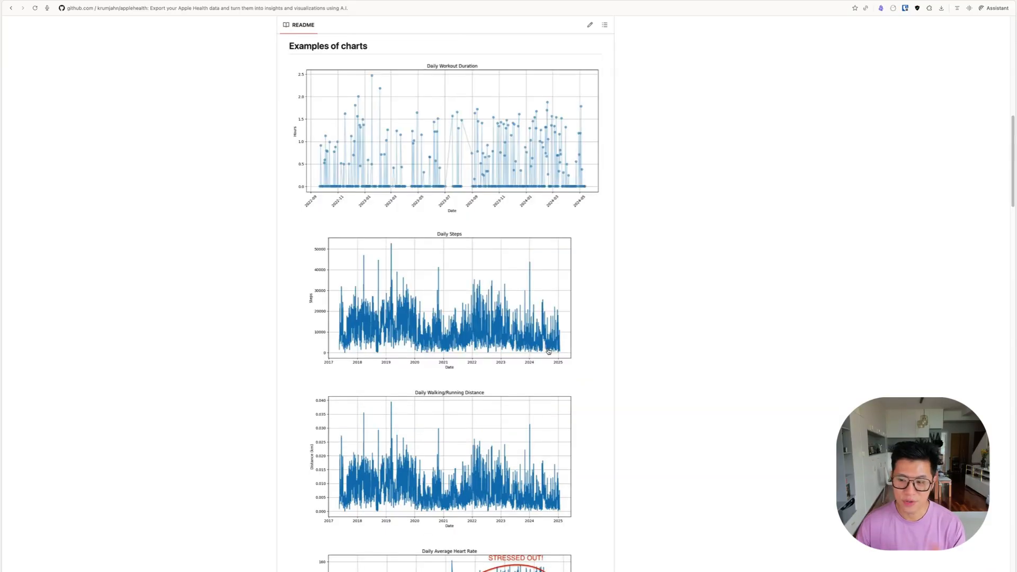
mouse_move(559, 338)
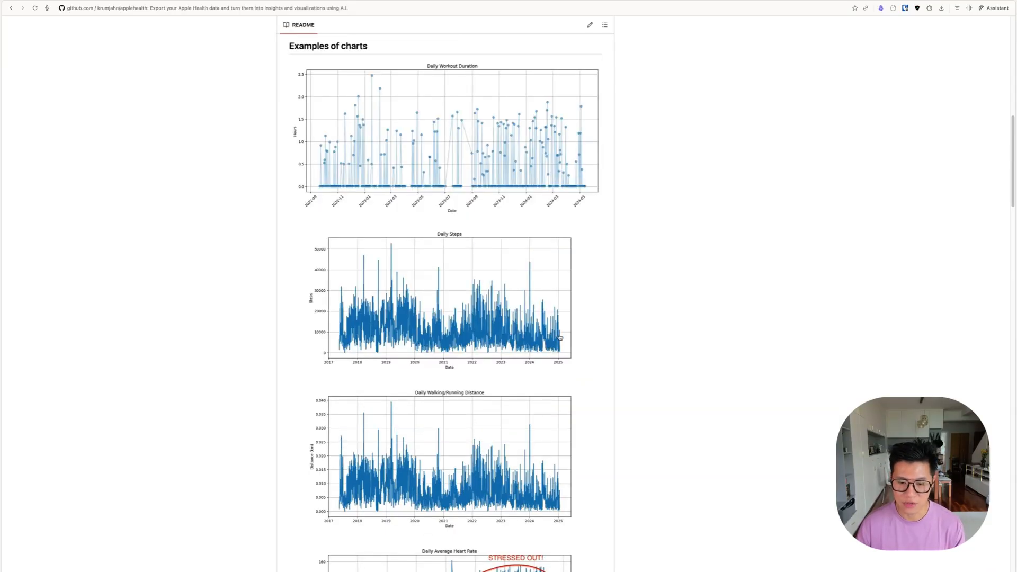
scroll(down, 3)
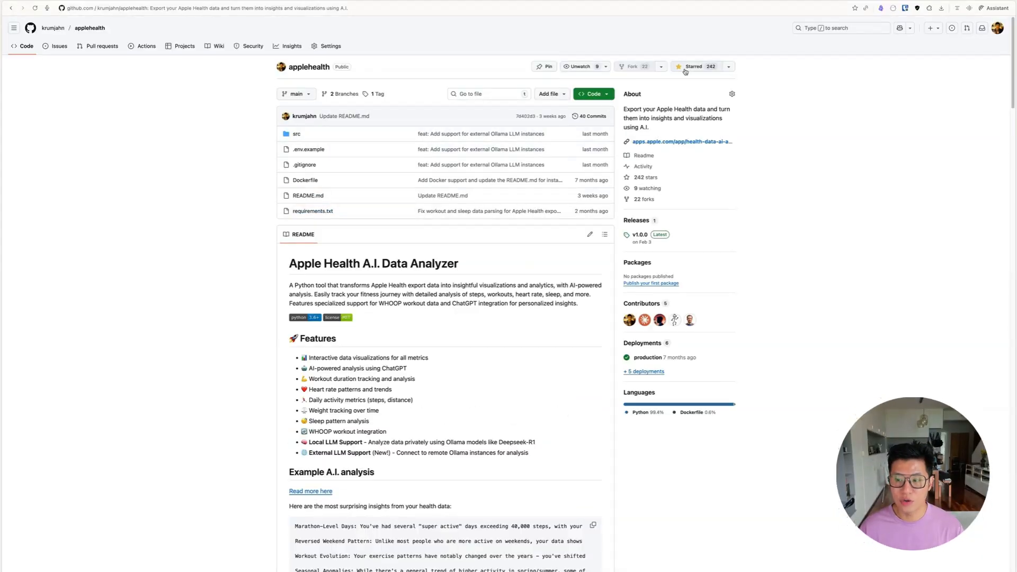
scroll(down, 3)
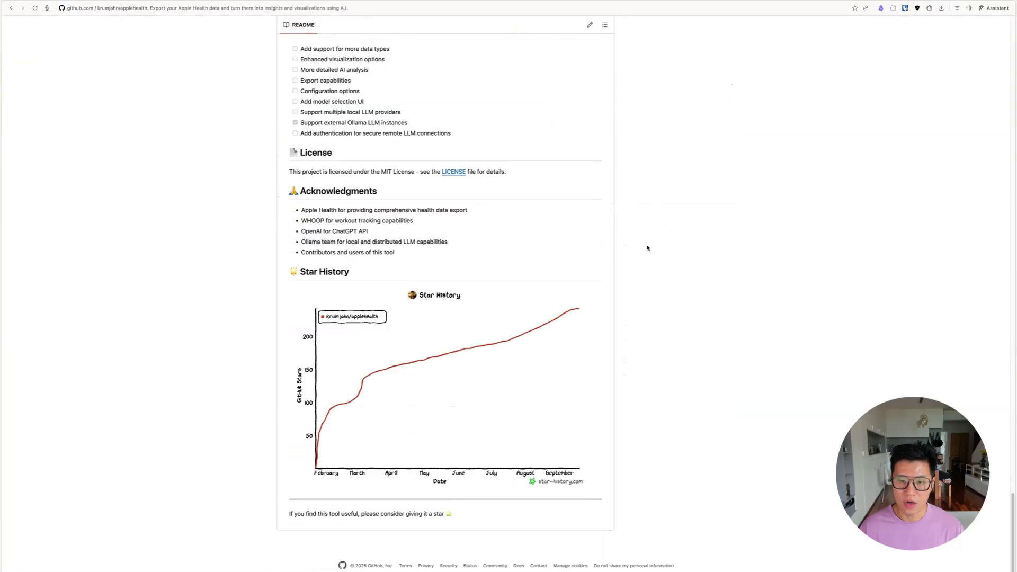
mouse_move(504, 357)
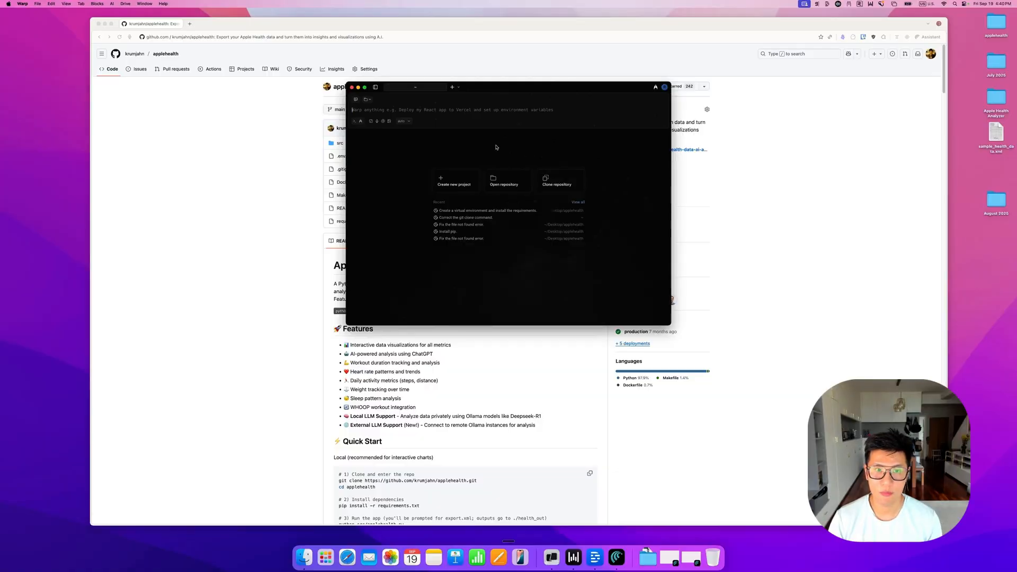
mouse_move(786, 191)
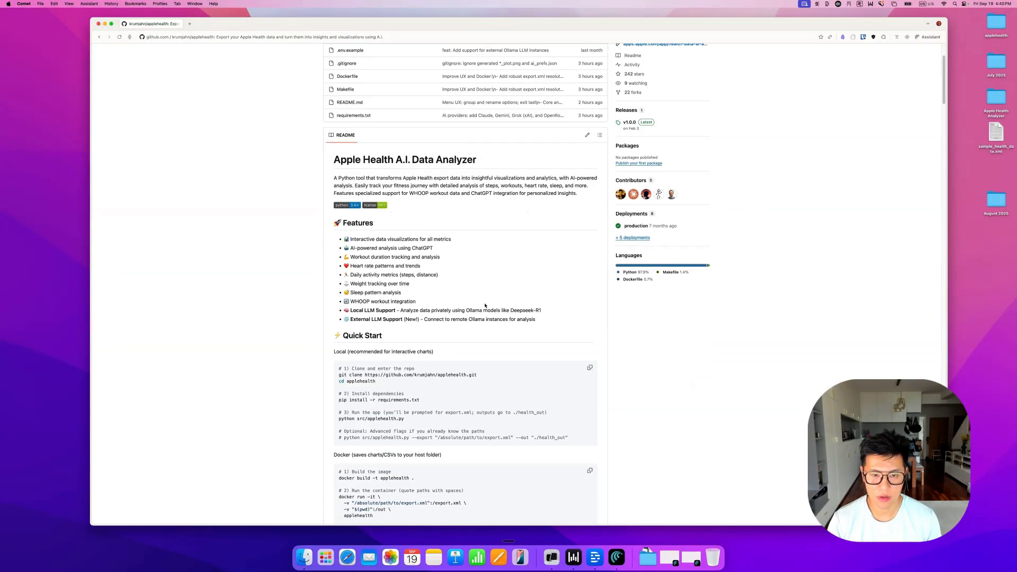
Step: Select the git clone command in the Quick Start section and switch to the Warp terminal
scroll(down, 3)
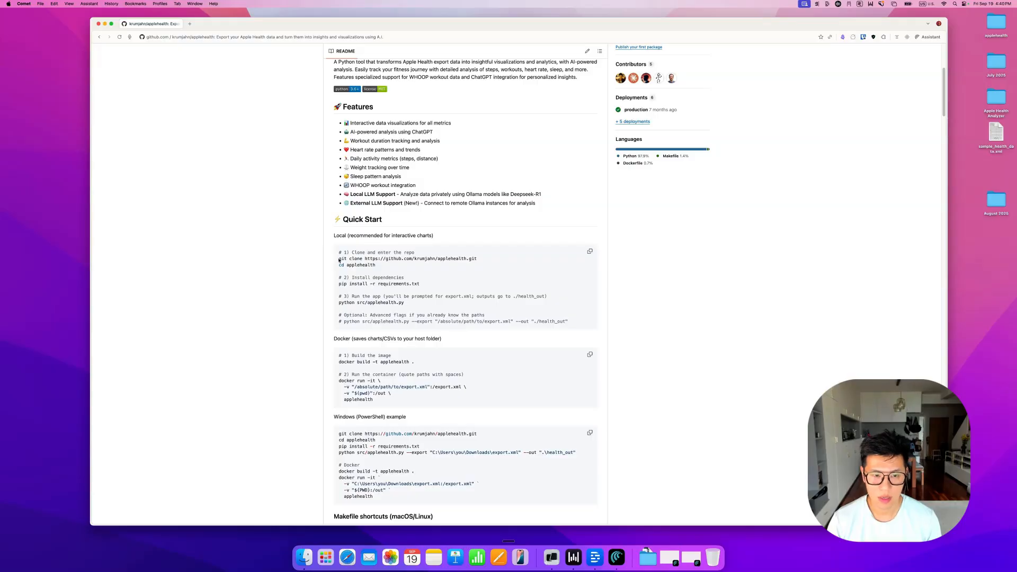
drag(337, 259, 478, 259)
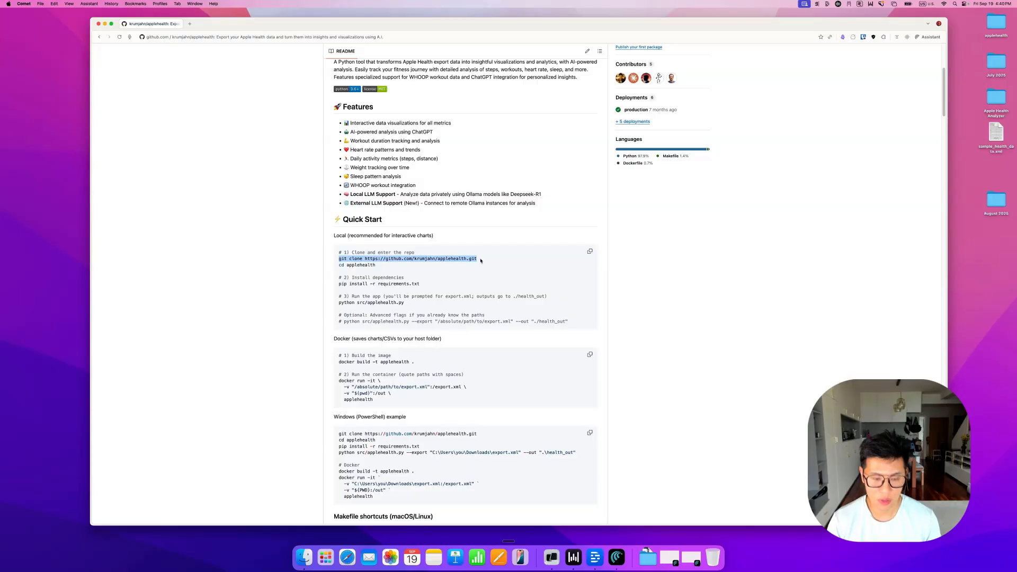
mouse_move(550, 418)
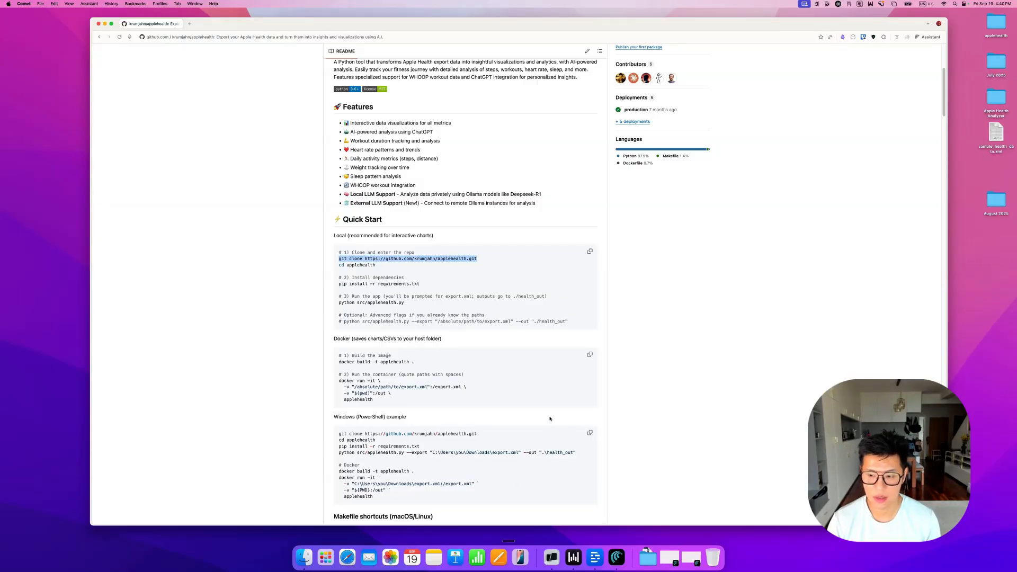
click(551, 557)
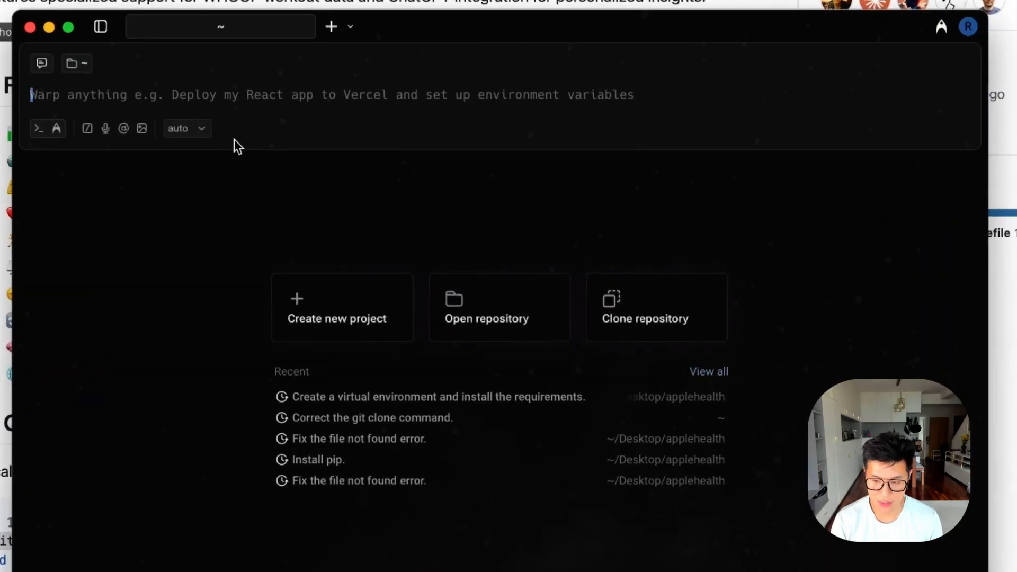
Step: Clone the applehealth repository onto the desktop and move into the applehealth folder
text(cd desktop)
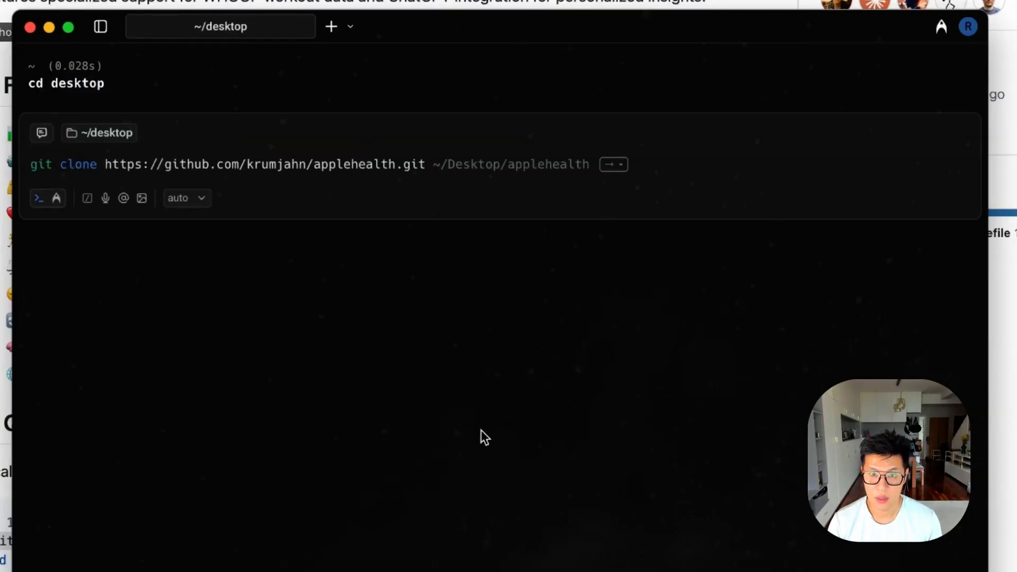
key(Enter)
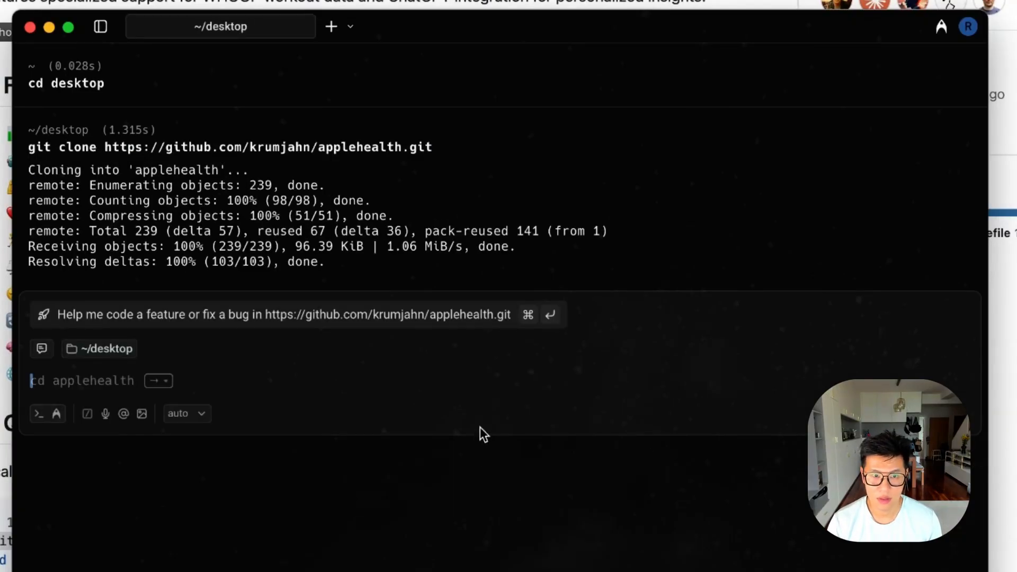
mouse_move(52, 436)
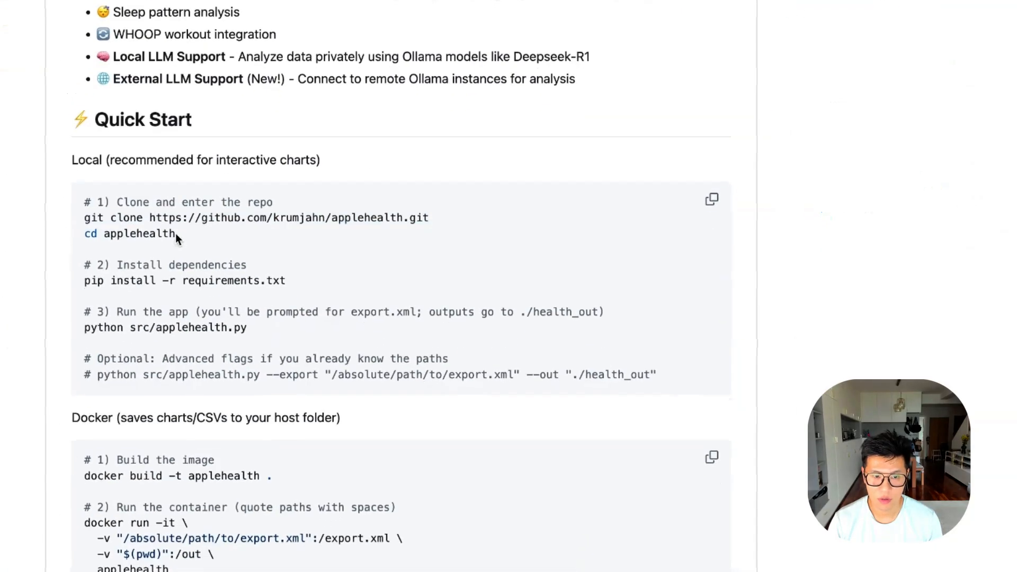
double_click(129, 233)
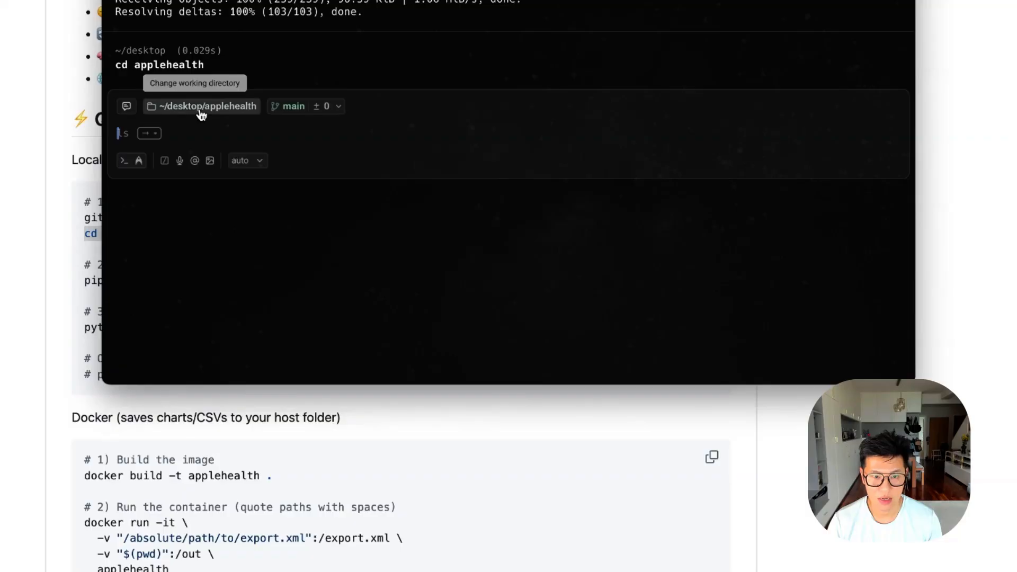
mouse_move(258, 116)
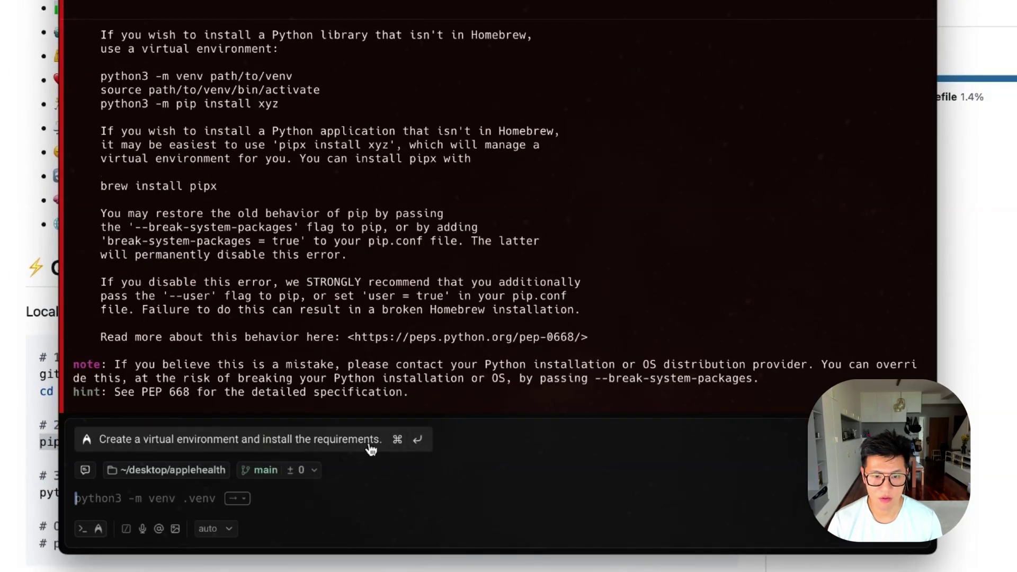
mouse_move(267, 451)
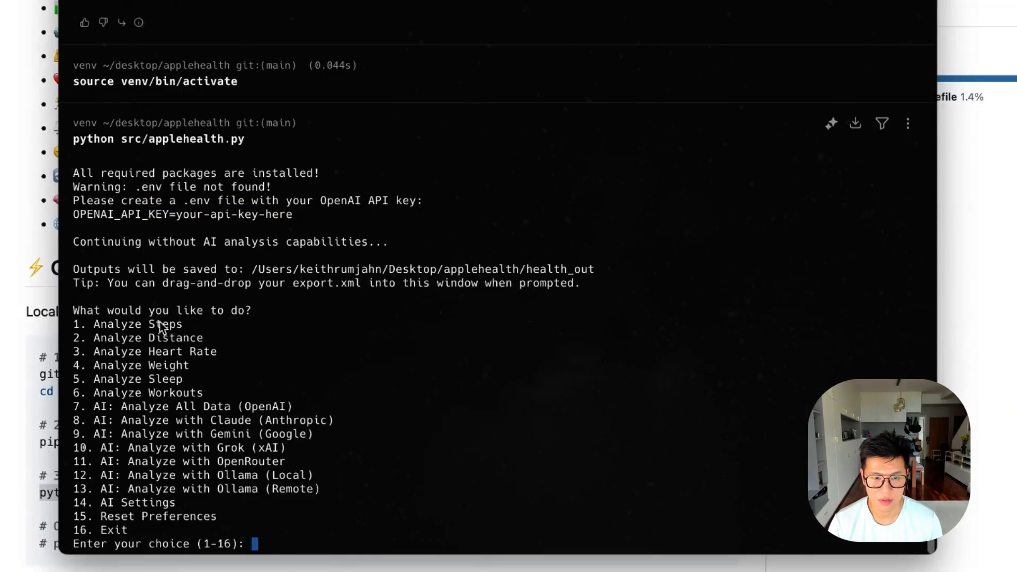
mouse_move(159, 338)
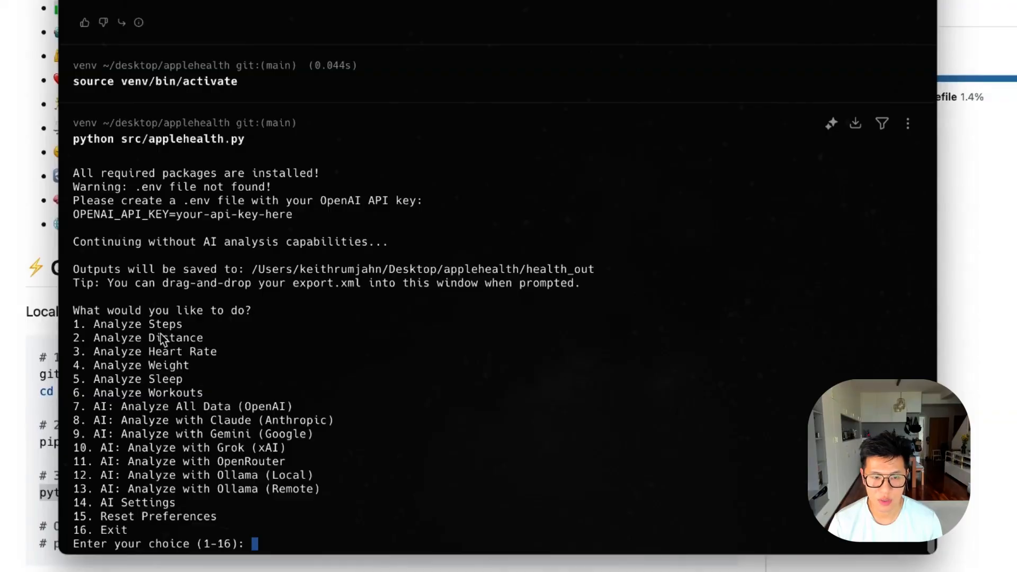
mouse_move(168, 362)
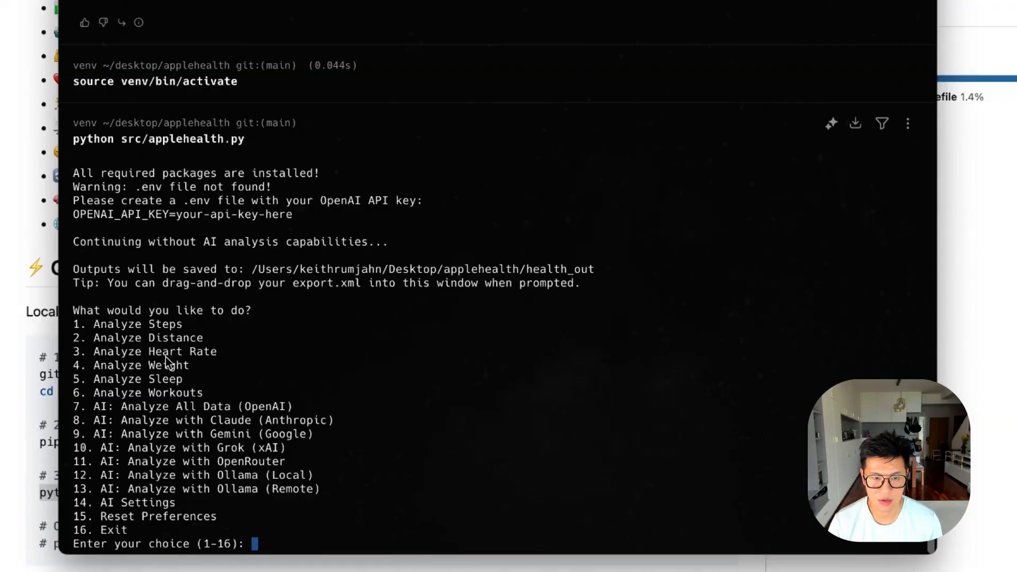
mouse_move(170, 420)
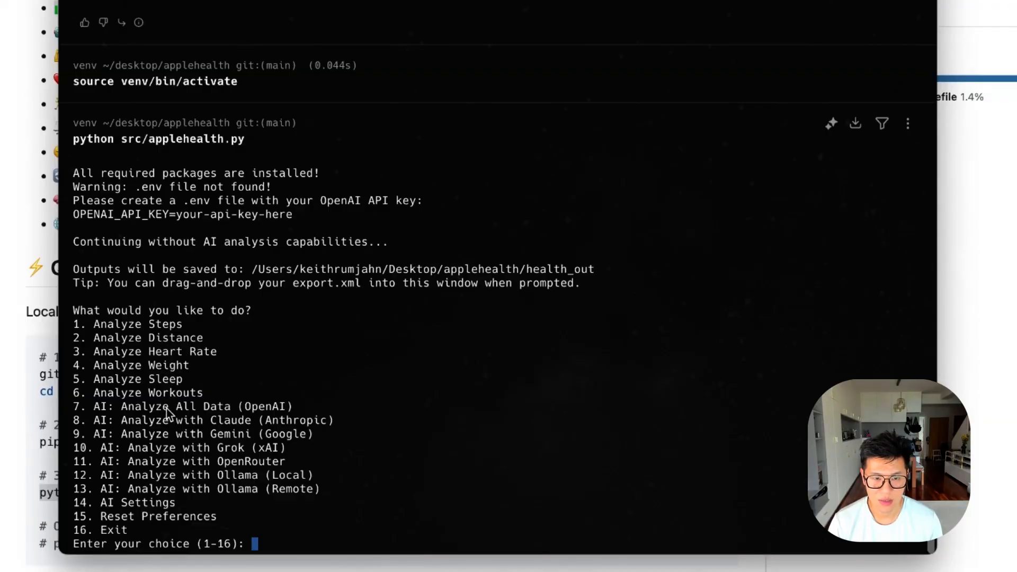
mouse_move(188, 458)
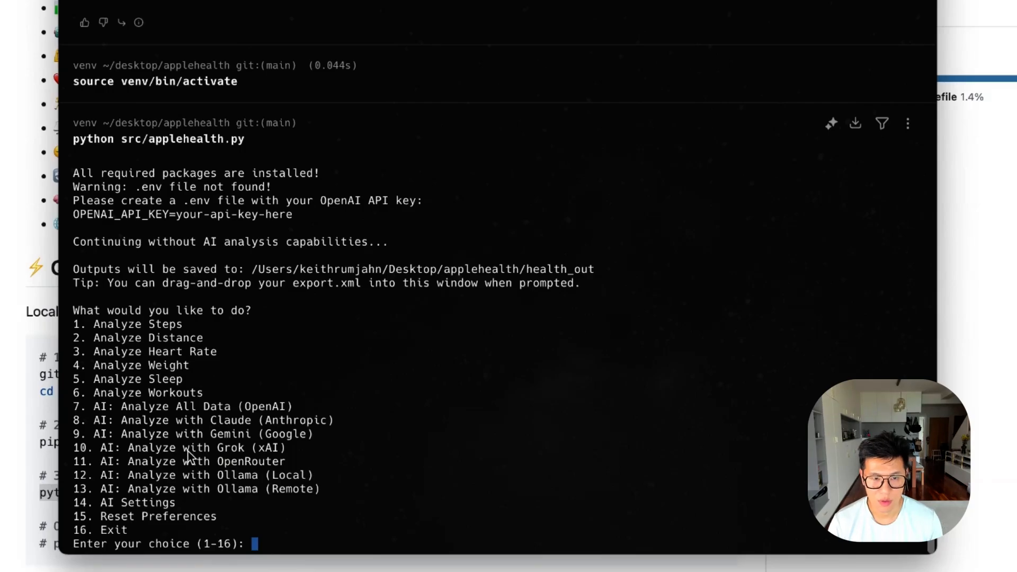
Step: Choose menu option 1 to run Analyze Steps and generate the Daily Steps chart
text(1)
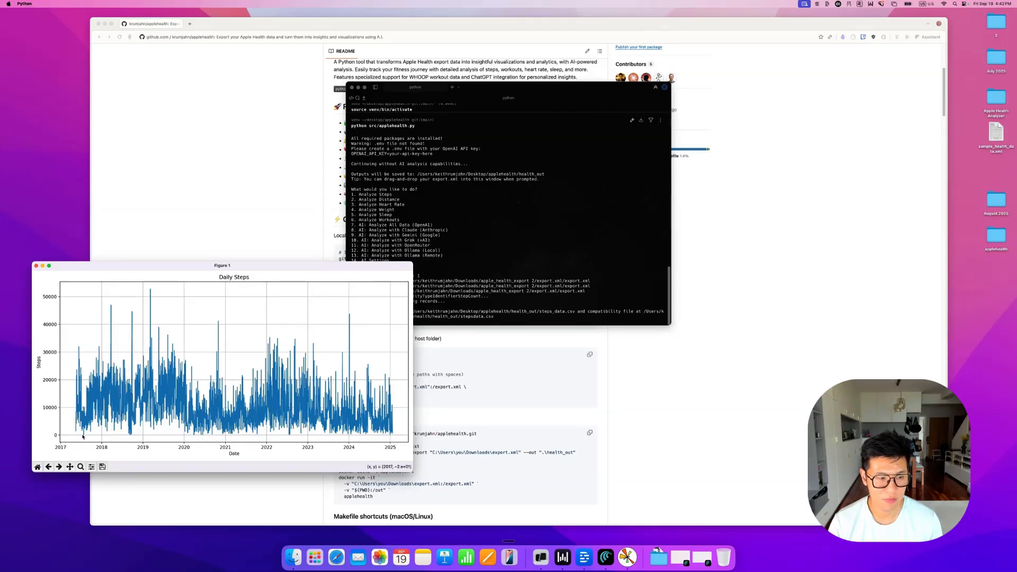
mouse_move(83, 427)
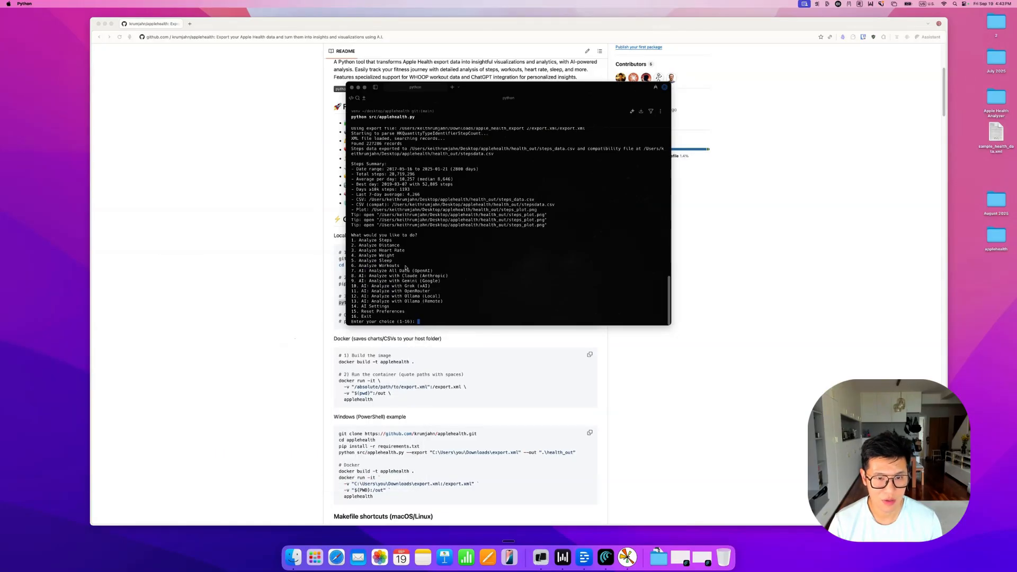
mouse_move(398, 252)
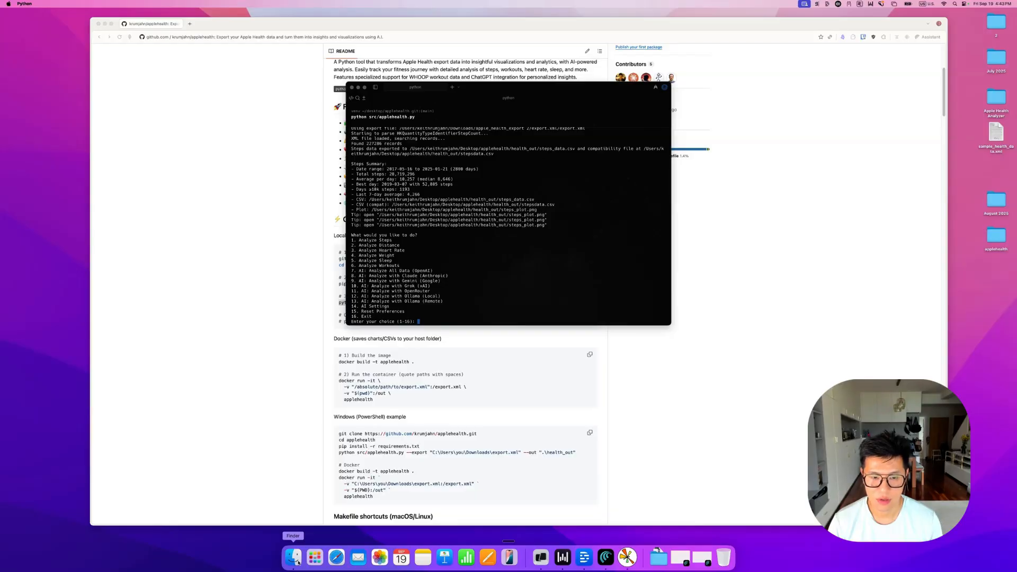
Step: Browse to the Apple Health export folder in Finder's Downloads
click(292, 557)
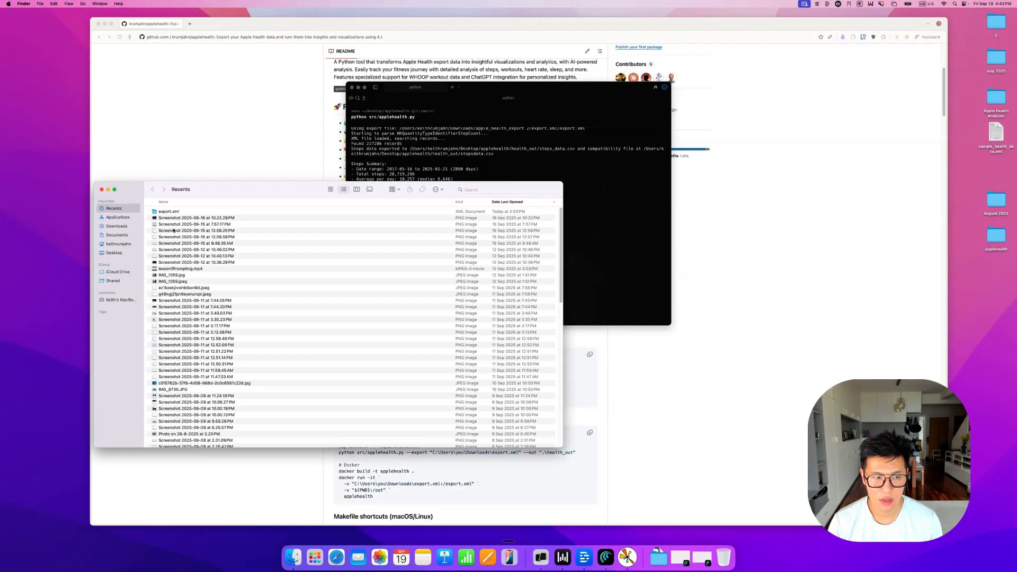
click(117, 225)
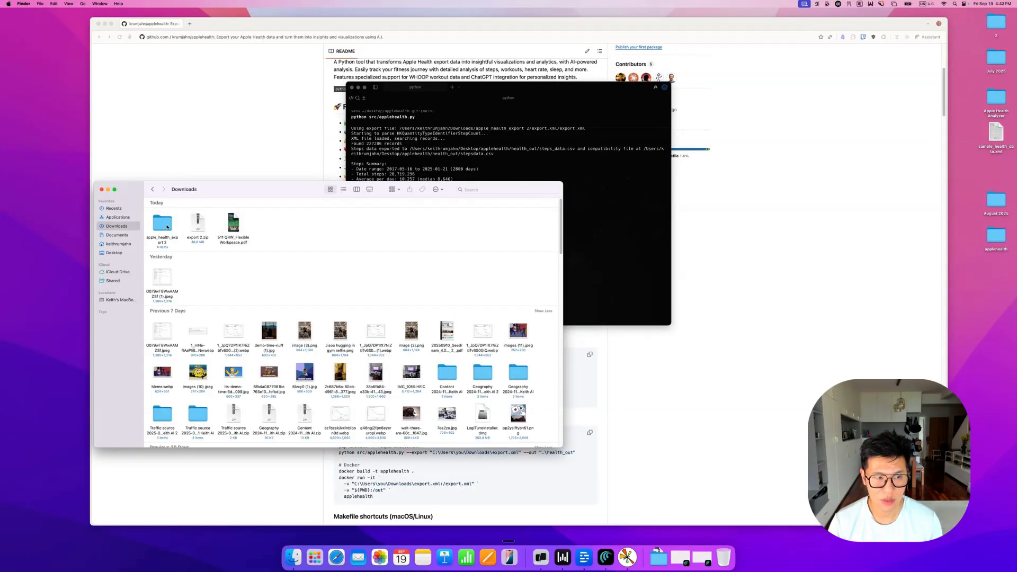
double_click(163, 224)
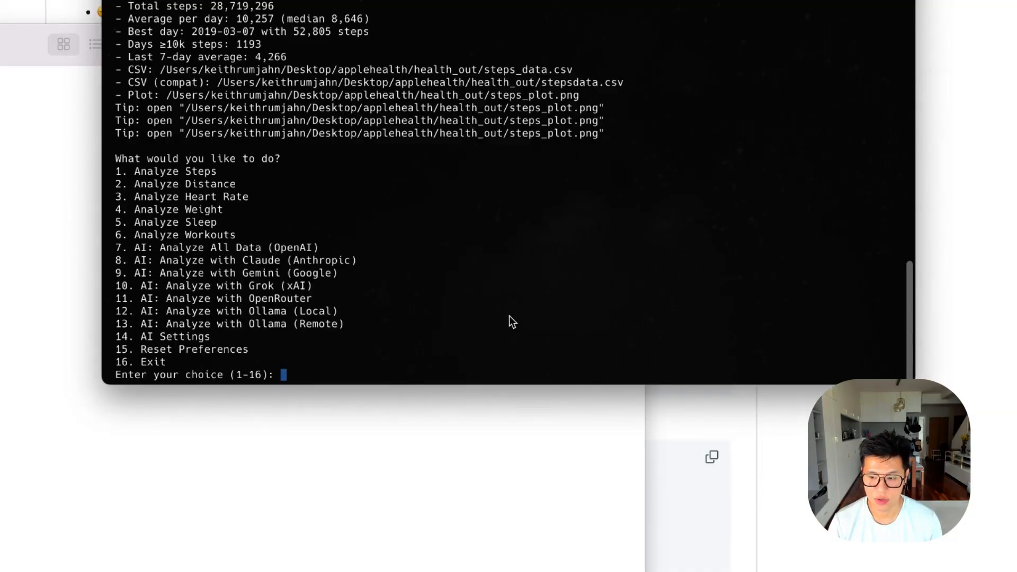
Step: Run Analyze Heart Rate (option 3) to produce the Daily Average Heart Rate chart, then close it
text(3)
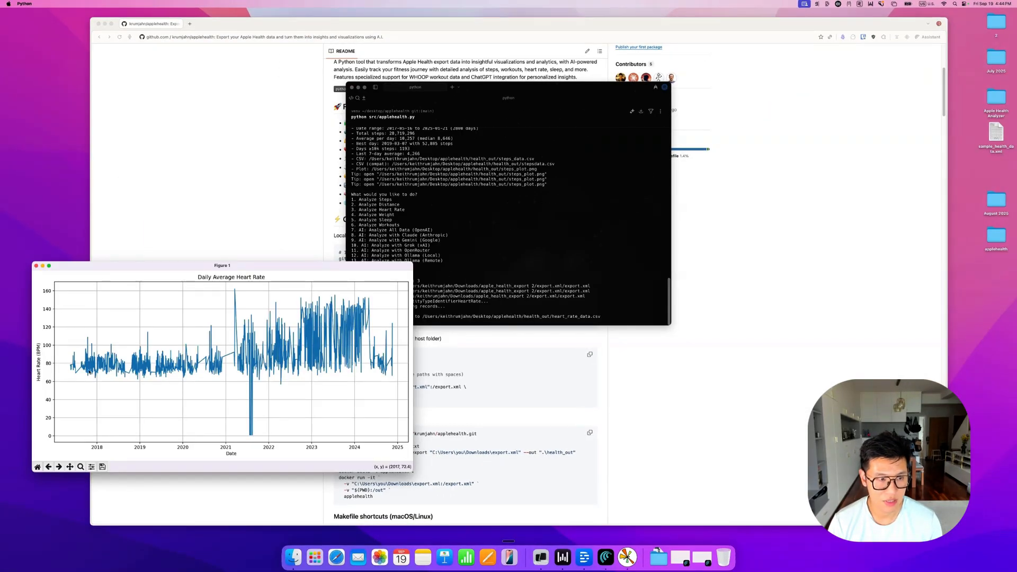
mouse_move(293, 354)
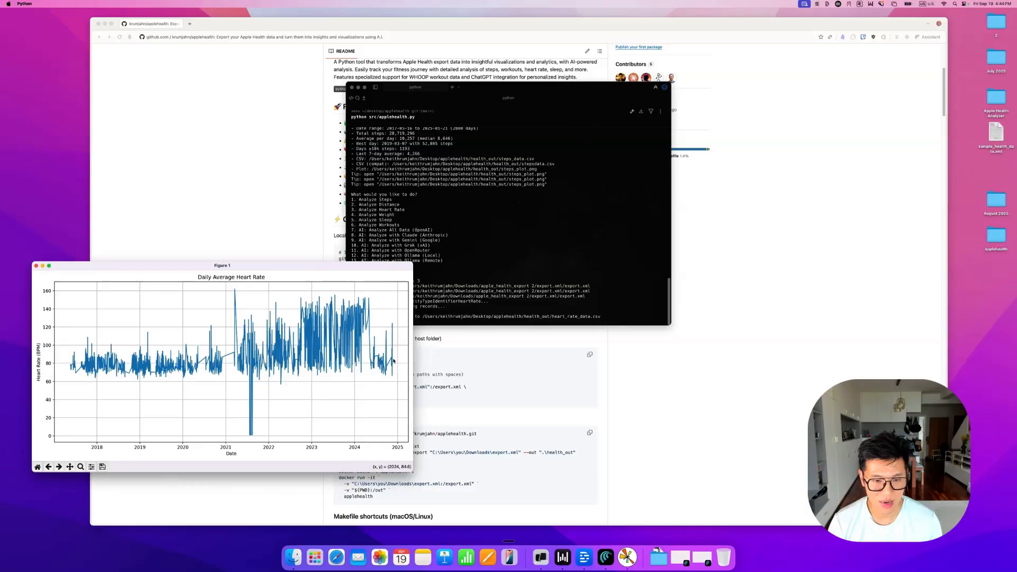
mouse_move(46, 275)
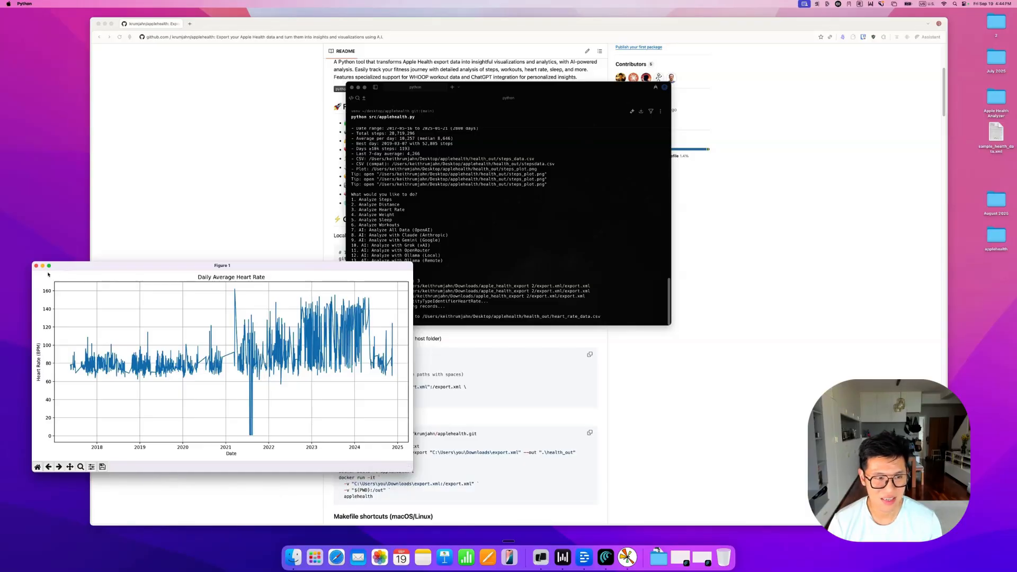
click(37, 267)
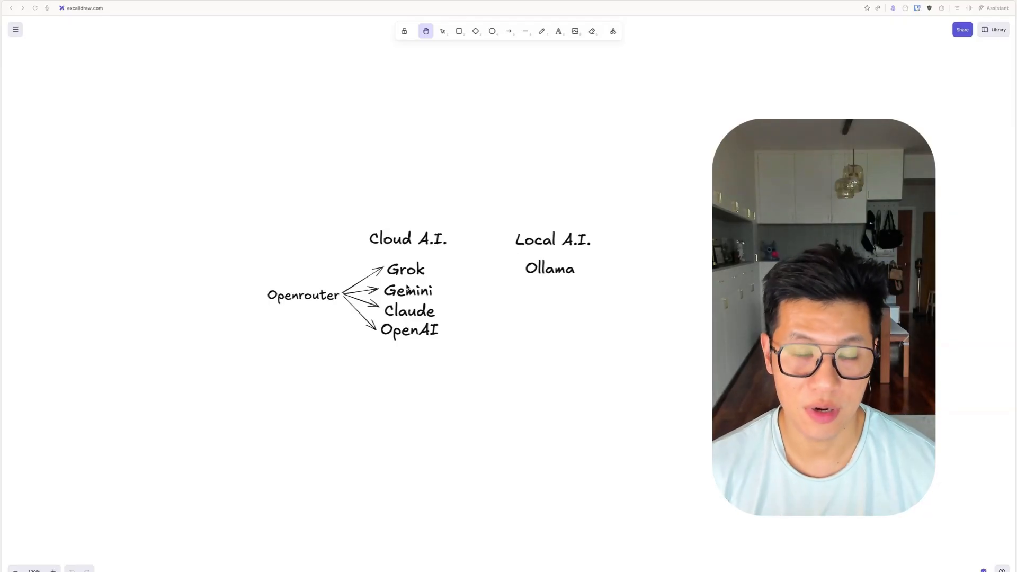
mouse_move(565, 254)
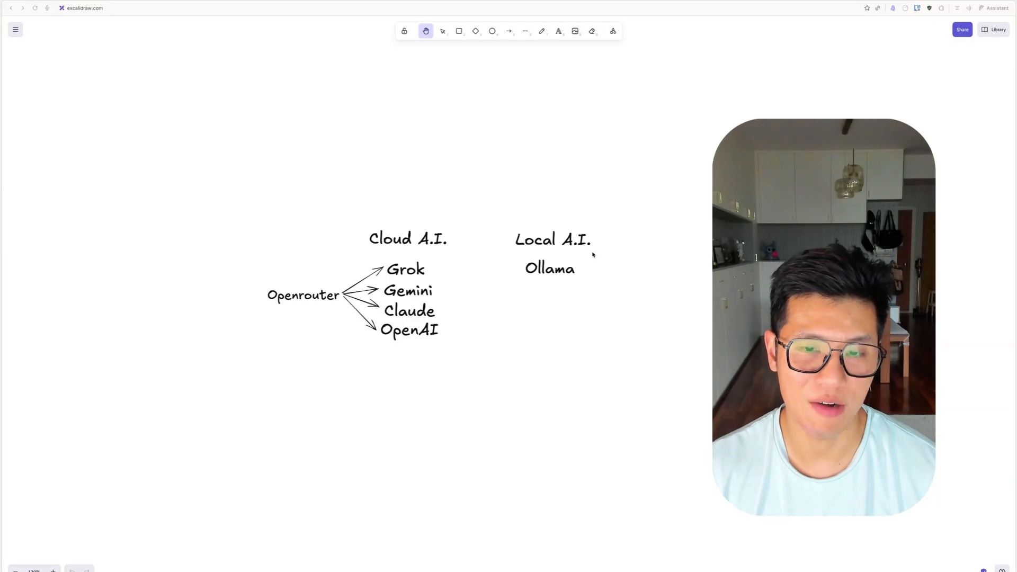
mouse_move(598, 307)
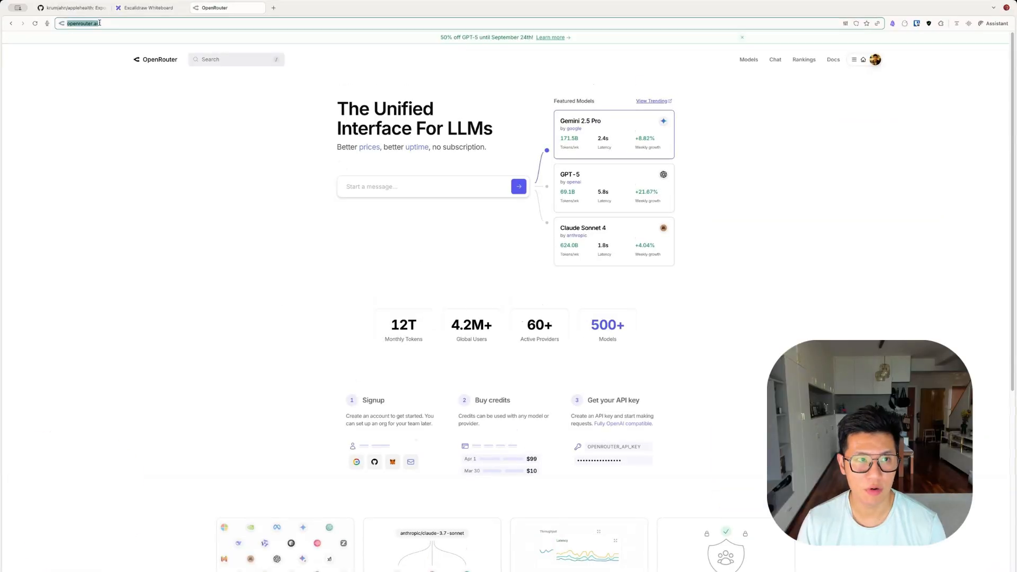
Step: Create an OpenRouter API key named HealthAI with a 0.5 credit limit and copy its secret
click(879, 59)
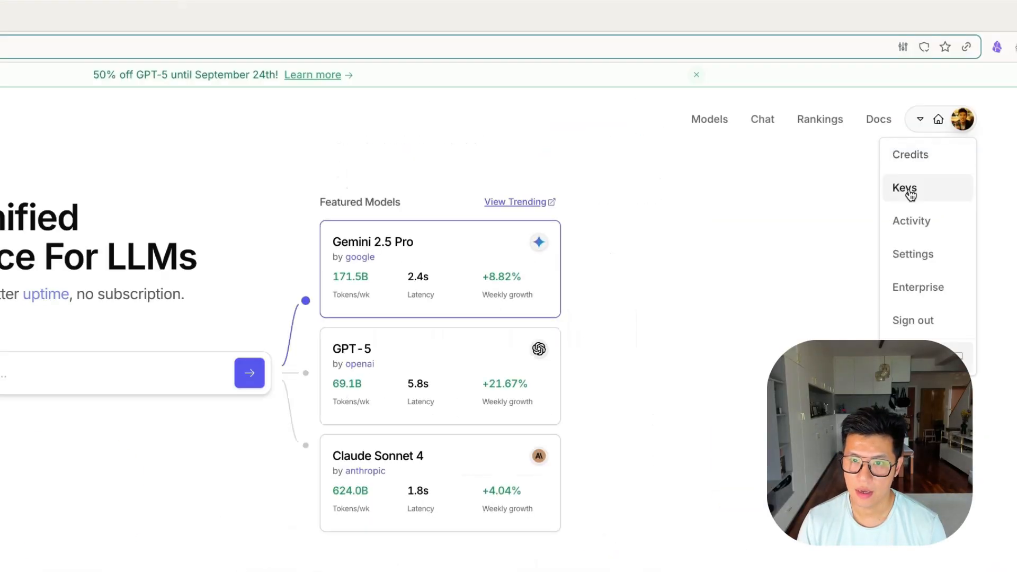
click(905, 188)
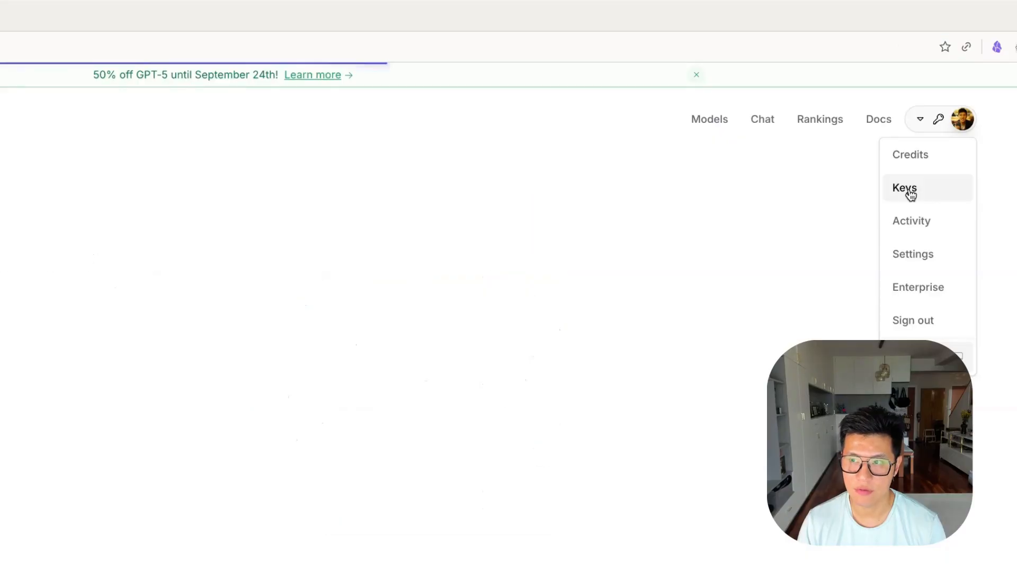
click(905, 188)
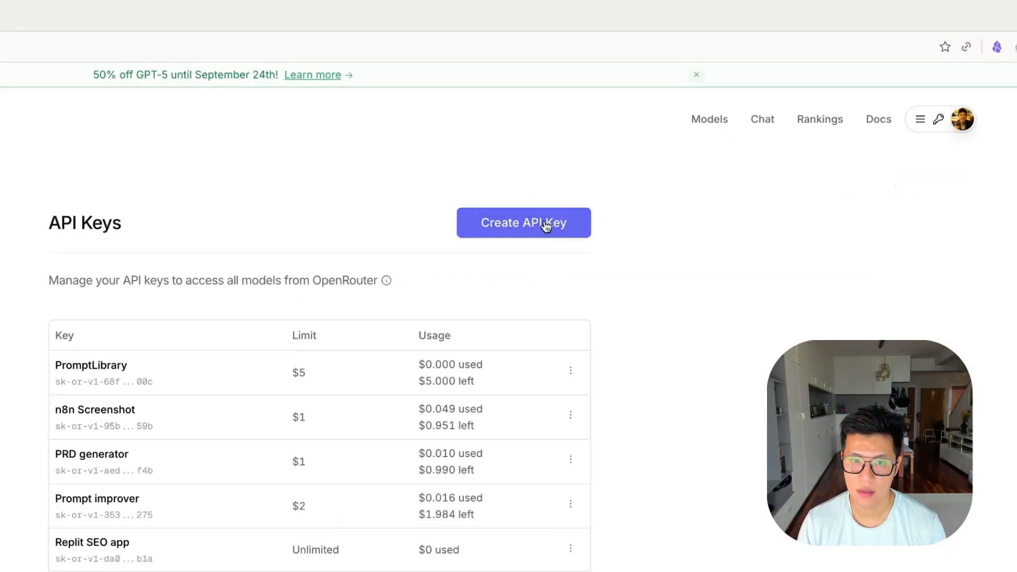
click(523, 223)
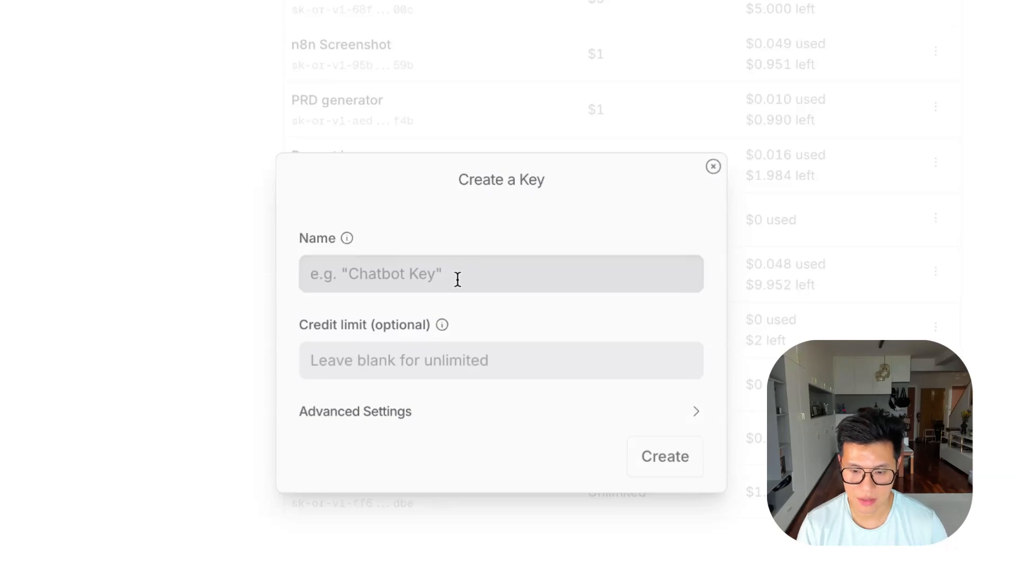
text(HealthAI)
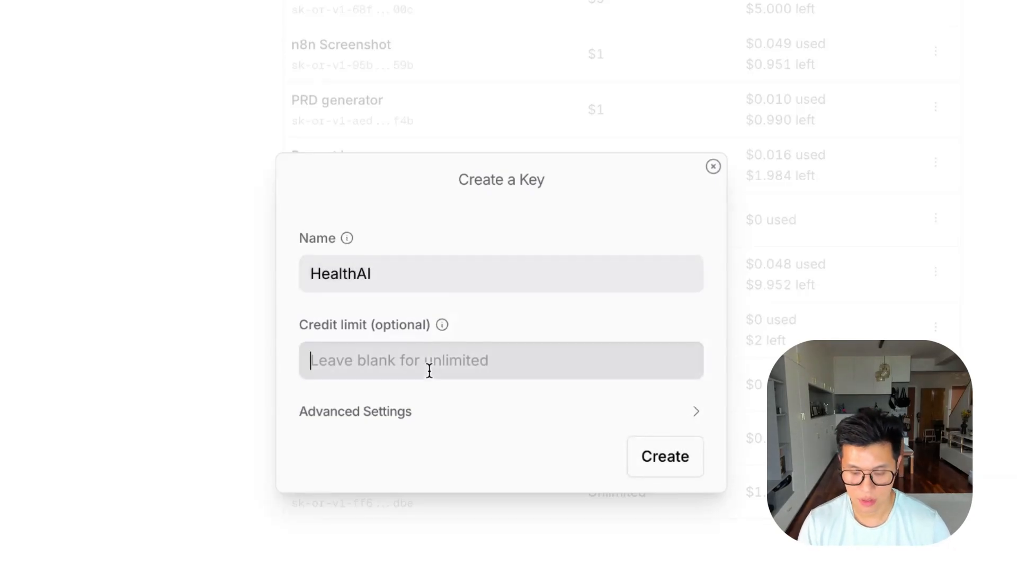
text(0.5)
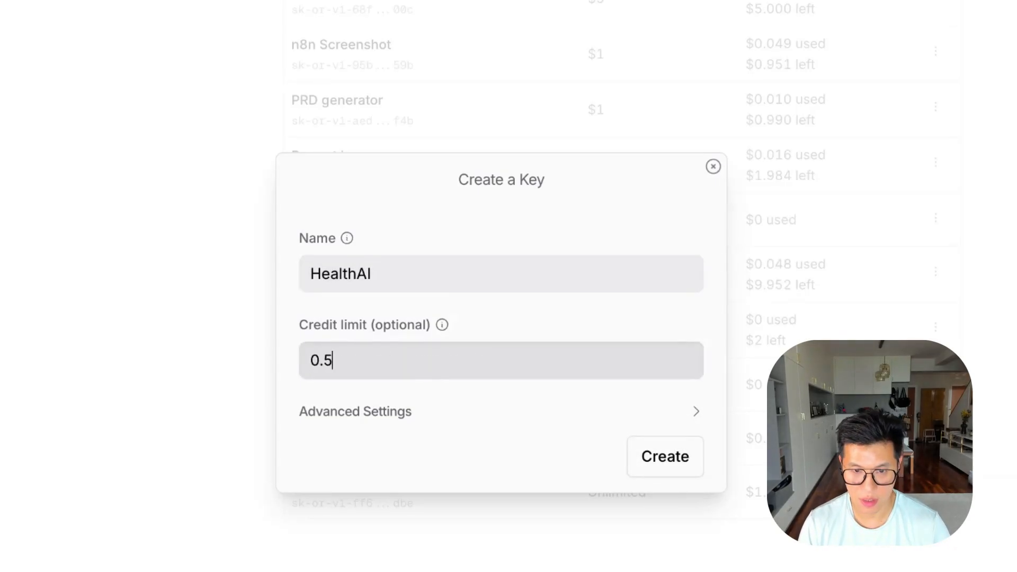
mouse_move(512, 327)
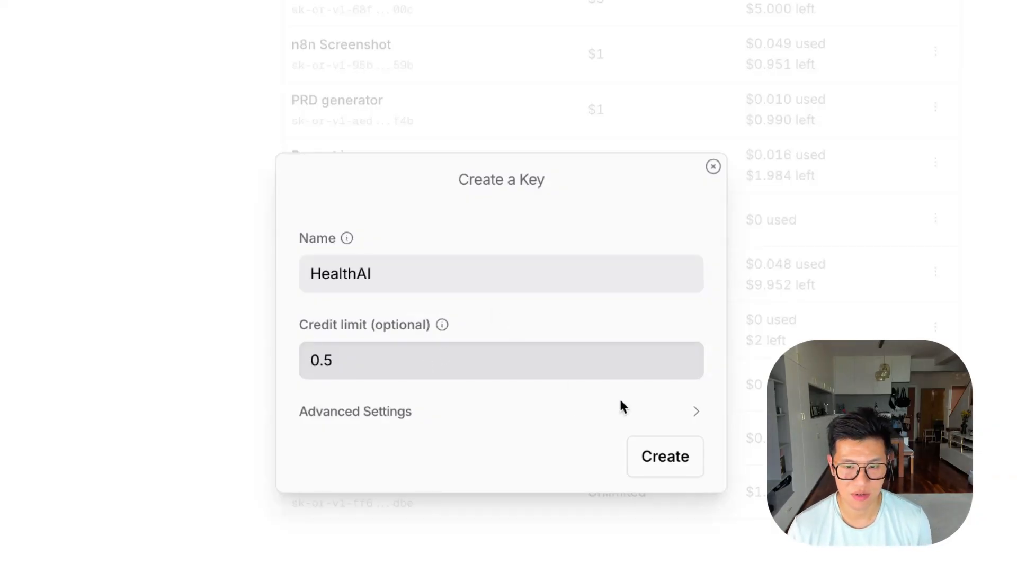
click(665, 456)
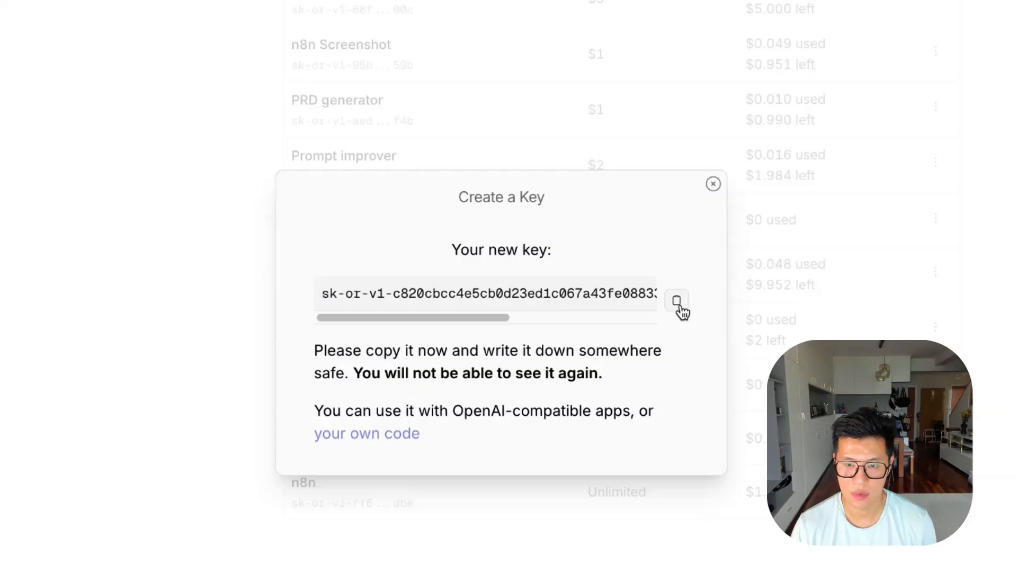
click(676, 301)
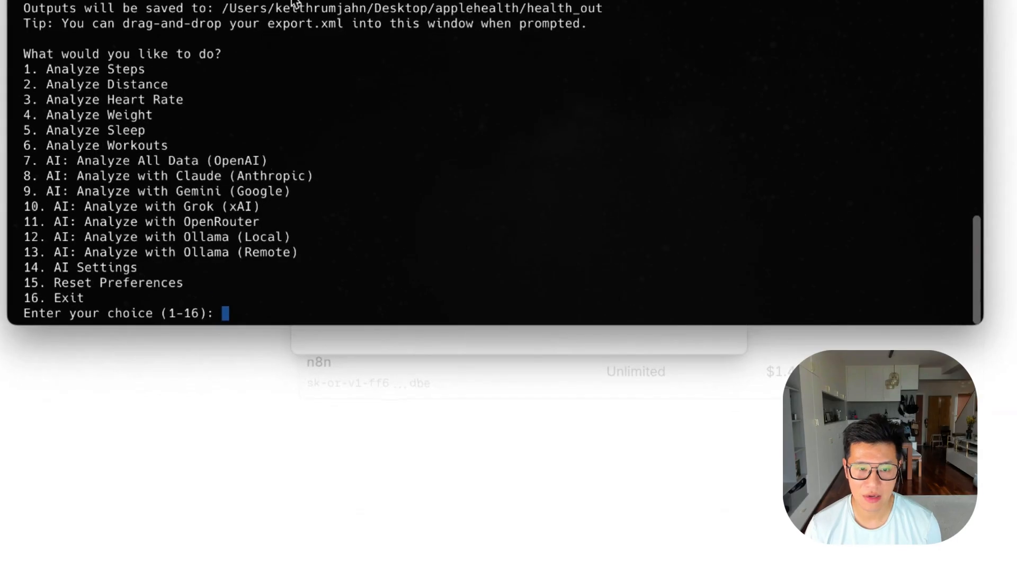
mouse_move(190, 116)
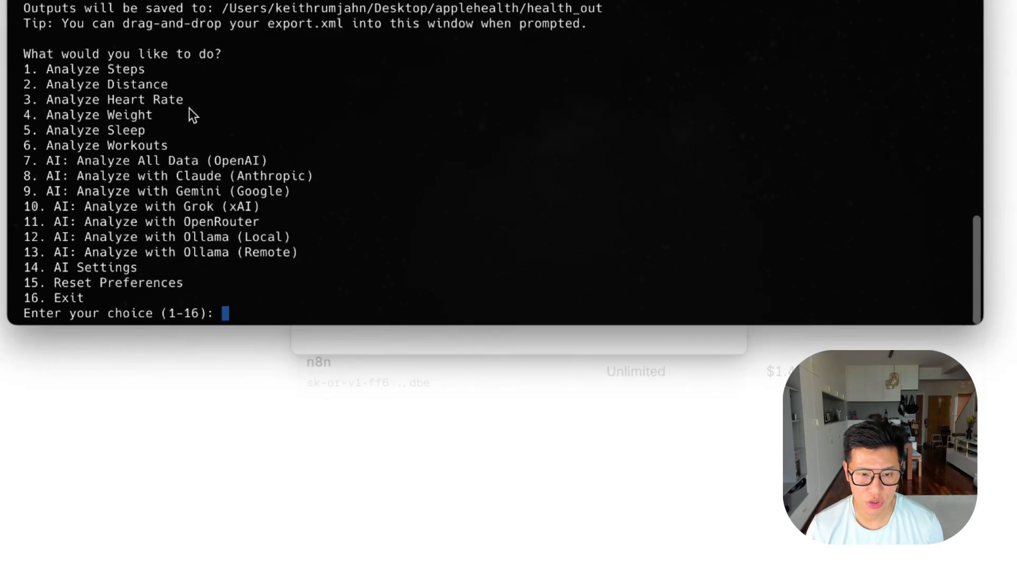
mouse_move(179, 226)
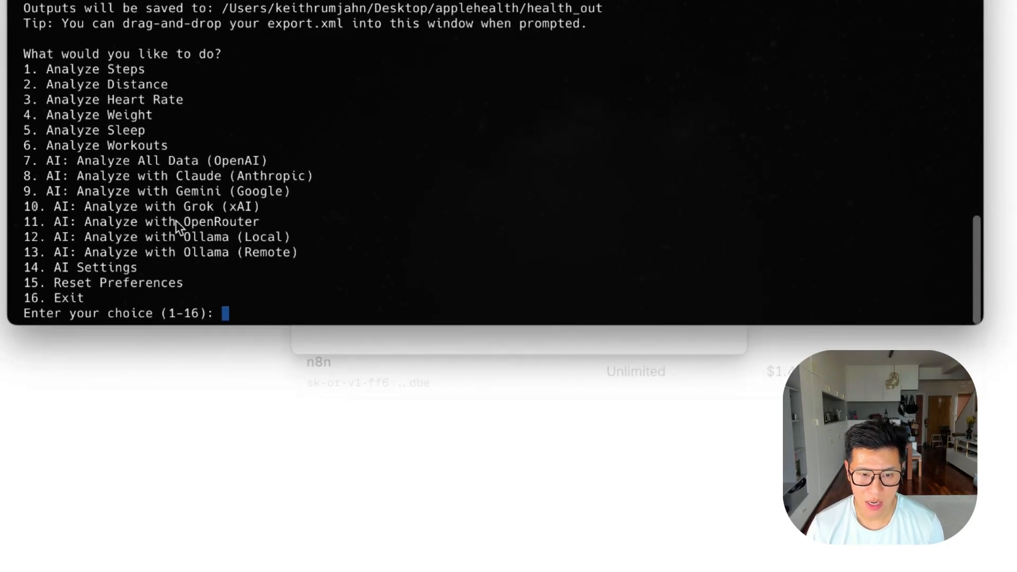
Step: Choose option 11 for OpenRouter analysis and copy the openai/gpt-5-chat model id
text(11)
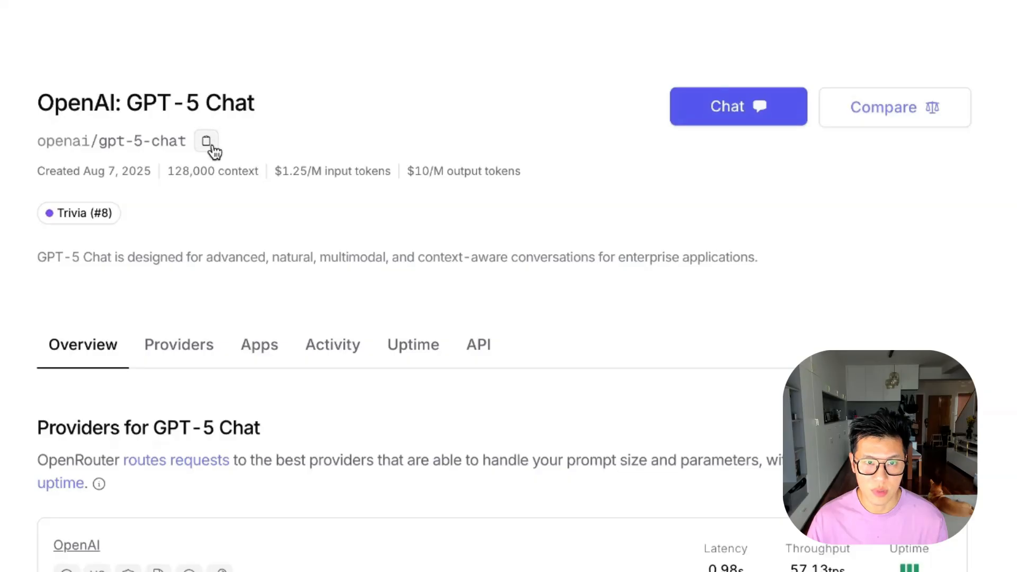
click(205, 141)
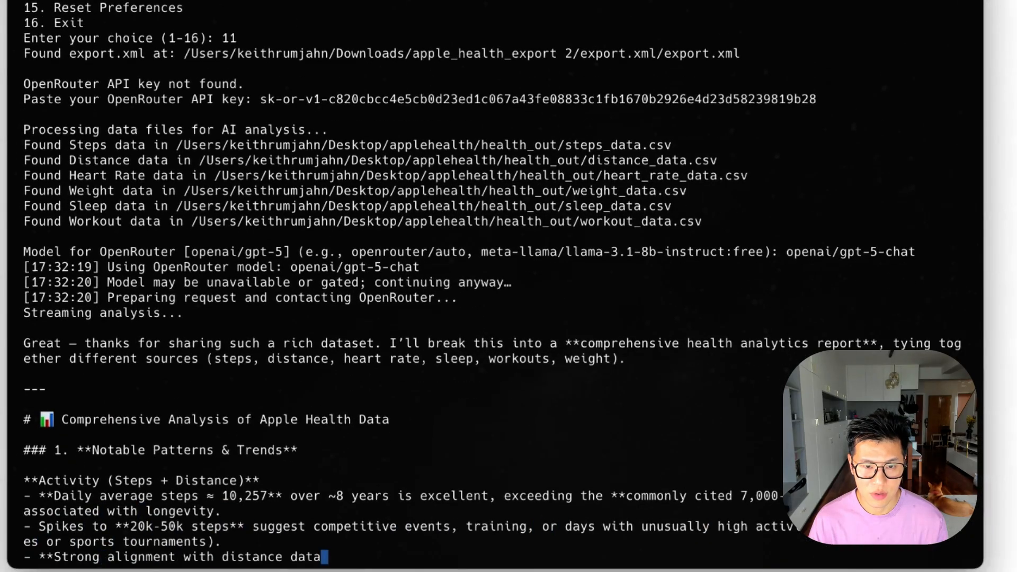
Step: Scroll through the streamed health report to its Summary and the save-as-markdown prompt
scroll(down, 3)
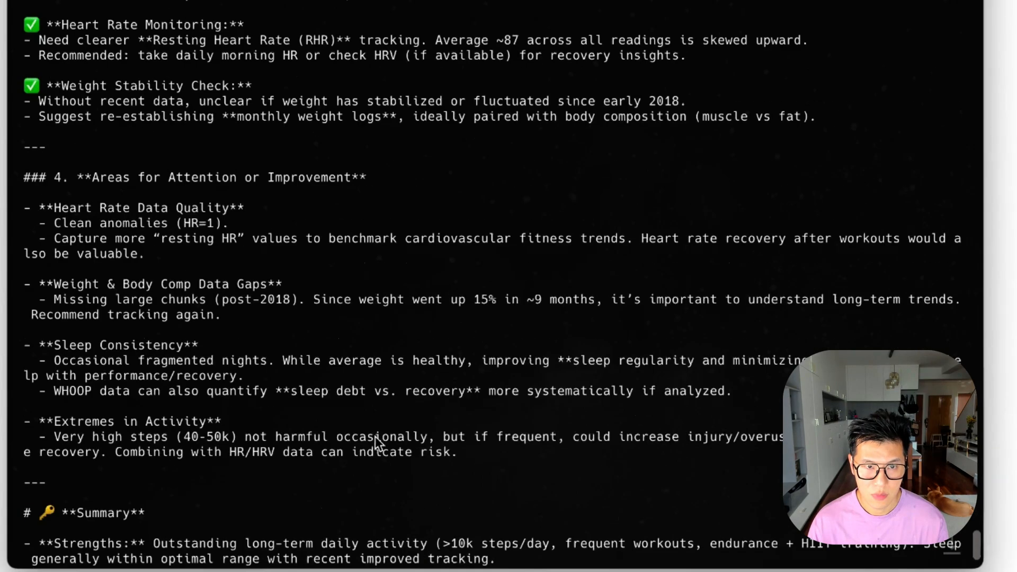
scroll(up, 3)
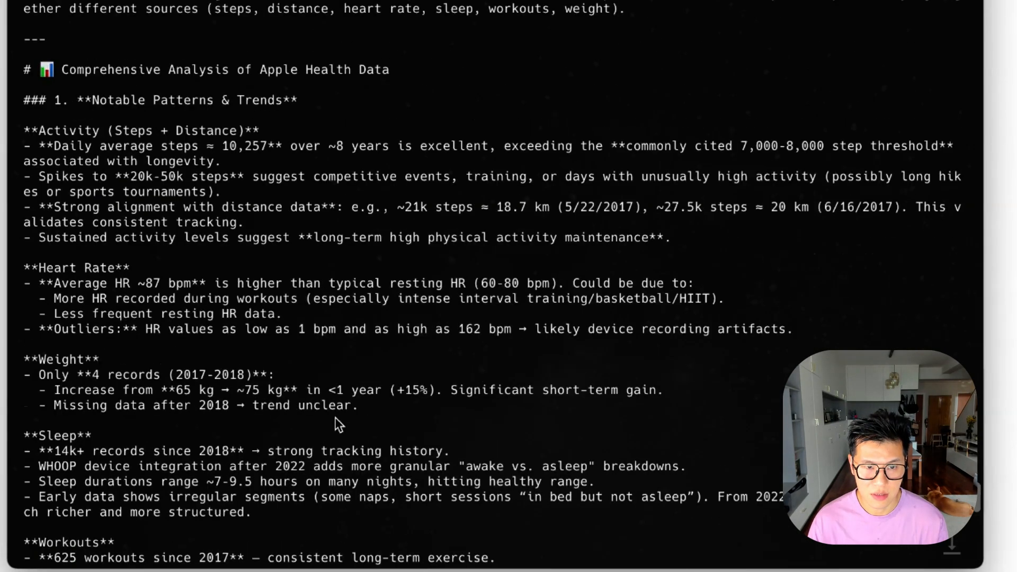
mouse_move(222, 113)
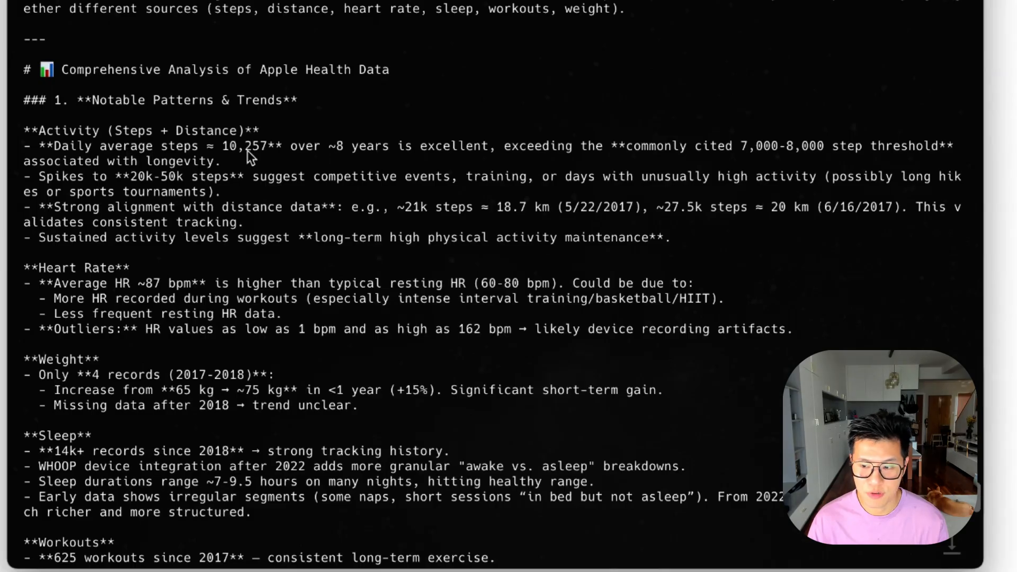
mouse_move(604, 149)
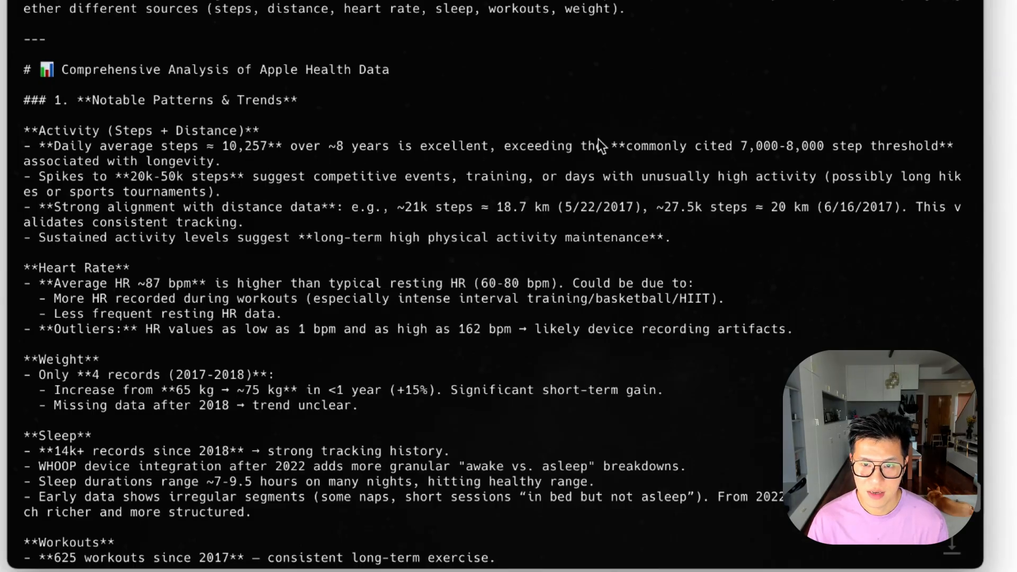
mouse_move(350, 213)
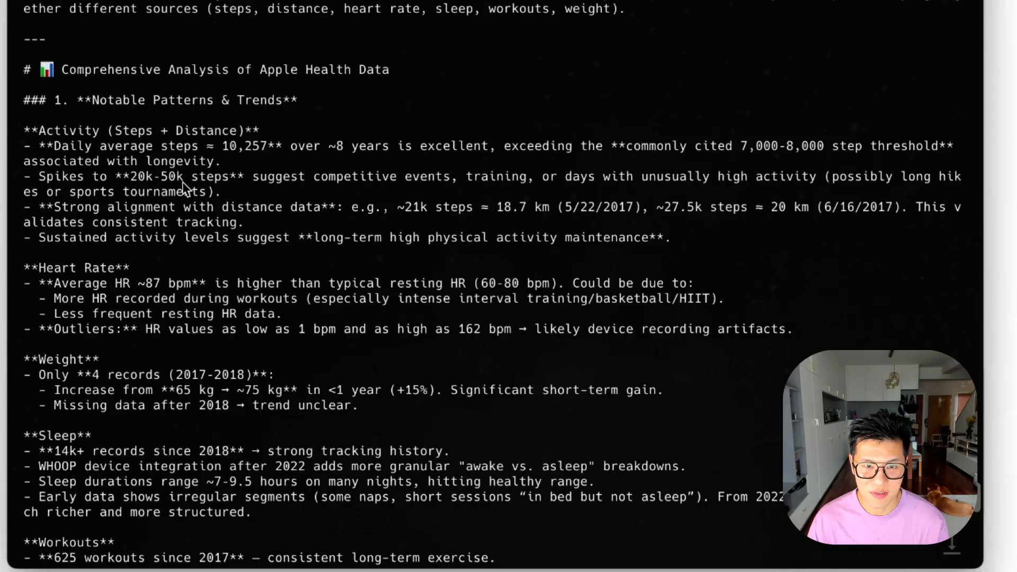
mouse_move(193, 256)
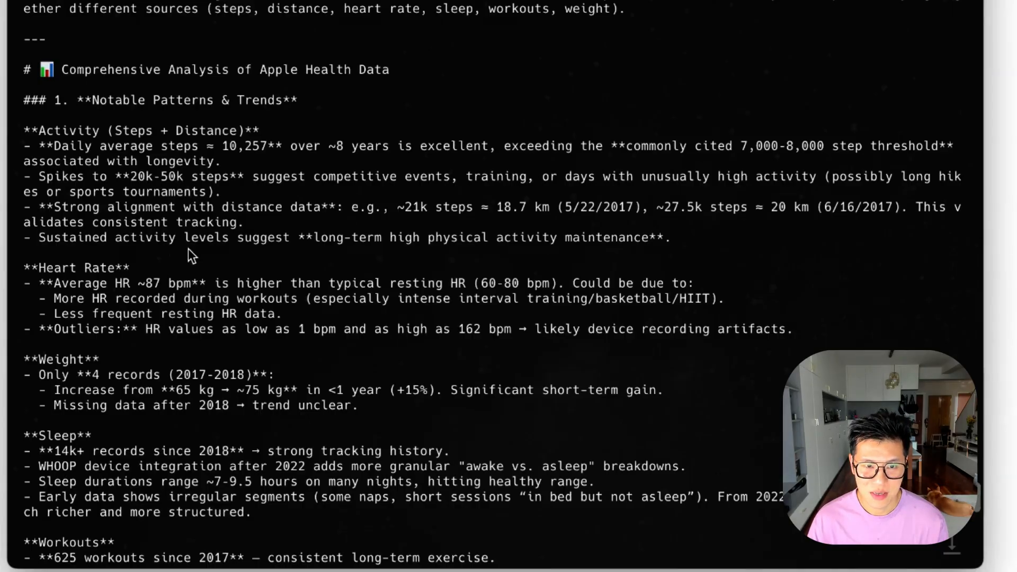
scroll(down, 3)
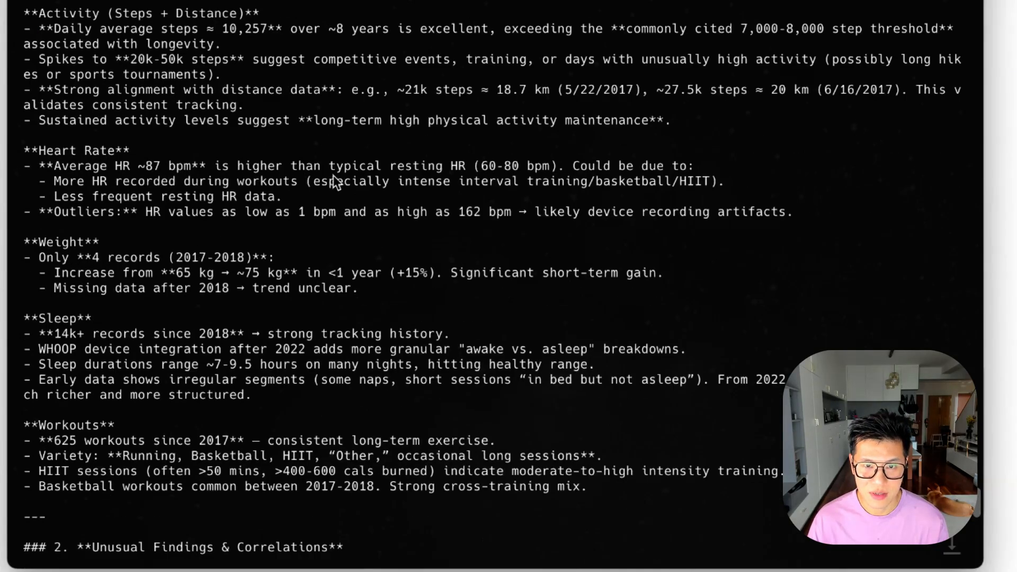
mouse_move(140, 212)
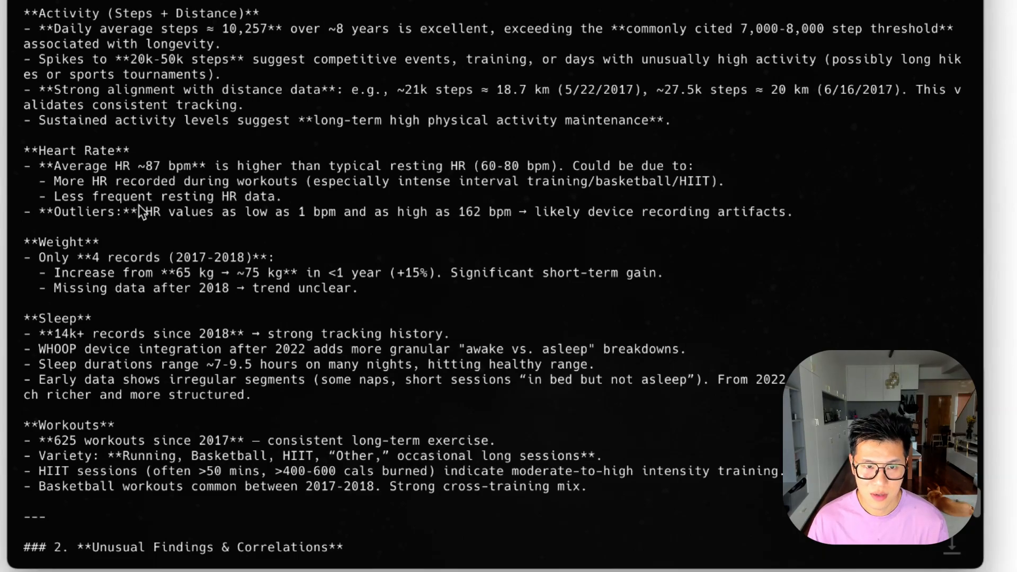
scroll(down, 3)
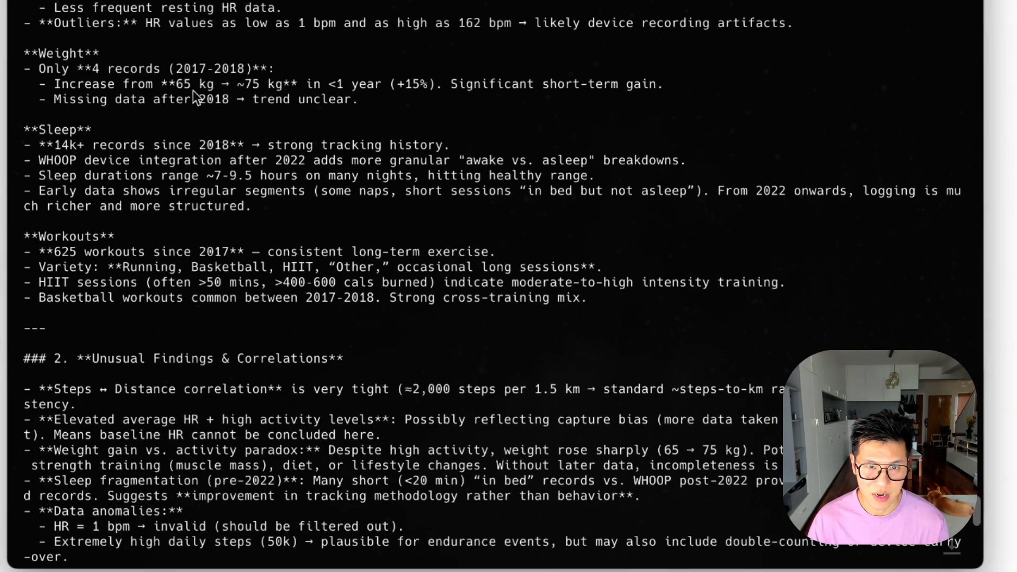
mouse_move(272, 99)
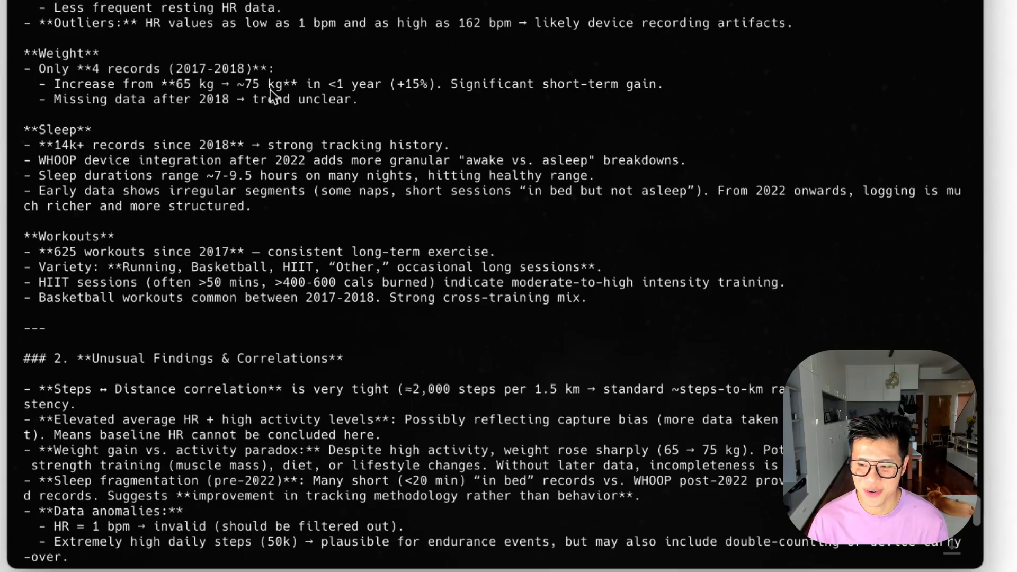
mouse_move(95, 273)
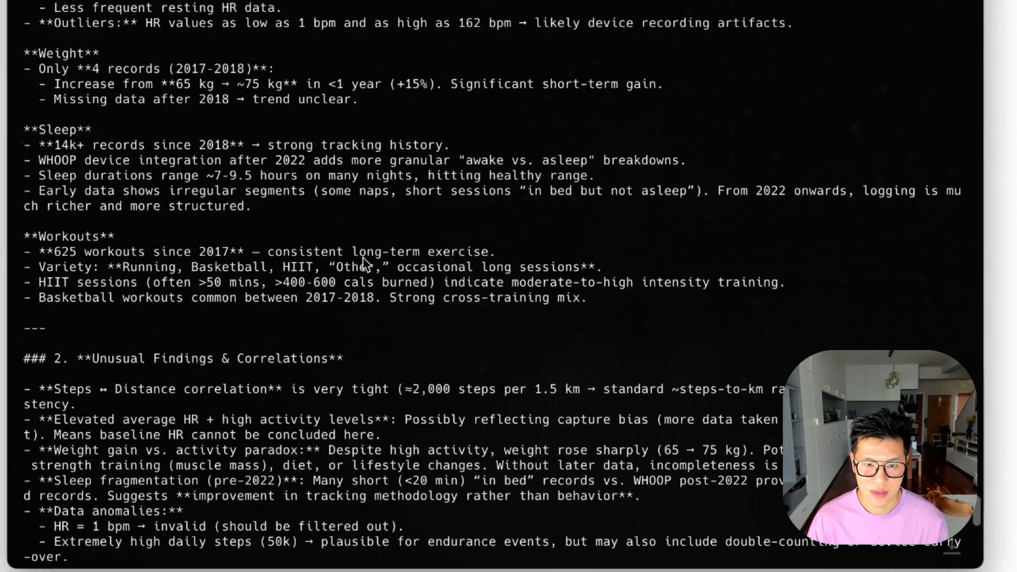
scroll(down, 3)
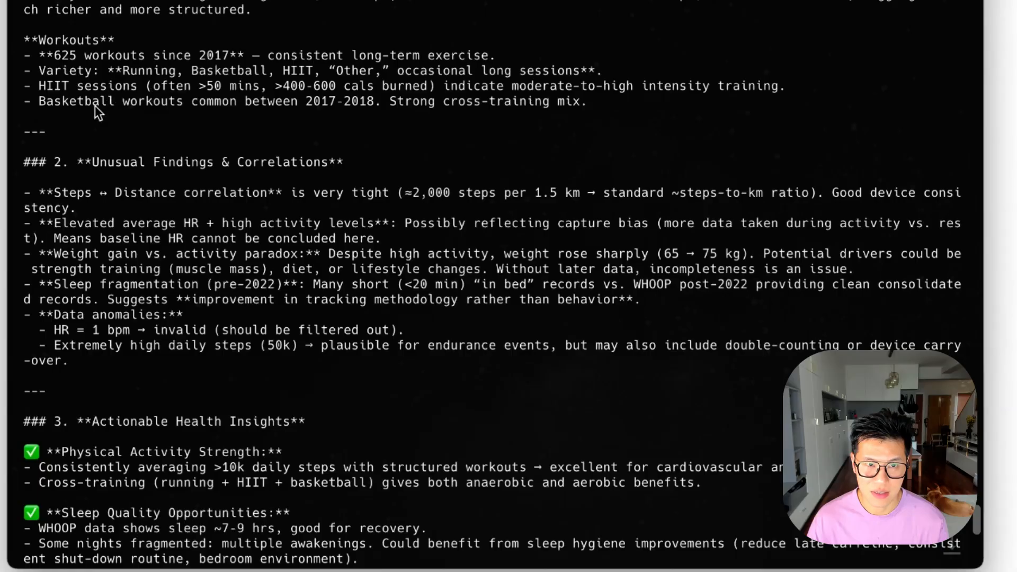
mouse_move(262, 123)
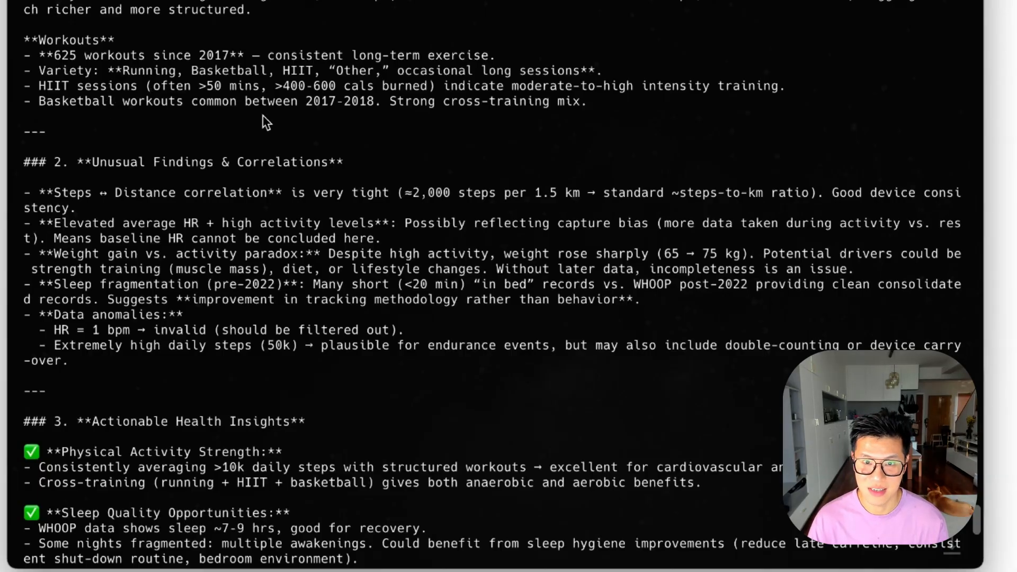
scroll(down, 3)
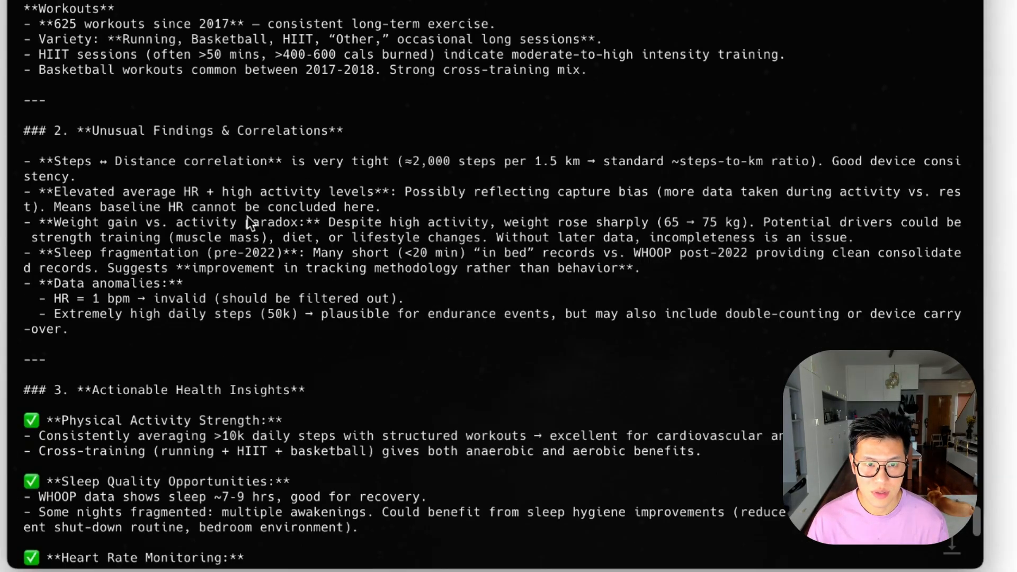
scroll(down, 3)
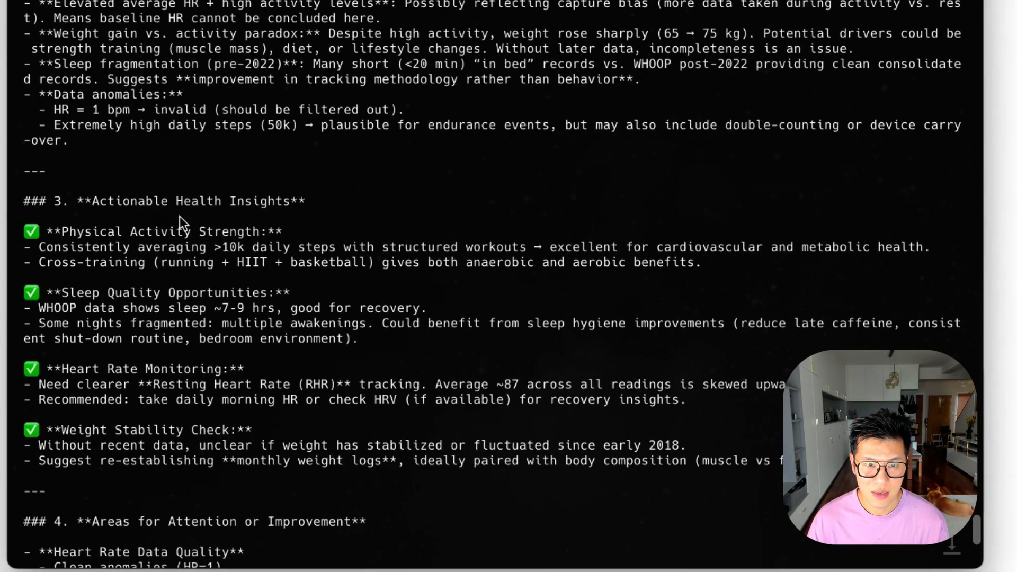
mouse_move(214, 262)
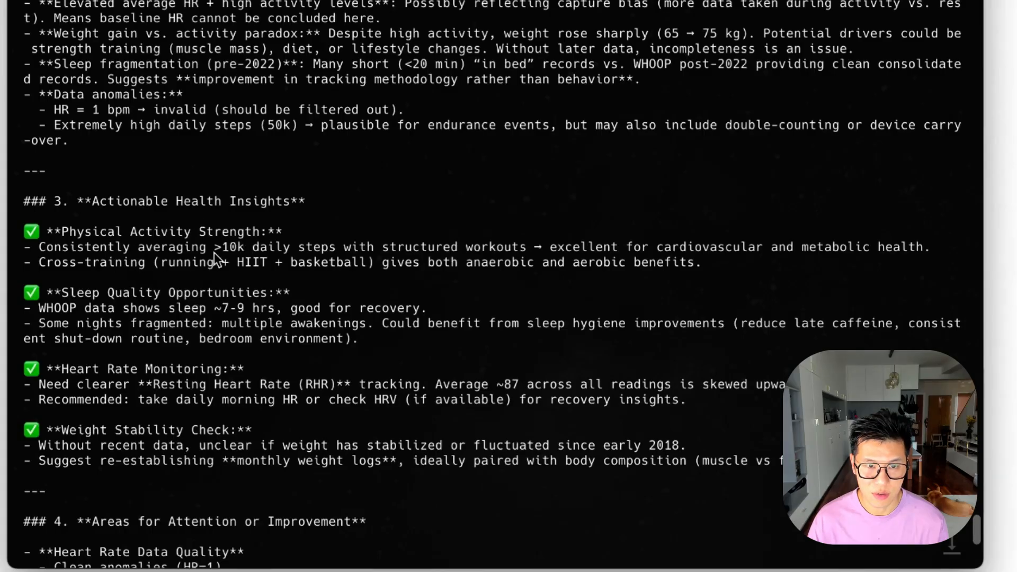
scroll(down, 3)
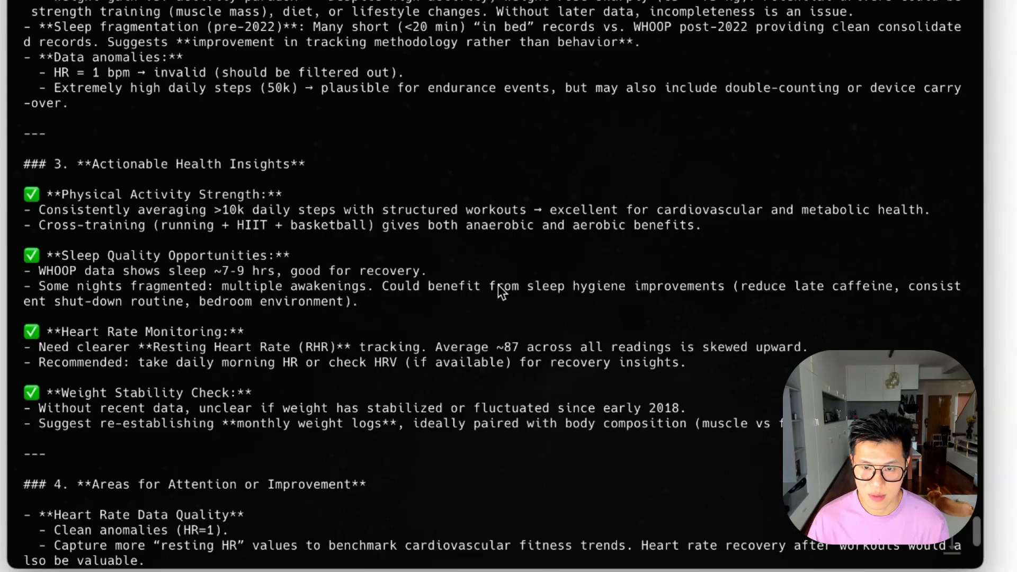
scroll(down, 3)
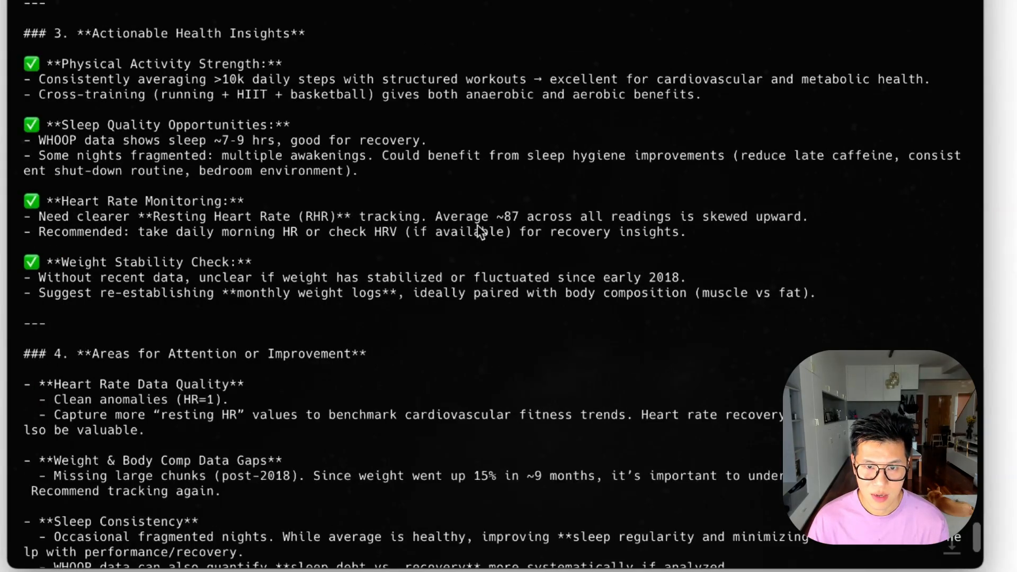
mouse_move(248, 247)
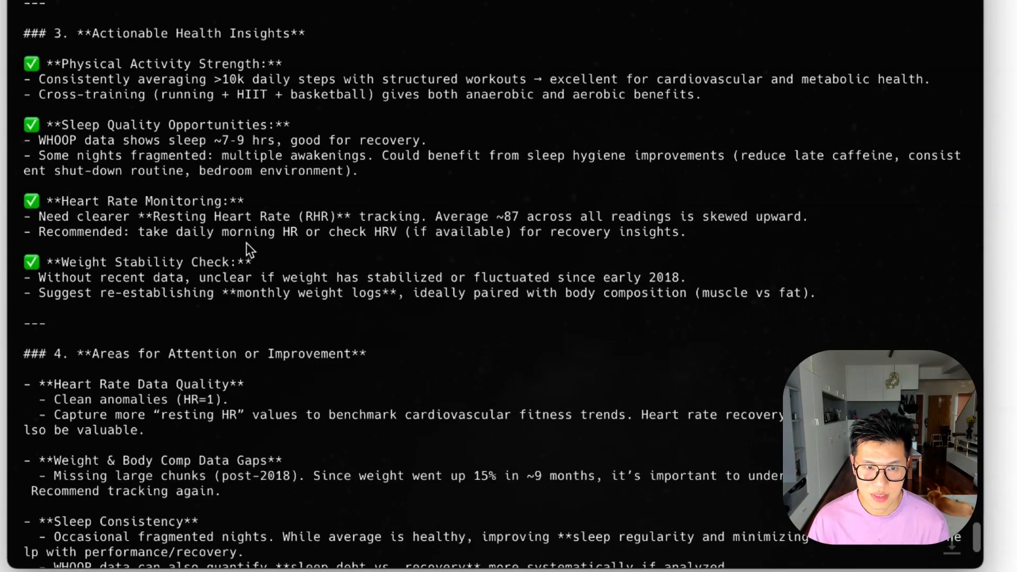
scroll(down, 3)
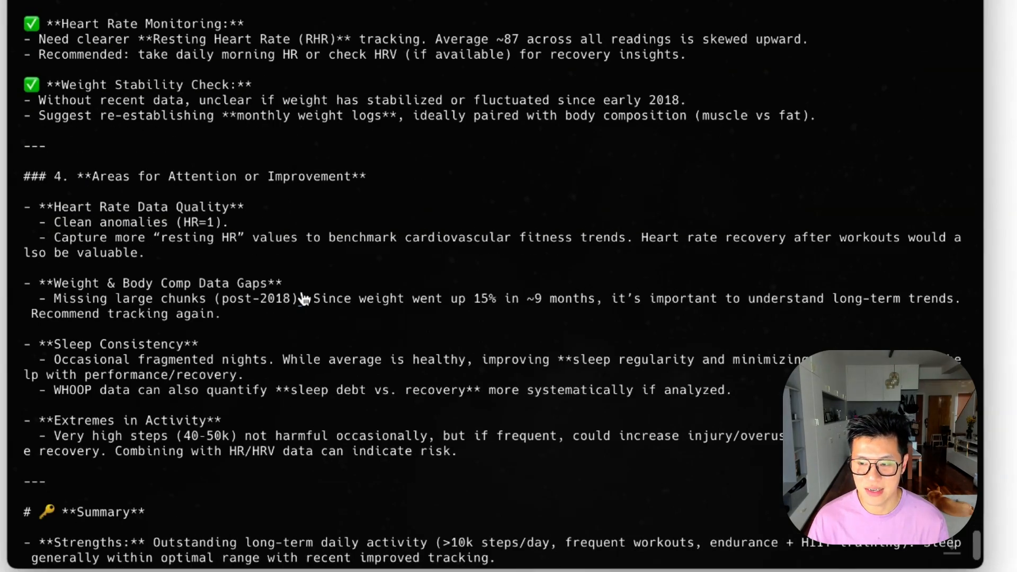
scroll(down, 3)
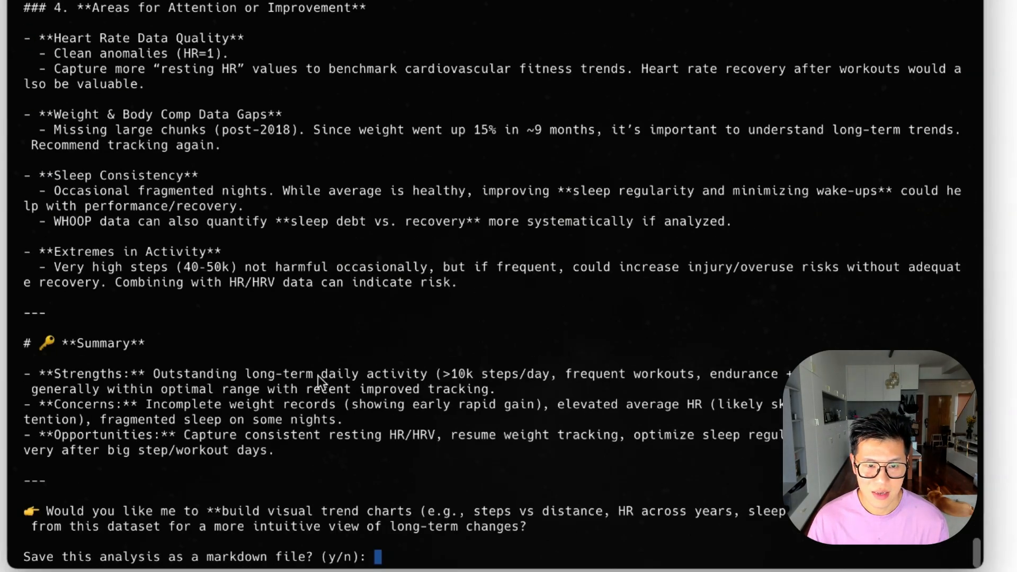
mouse_move(344, 485)
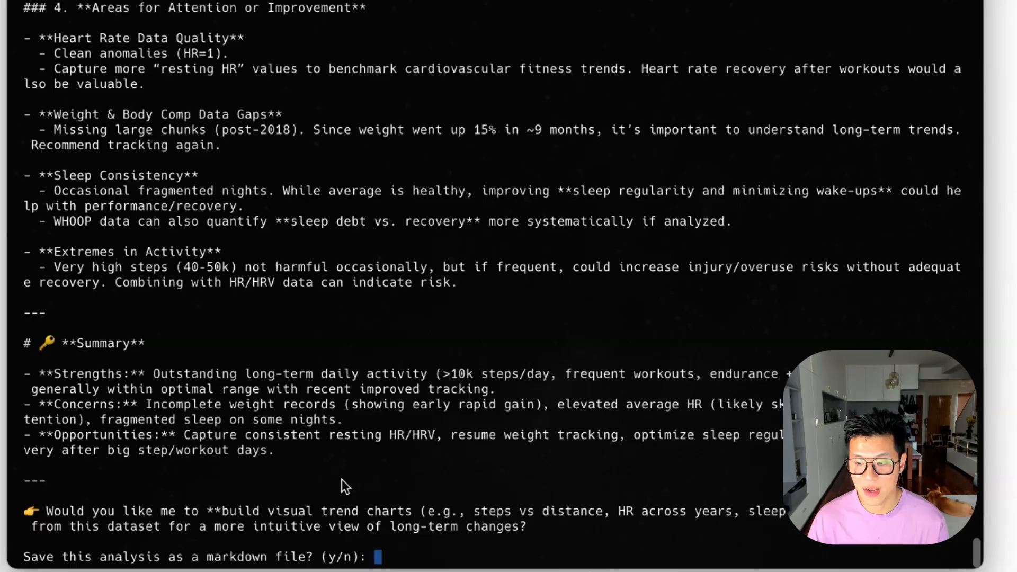
mouse_move(344, 440)
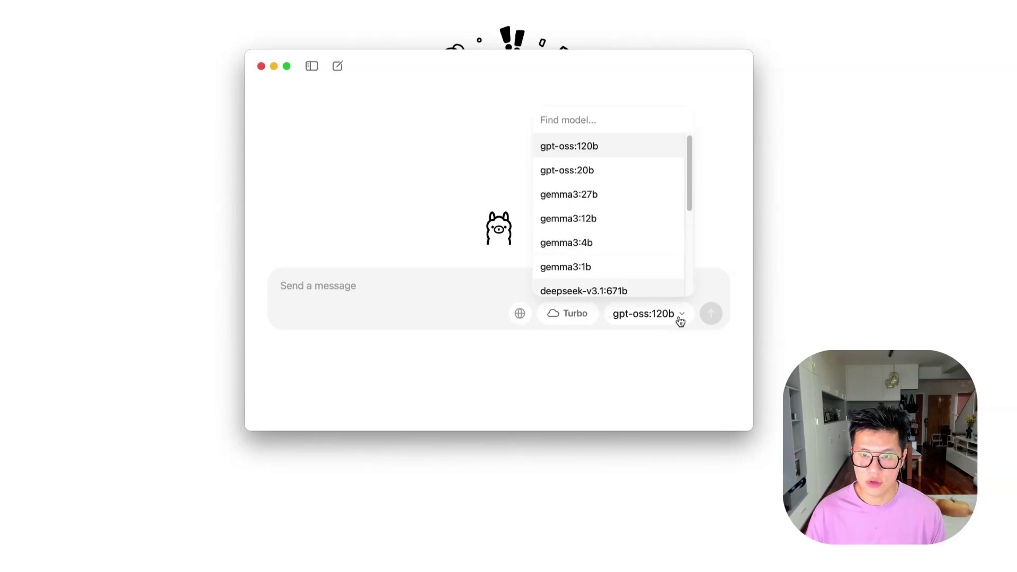
Step: Select deepseek-r1:8b from Ollama's model list
click(567, 145)
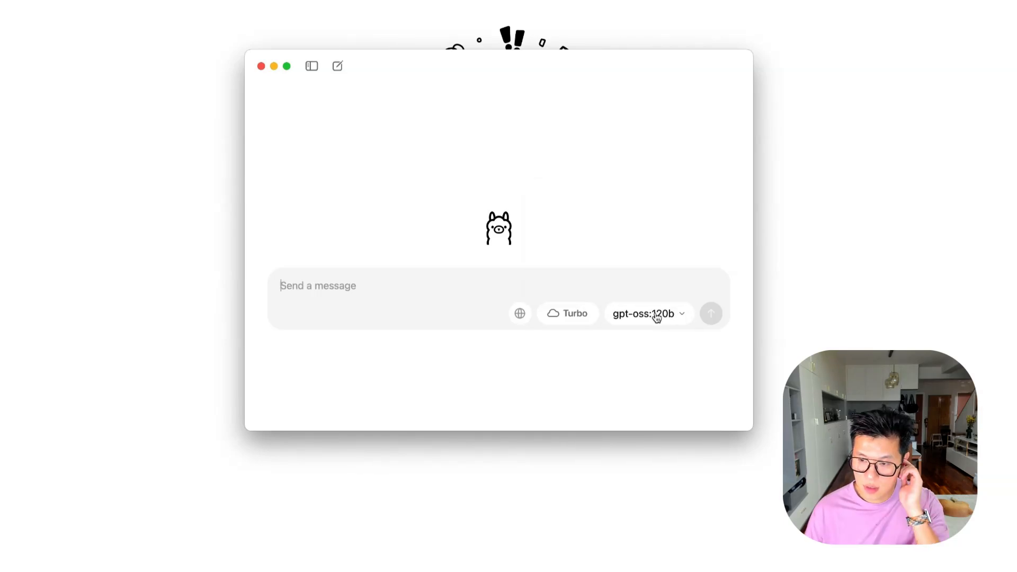
click(648, 313)
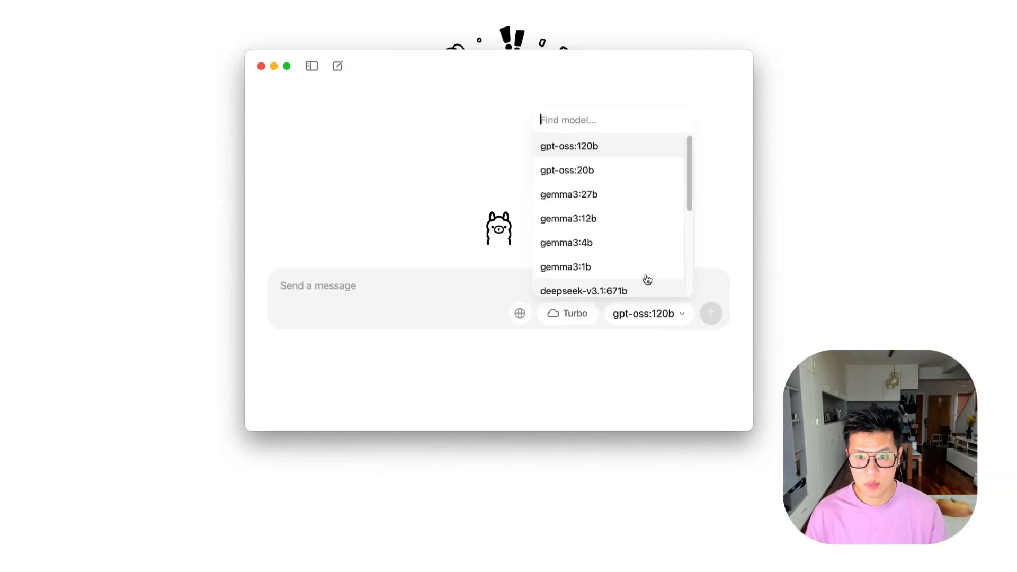
mouse_move(595, 157)
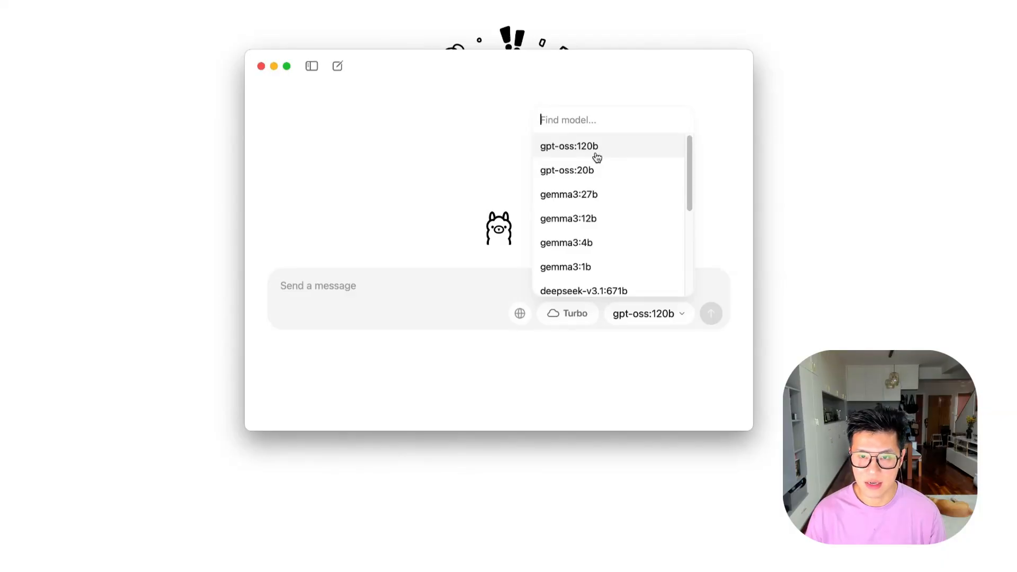
mouse_move(599, 159)
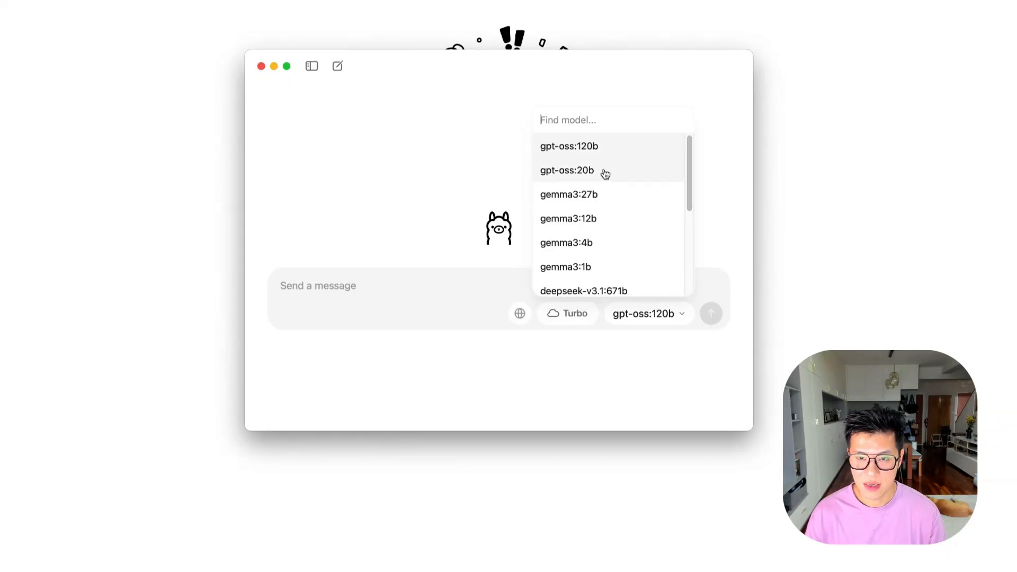
mouse_move(597, 151)
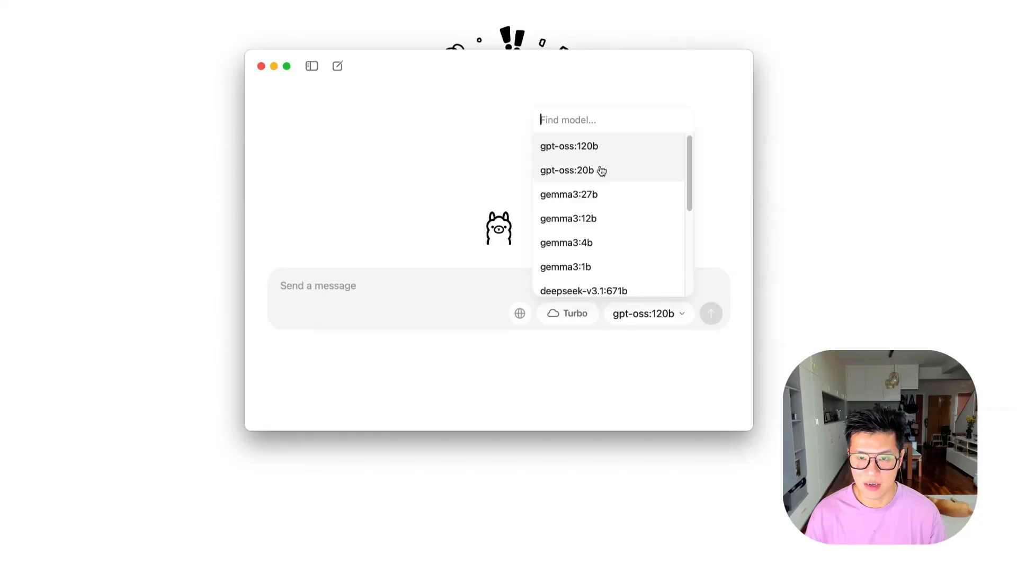
mouse_move(606, 205)
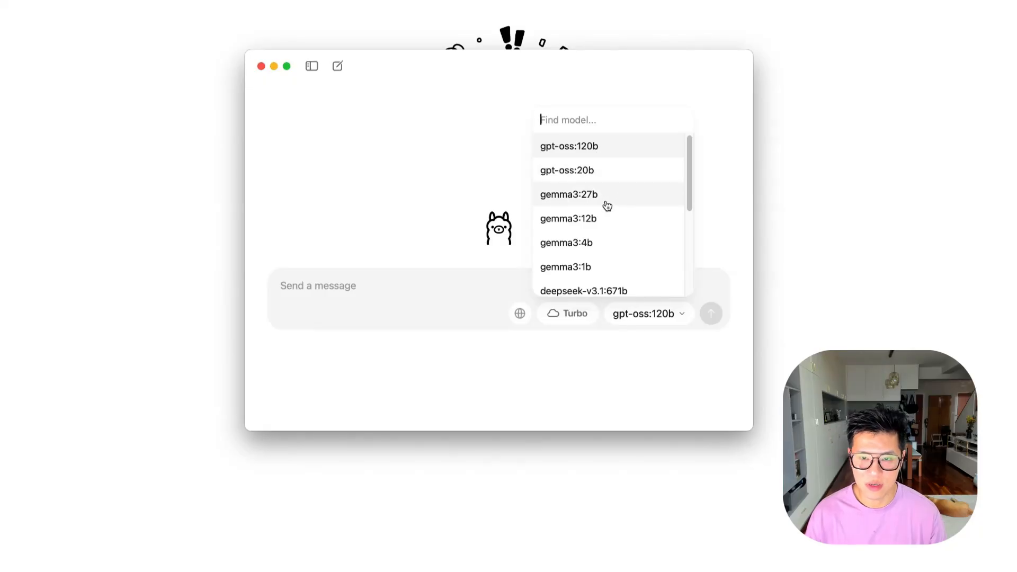
scroll(down, 3)
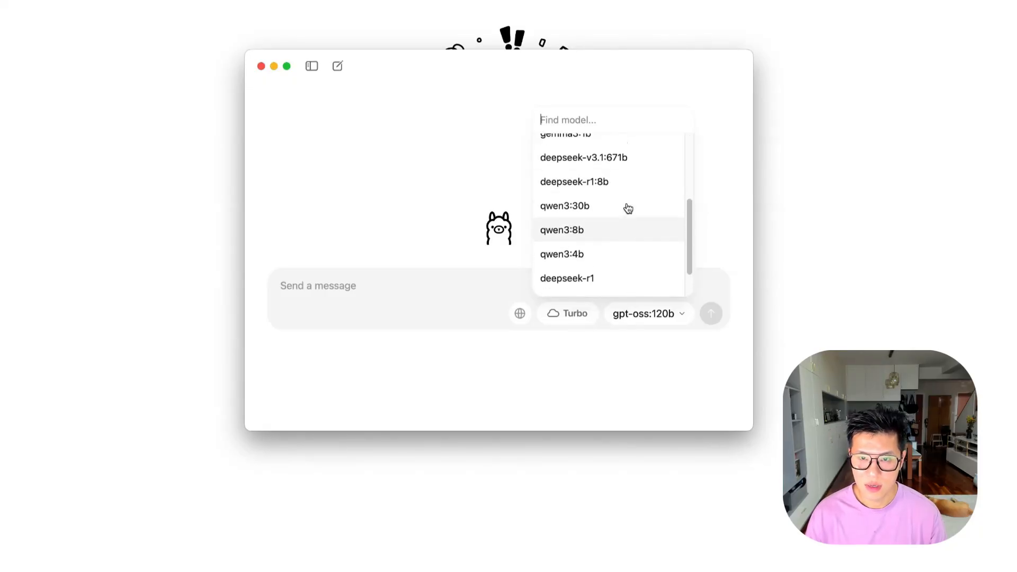
click(573, 182)
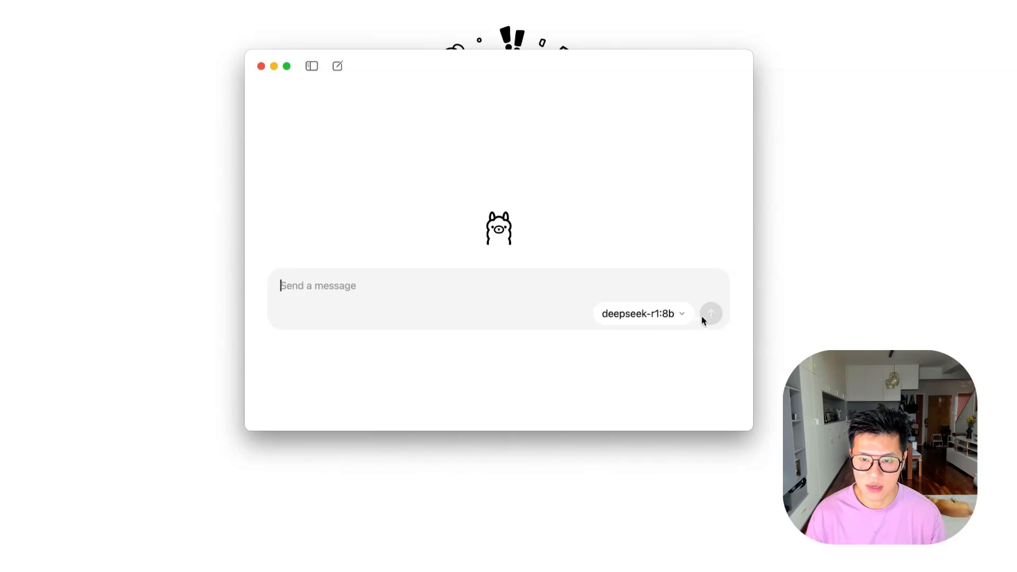
Step: Send a short 'hi' message to the deepseek-r1:8b model
text(hi)
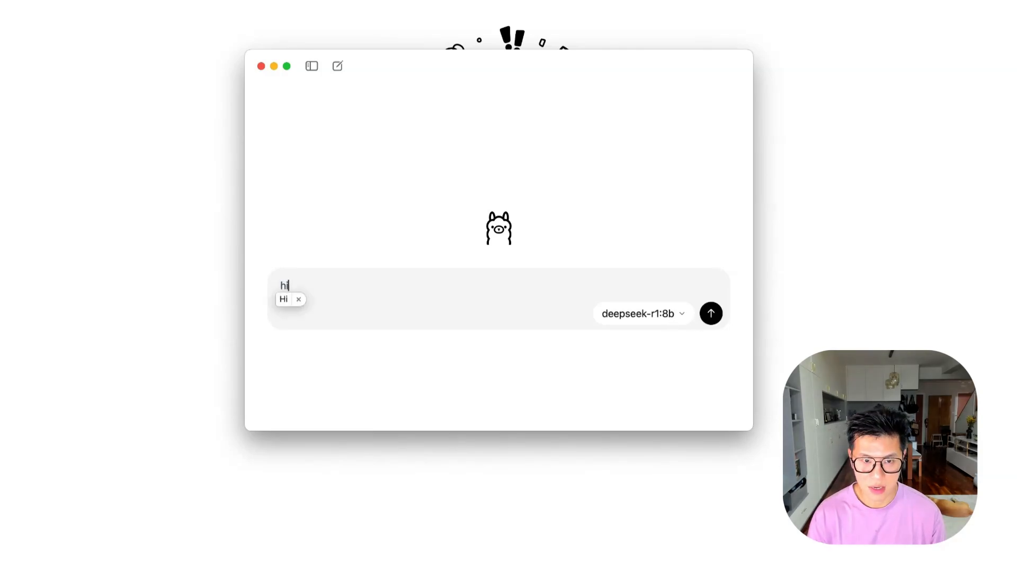
click(711, 313)
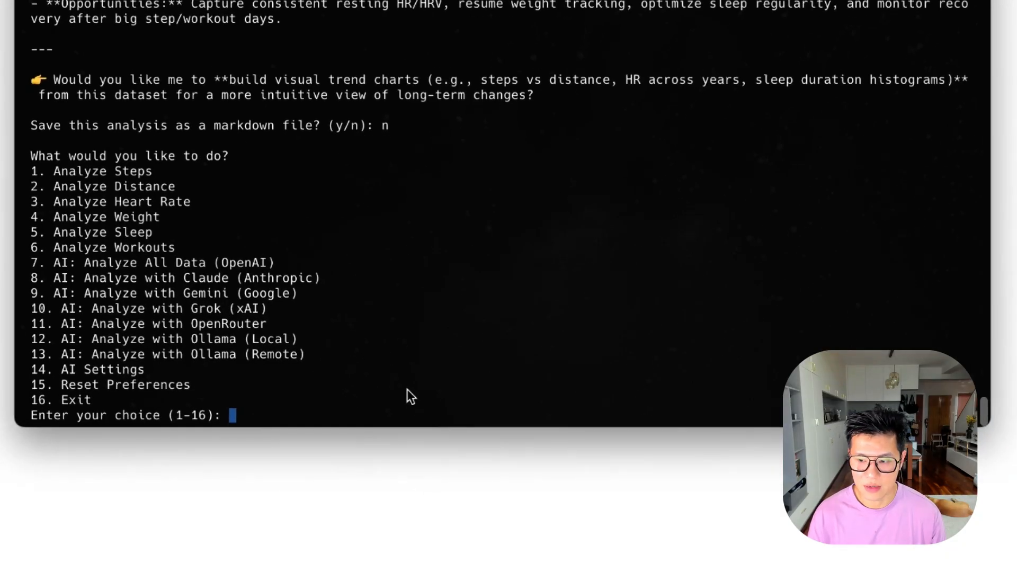
mouse_move(188, 345)
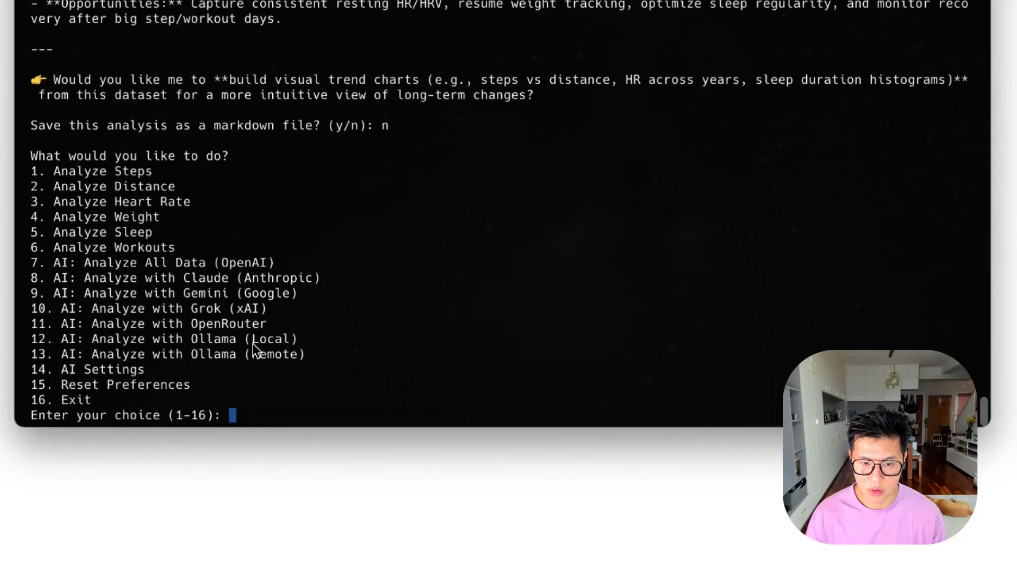
Step: Choose option 12 to analyze the health data with local Ollama (Deepseek-R1)
text(12)
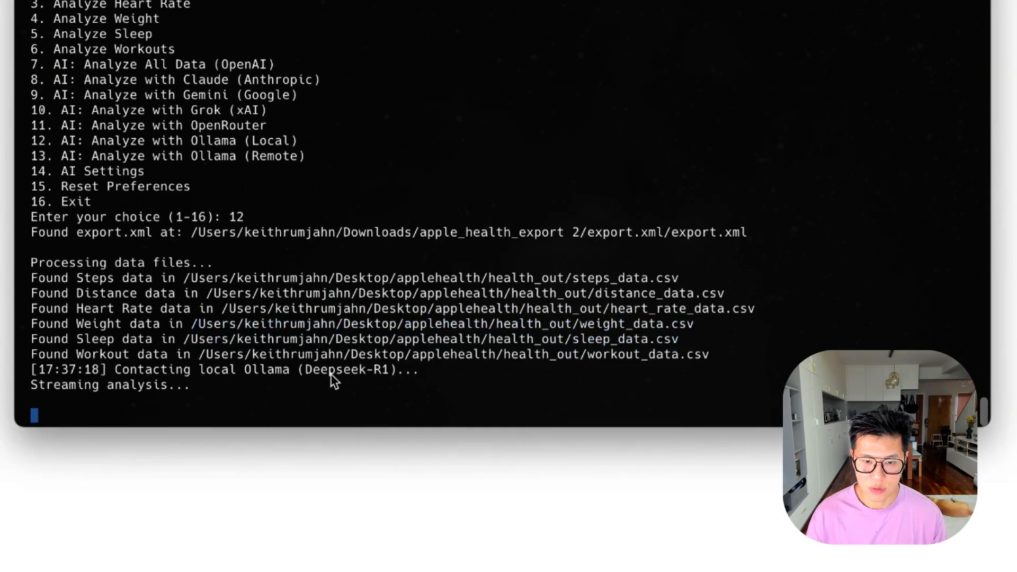
mouse_move(377, 379)
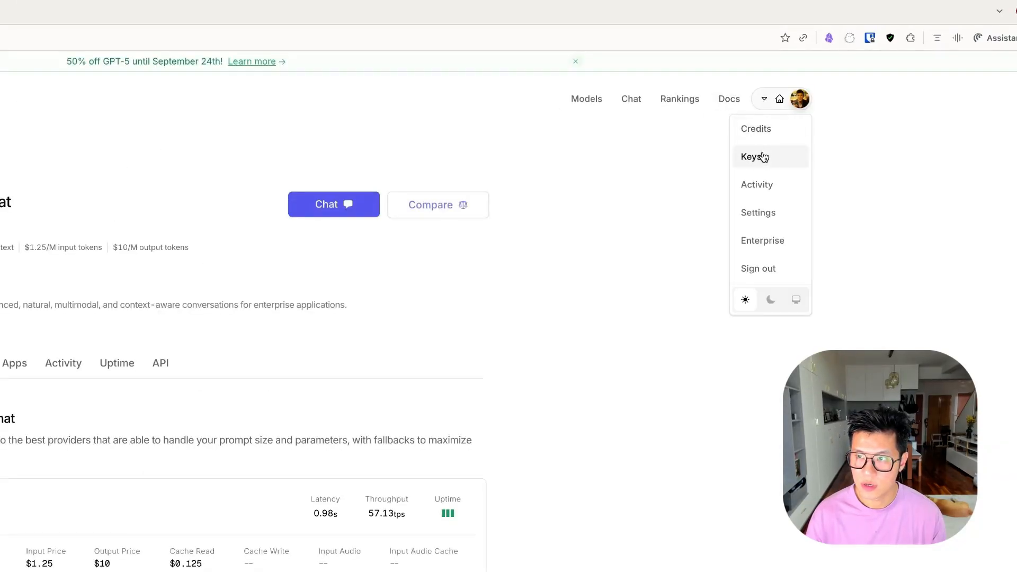
Step: View the OpenRouter account's Activity page with usage charts and request log
click(757, 184)
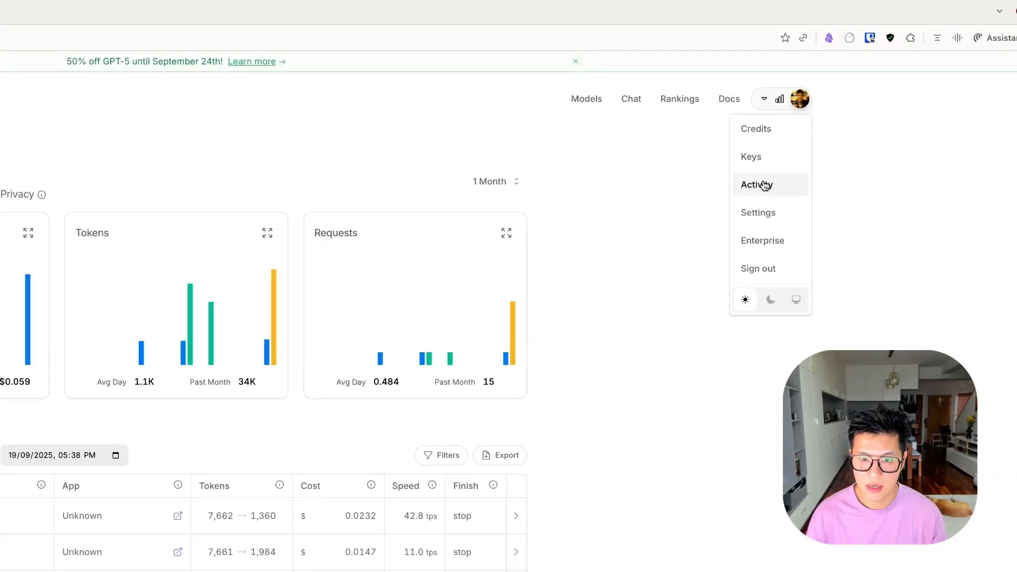
click(756, 184)
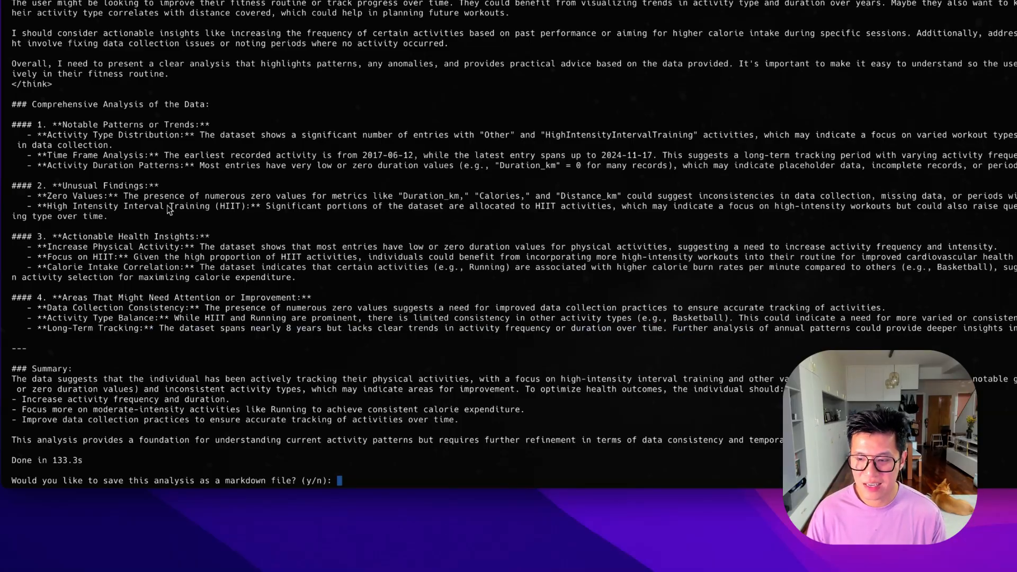
mouse_move(272, 334)
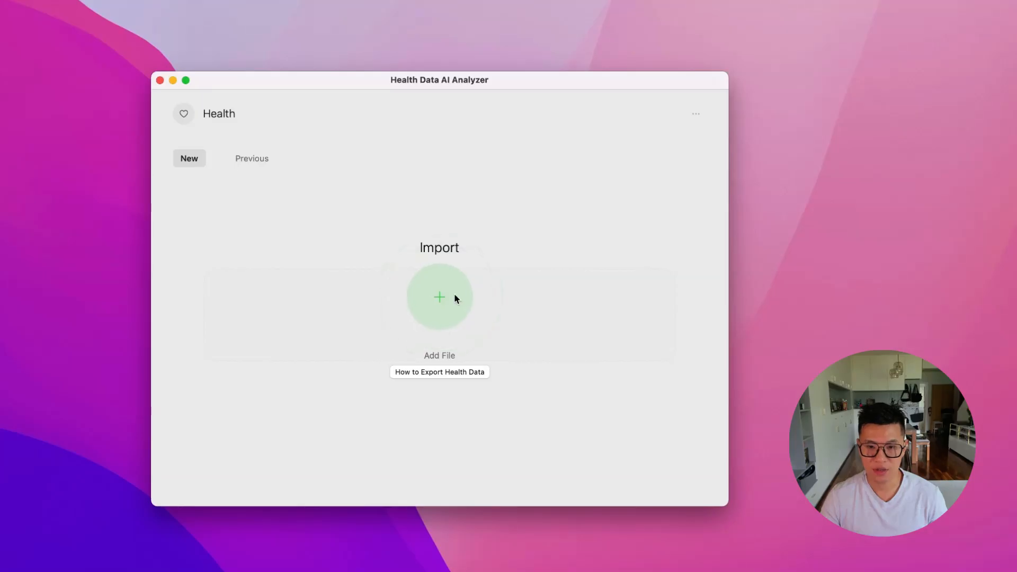
Step: Start adding an import file, bringing up the chooser showing export.xml
click(438, 297)
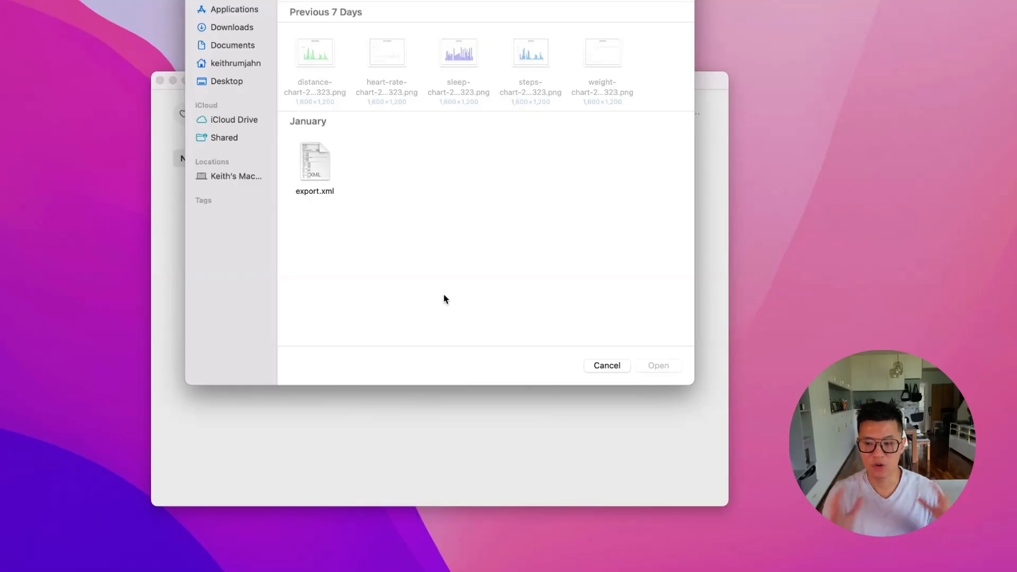
mouse_move(471, 271)
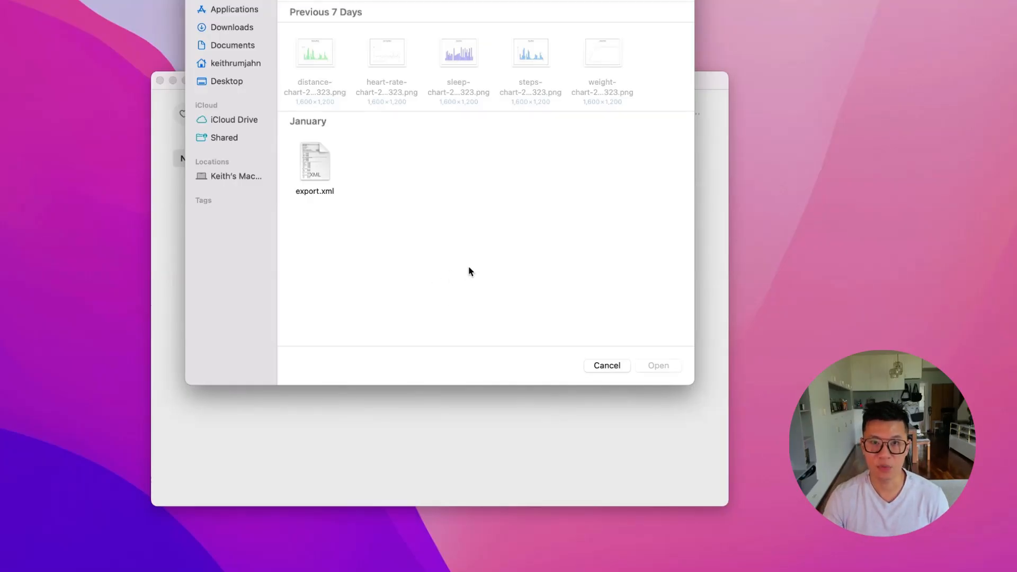
Step: Import the 979 MB export.xml, review its 27 data types and run the analysis
double_click(315, 161)
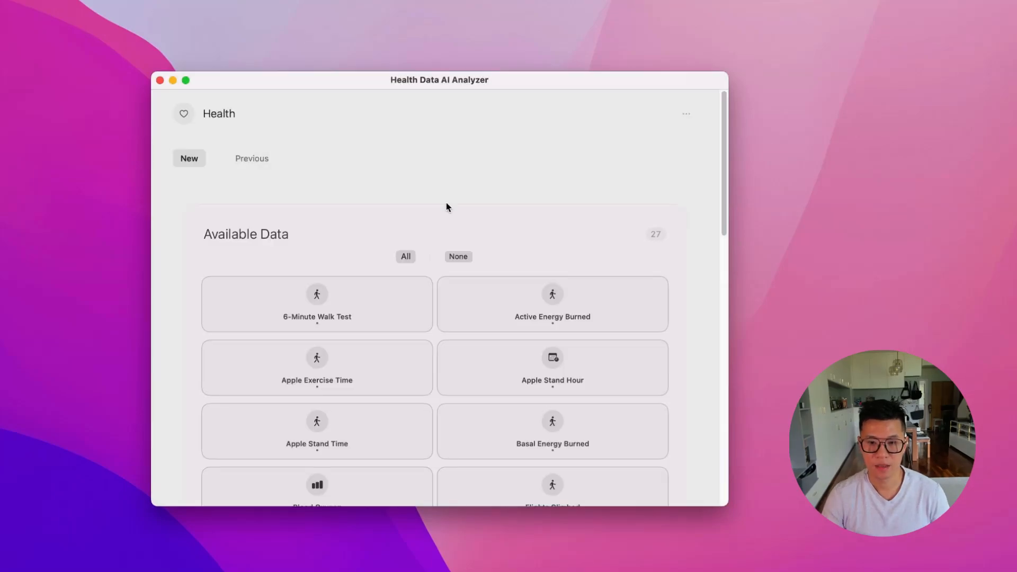
scroll(down, 3)
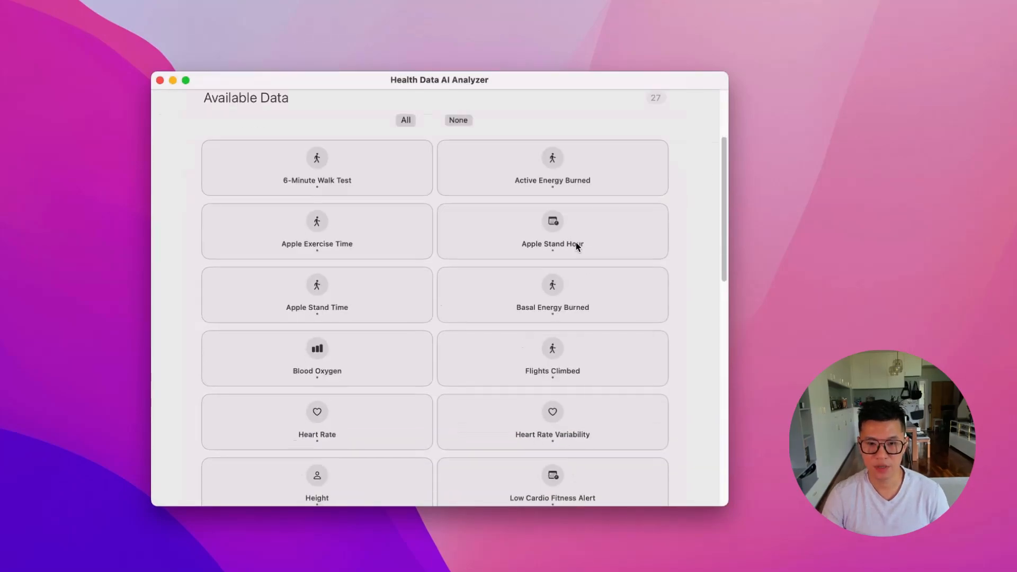
scroll(down, 3)
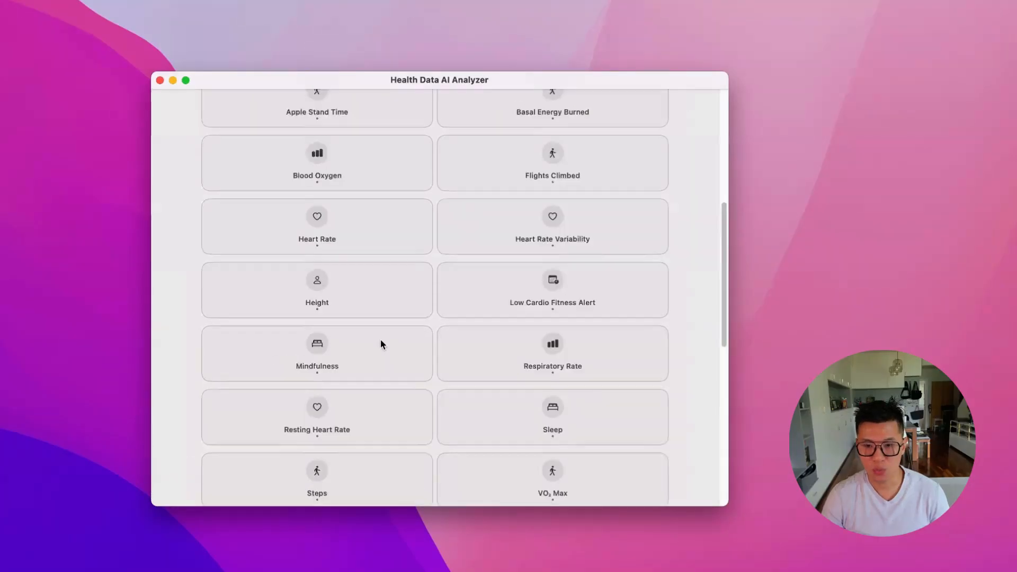
scroll(up, 3)
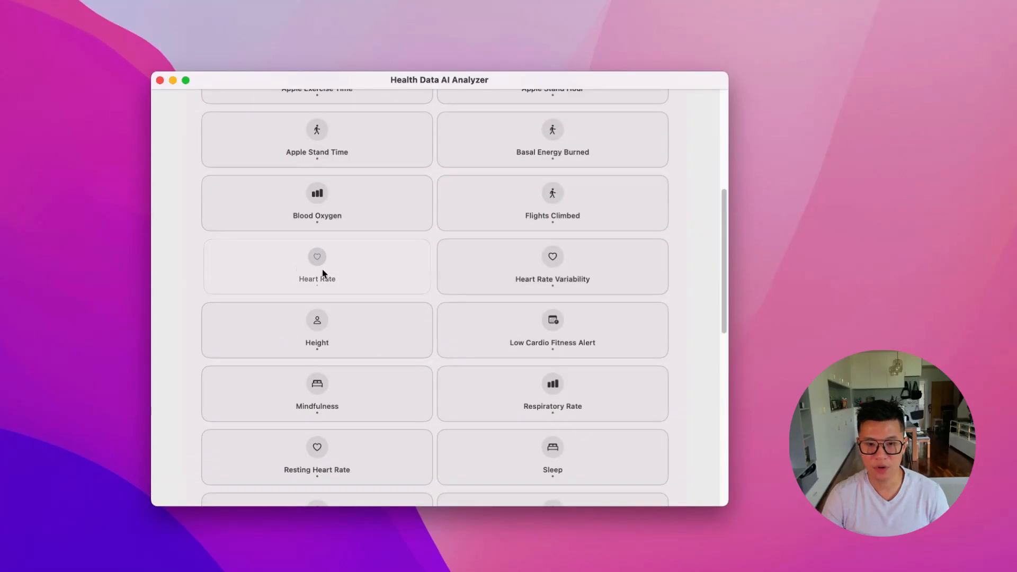
scroll(up, 3)
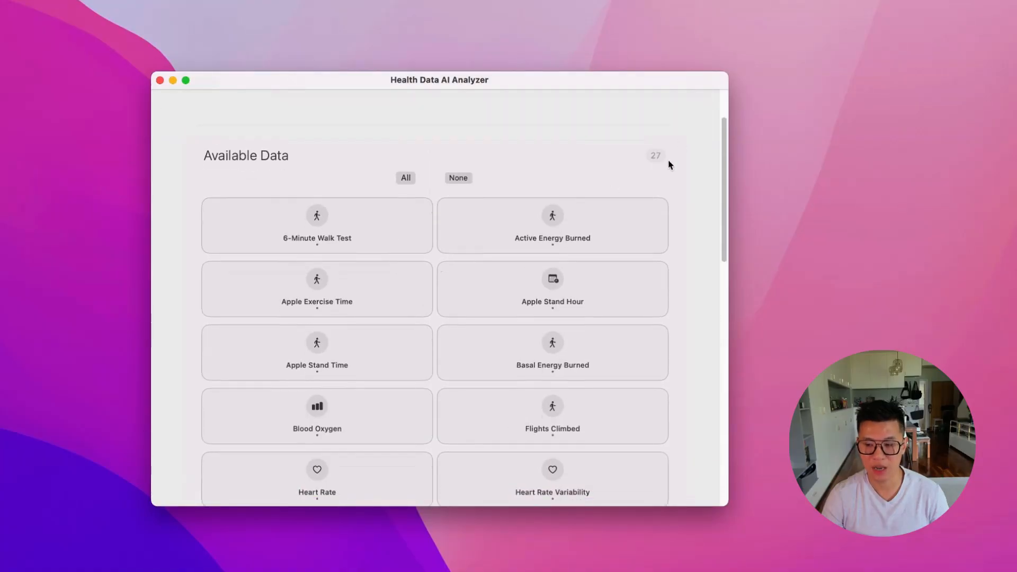
scroll(down, 3)
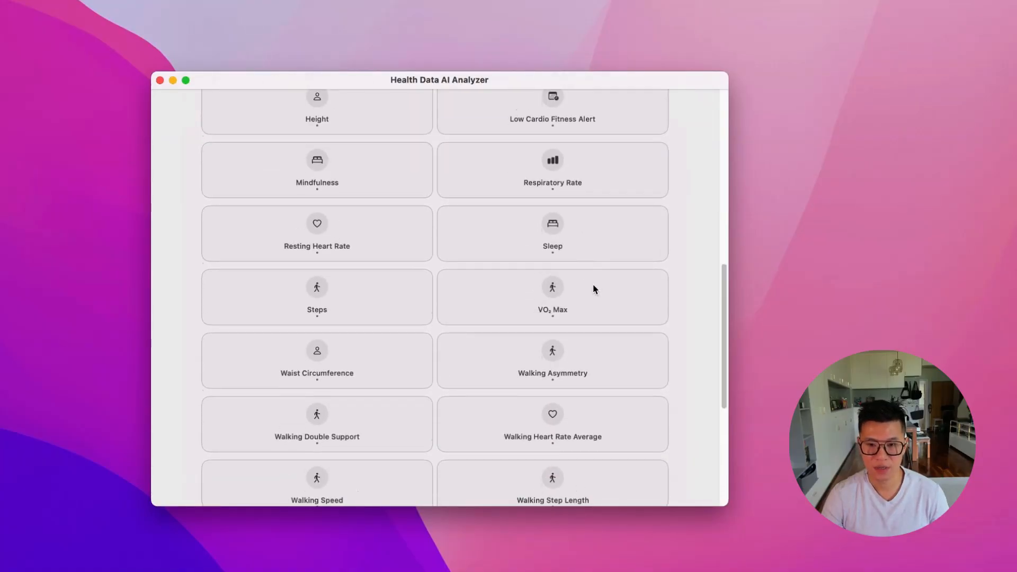
mouse_move(340, 238)
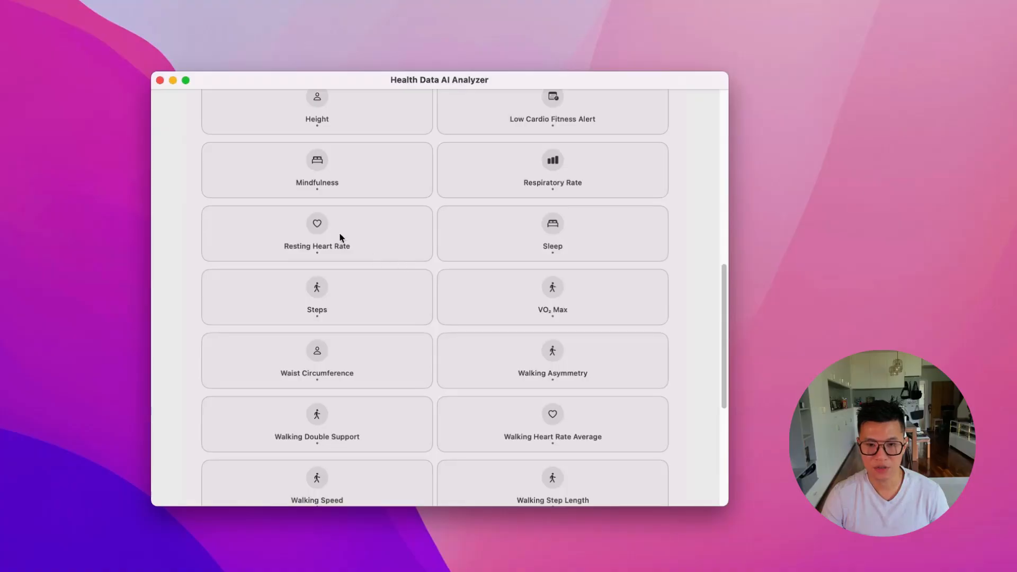
scroll(down, 3)
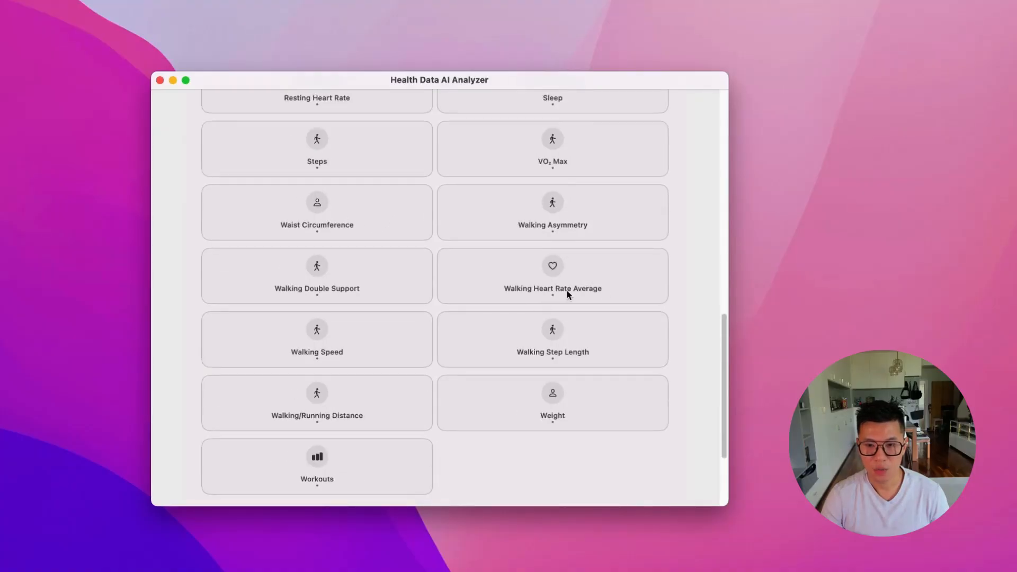
scroll(down, 3)
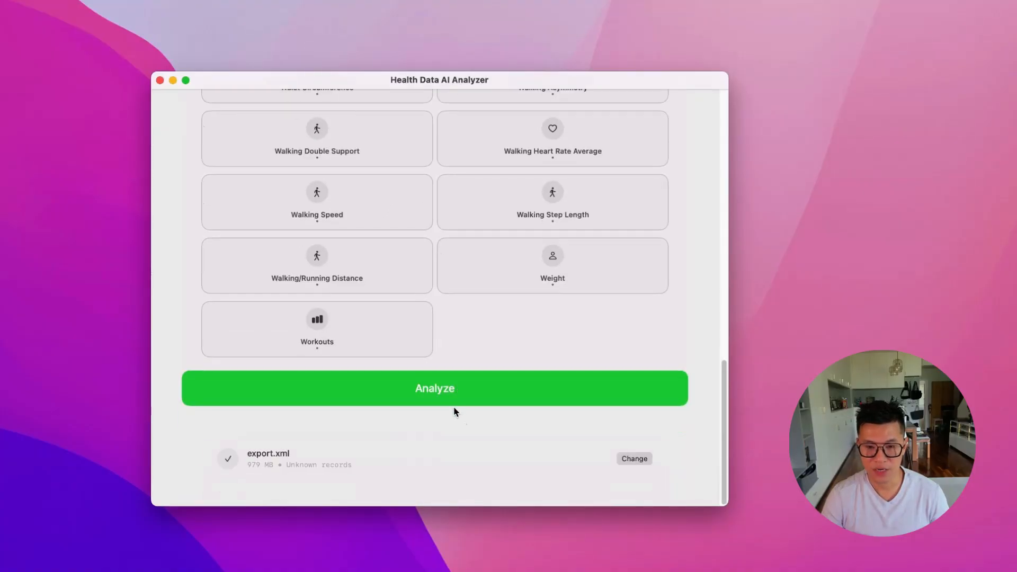
click(434, 387)
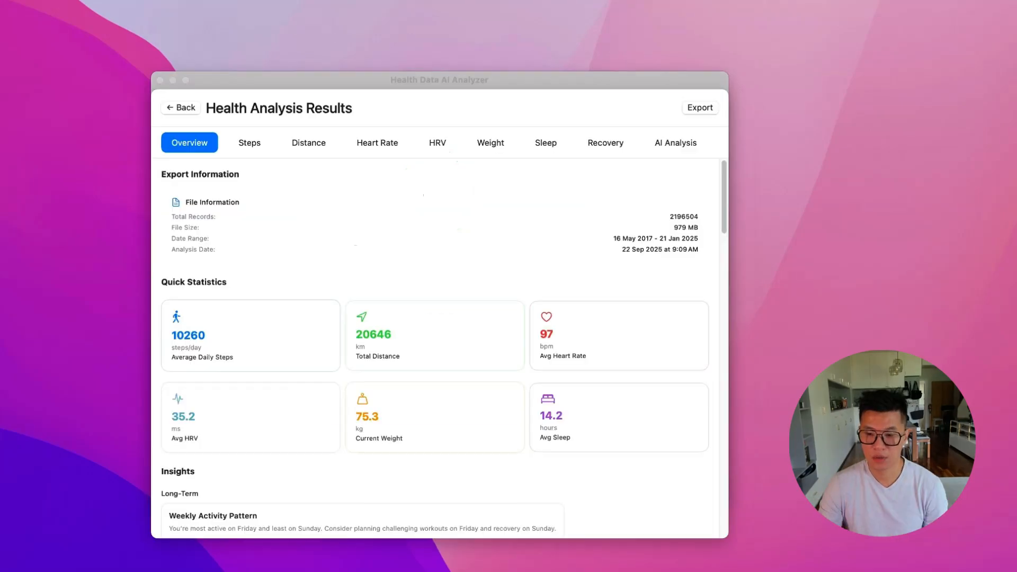
mouse_move(709, 185)
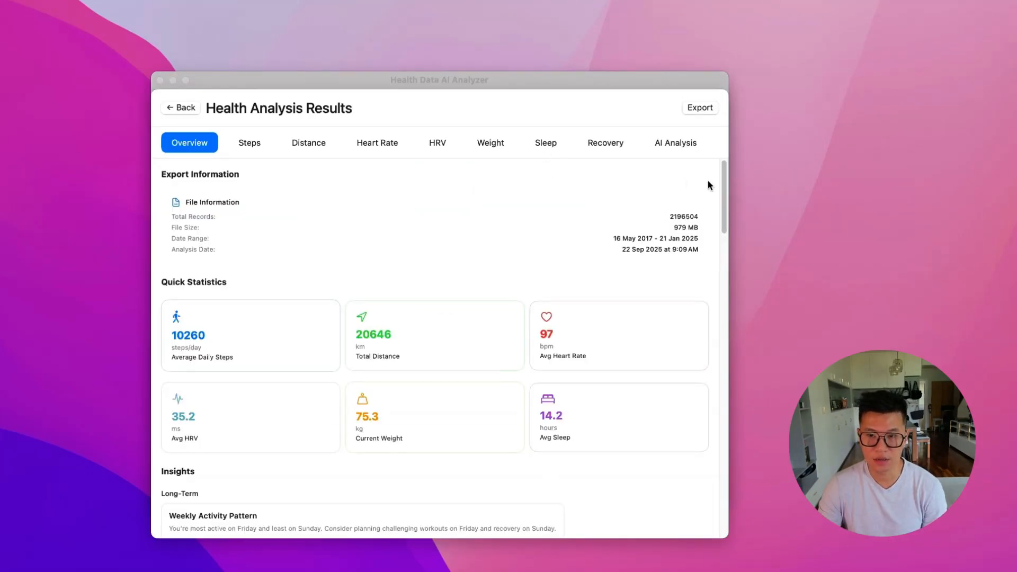
Step: Scroll the Overview through long-term insights, extraordinary days and per-metric insights
scroll(down, 3)
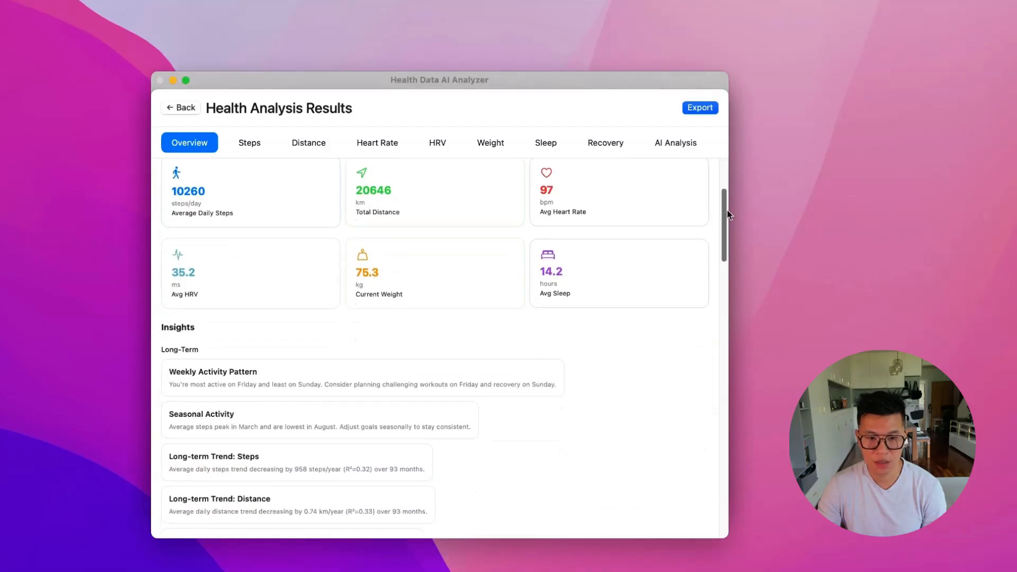
scroll(down, 3)
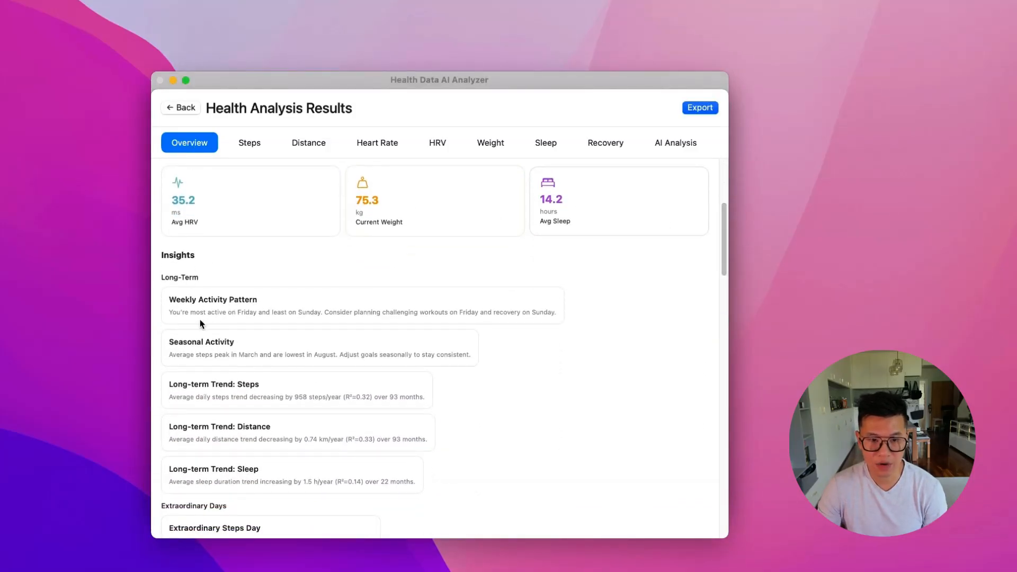
mouse_move(269, 321)
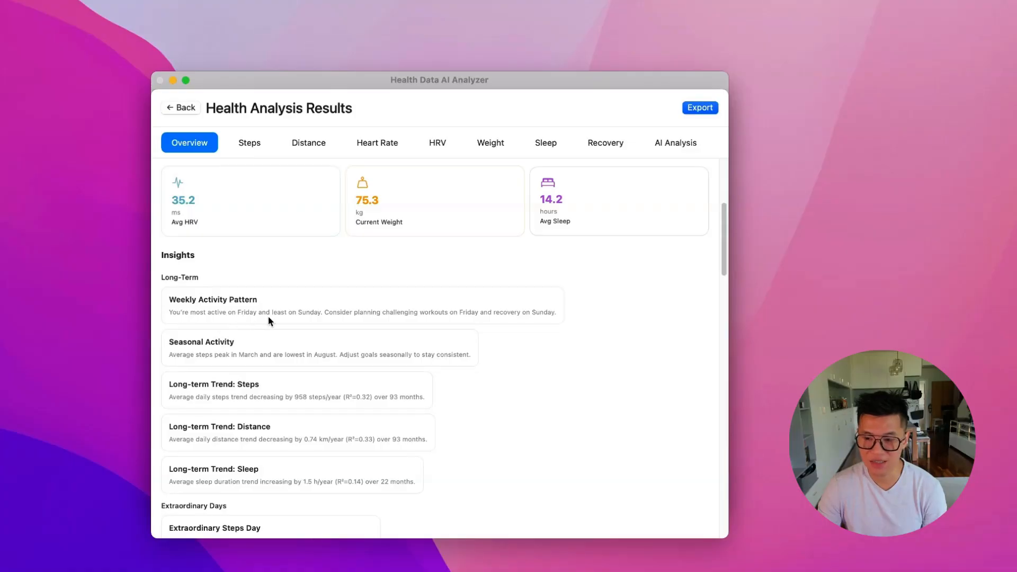
scroll(down, 3)
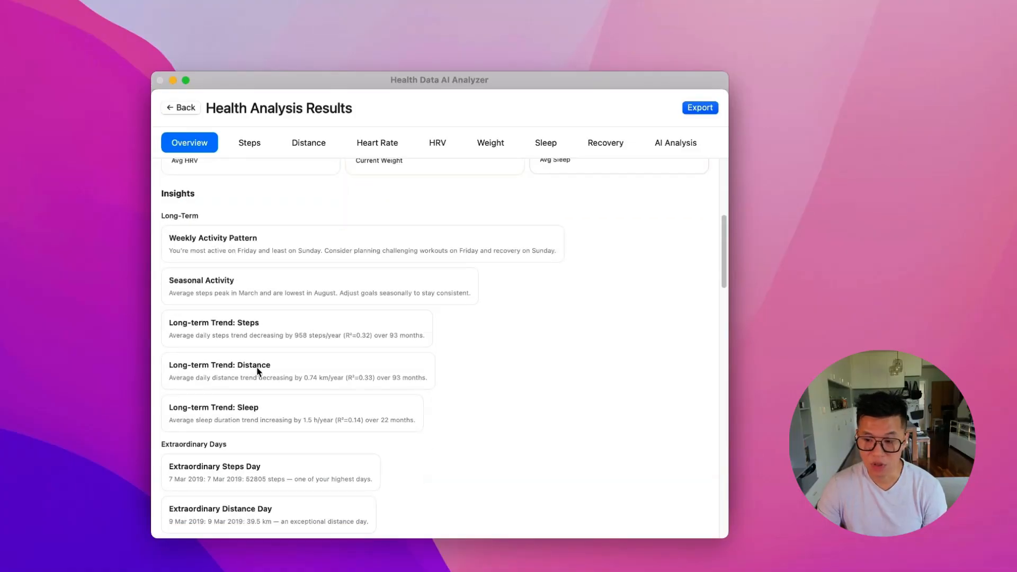
mouse_move(401, 385)
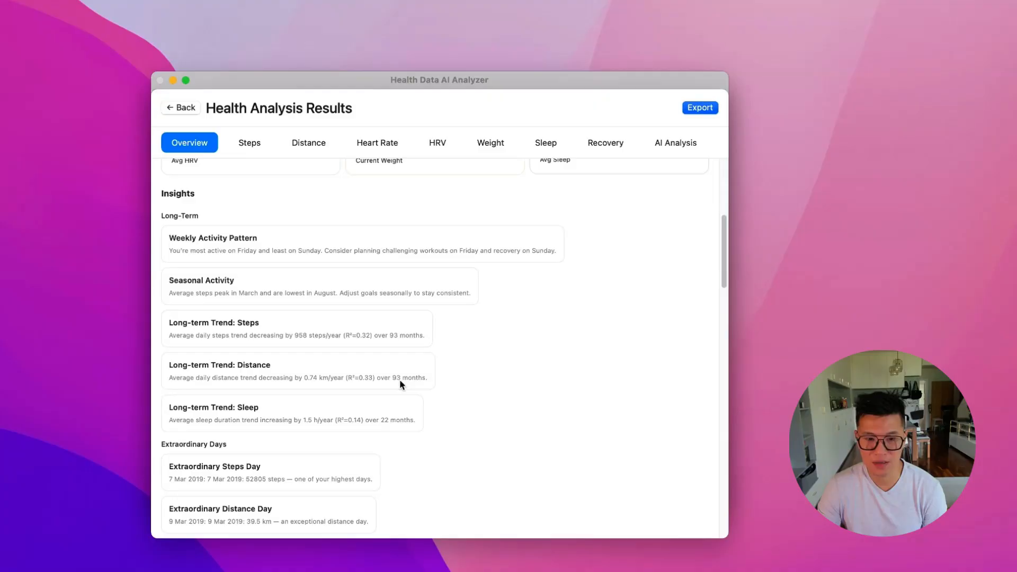
mouse_move(256, 385)
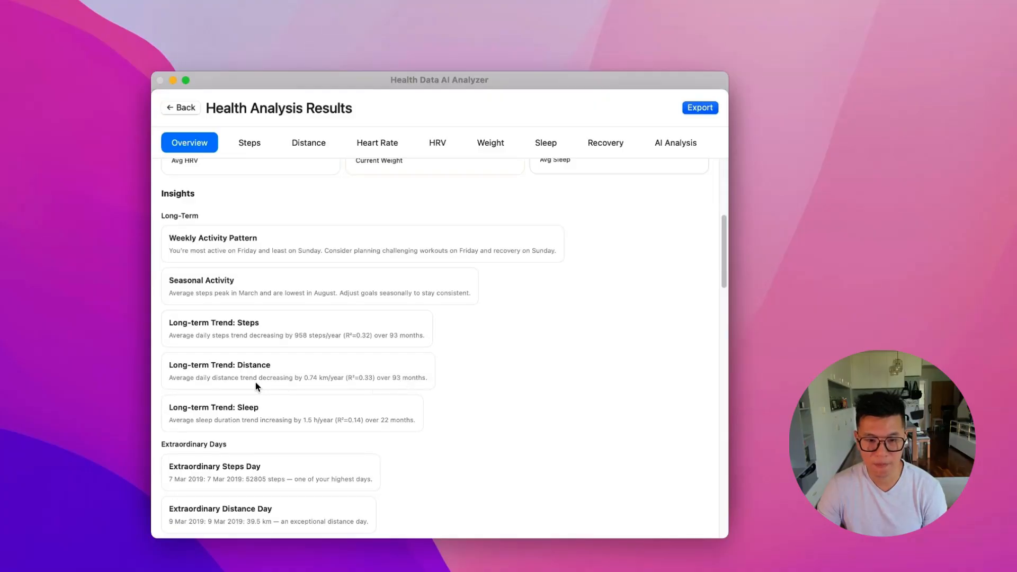
mouse_move(392, 386)
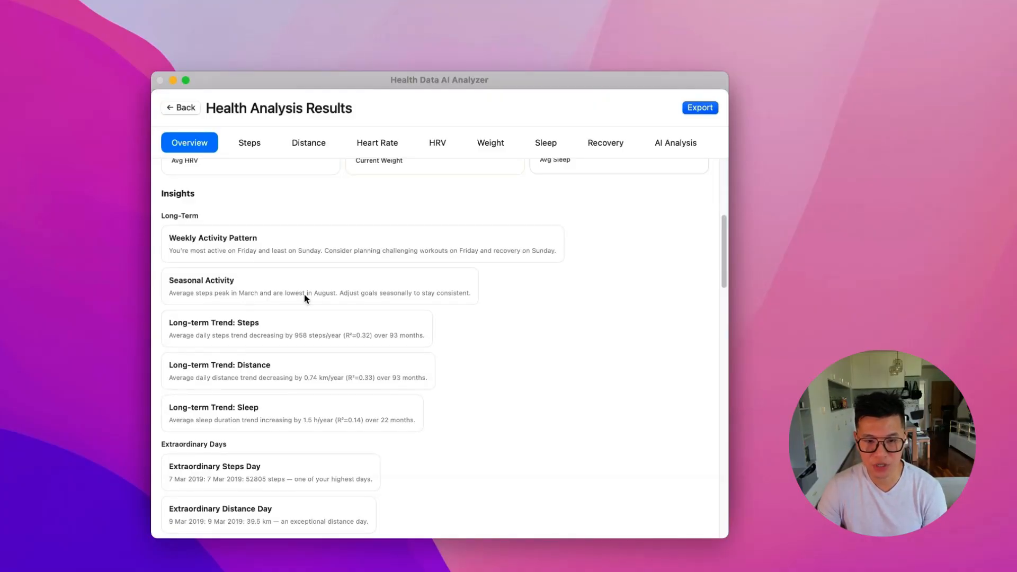
mouse_move(324, 300)
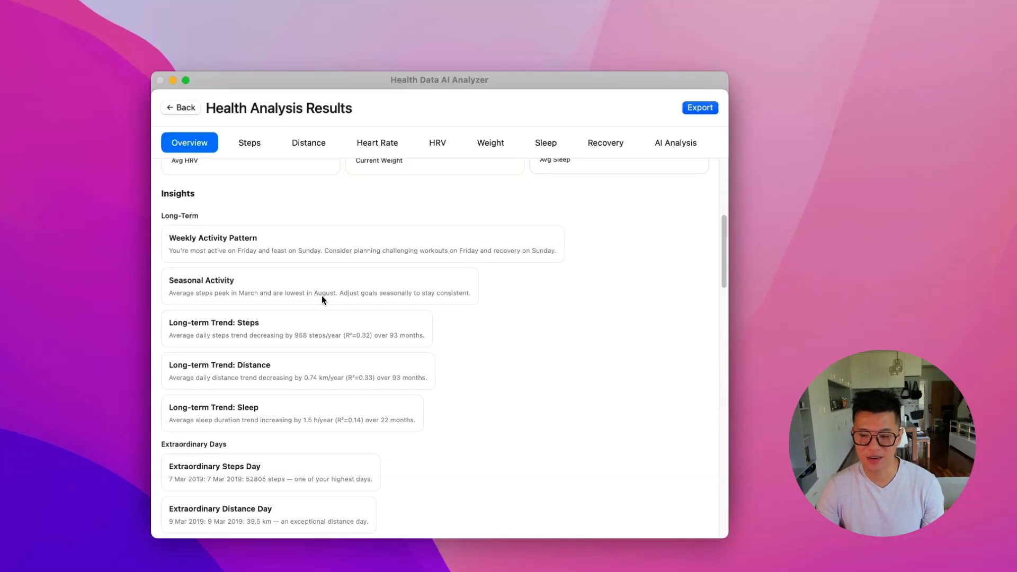
mouse_move(445, 318)
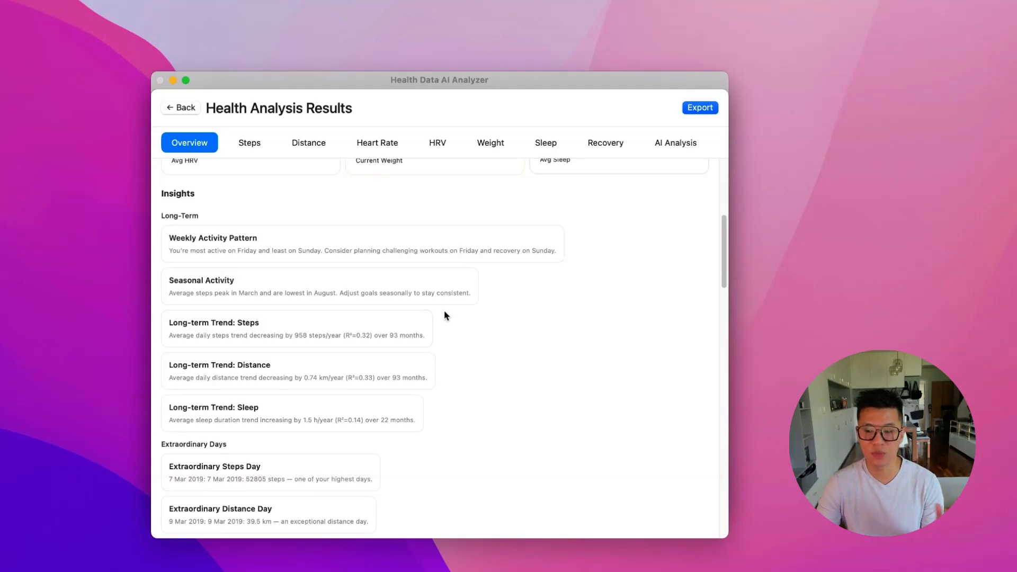
mouse_move(418, 386)
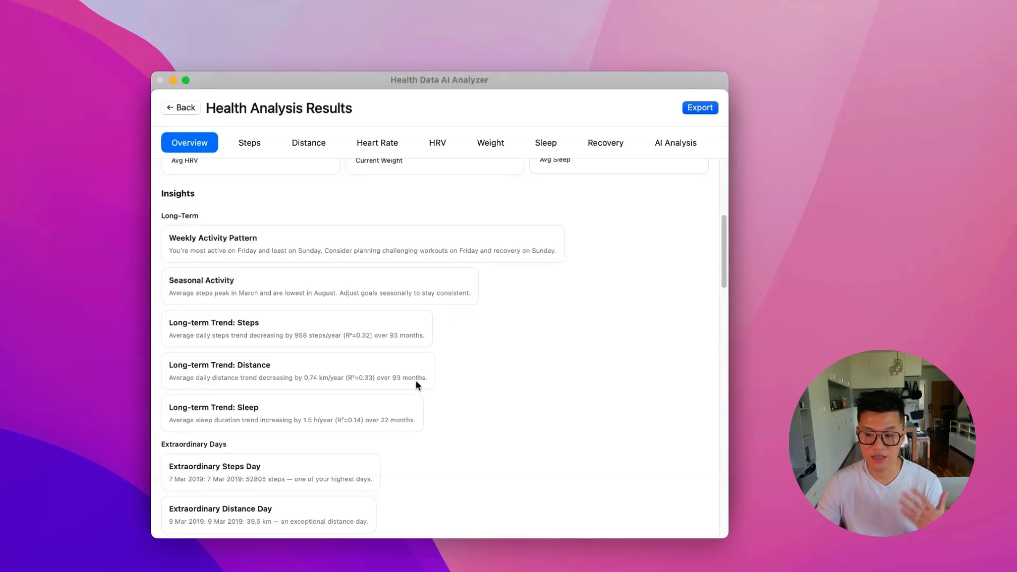
scroll(down, 3)
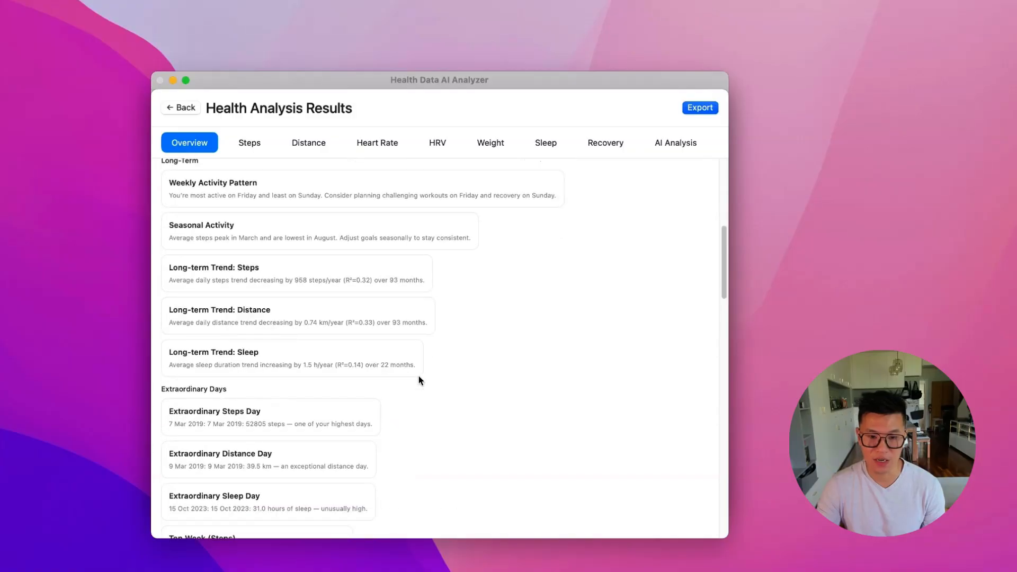
scroll(down, 3)
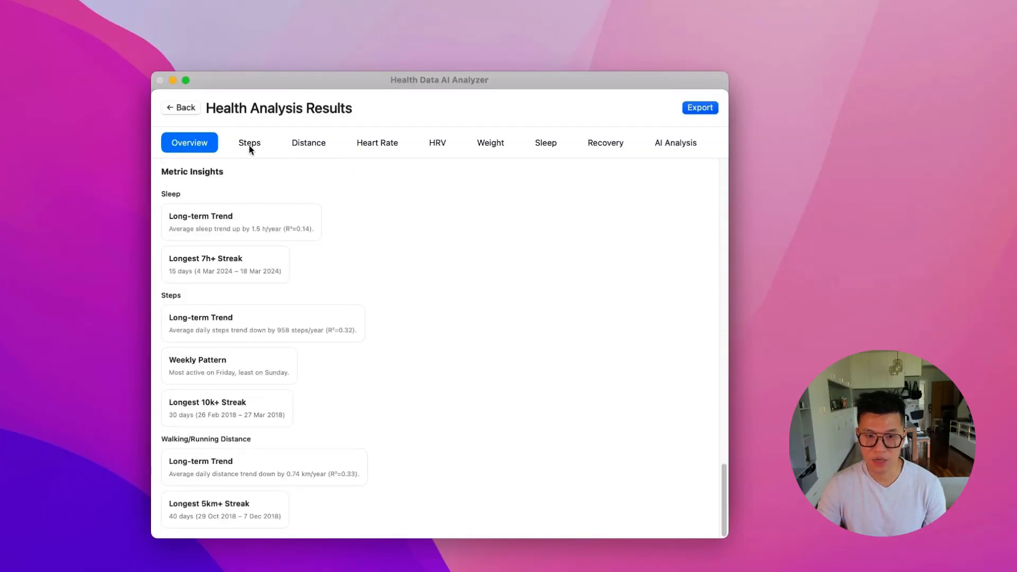
Step: Review the last year of Steps insights, then show the Heart Rate trends chart
click(249, 142)
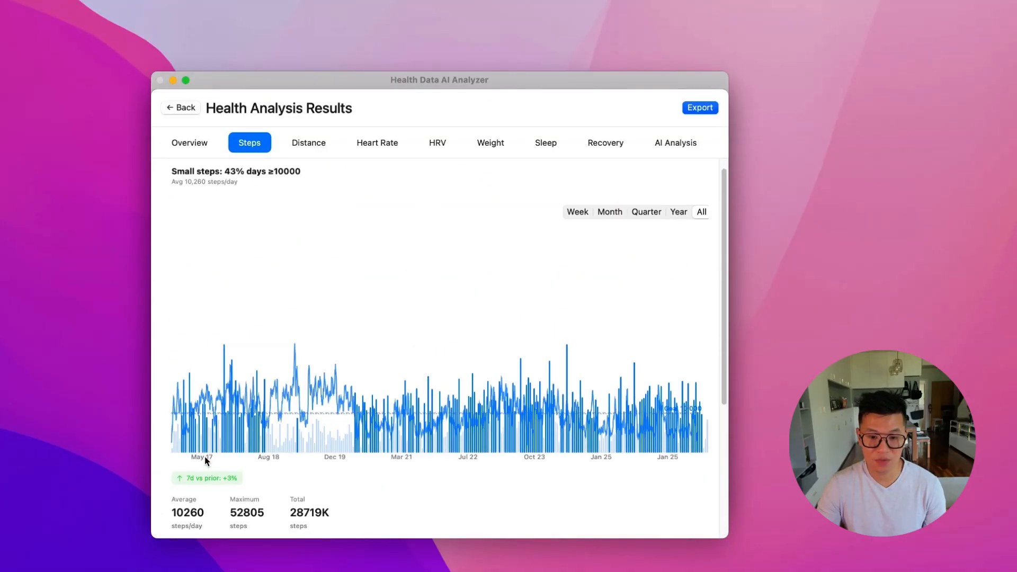
mouse_move(668, 476)
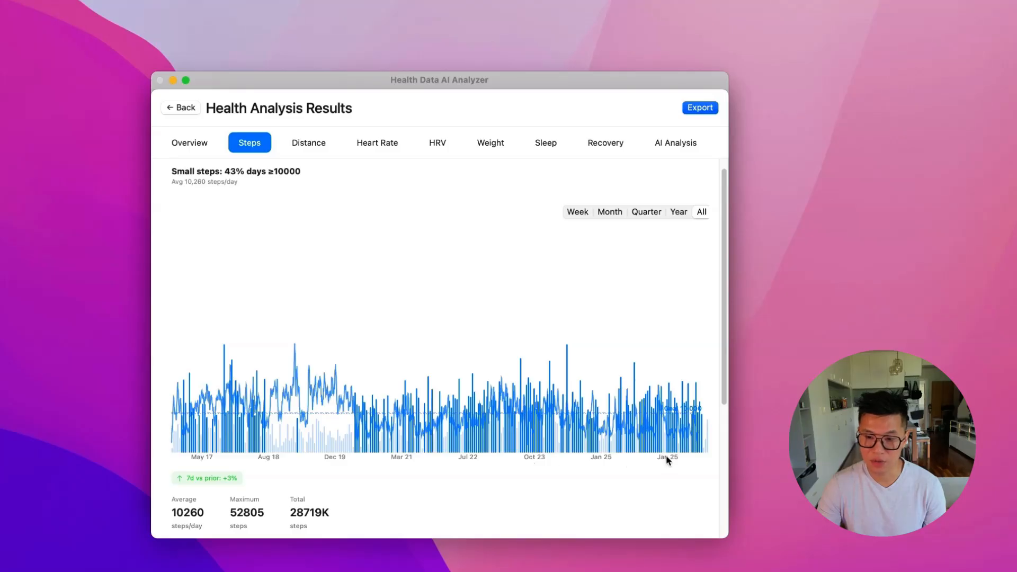
mouse_move(640, 217)
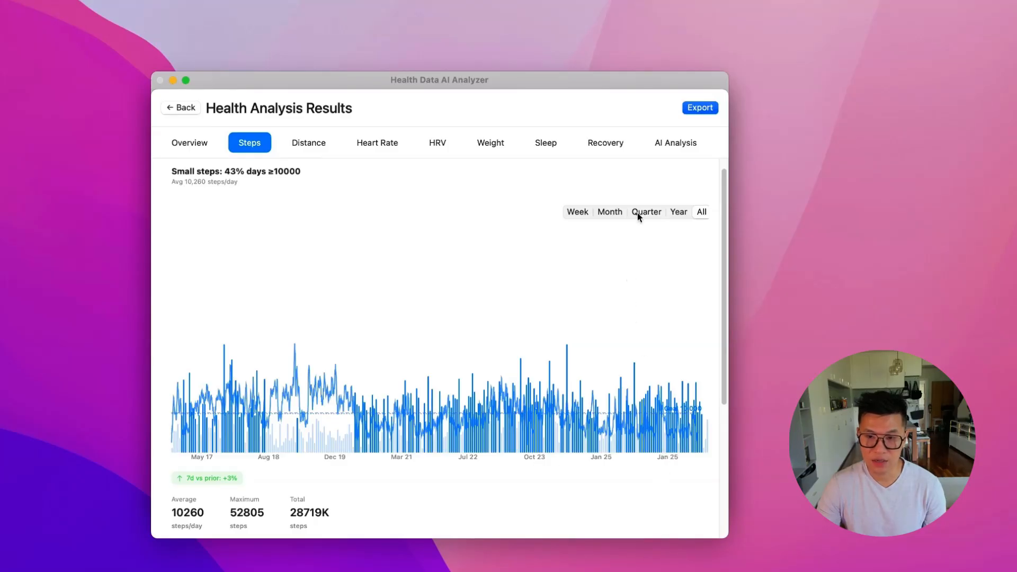
click(678, 212)
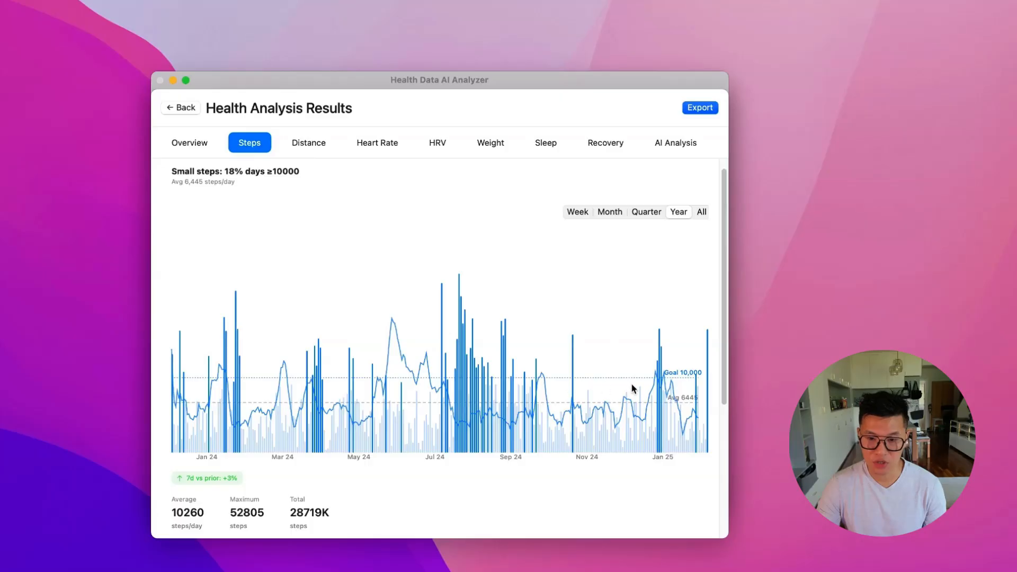
scroll(down, 3)
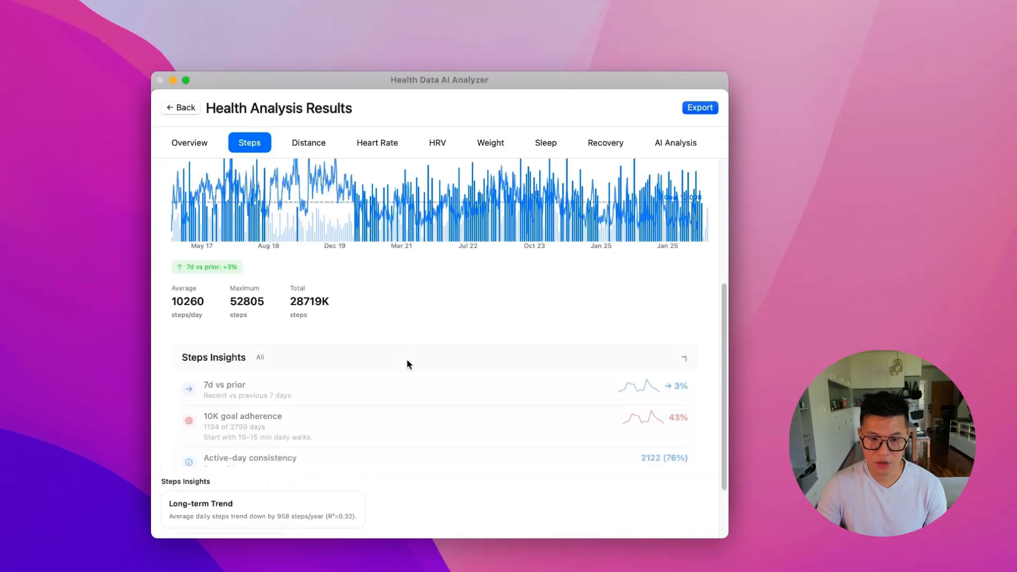
scroll(down, 3)
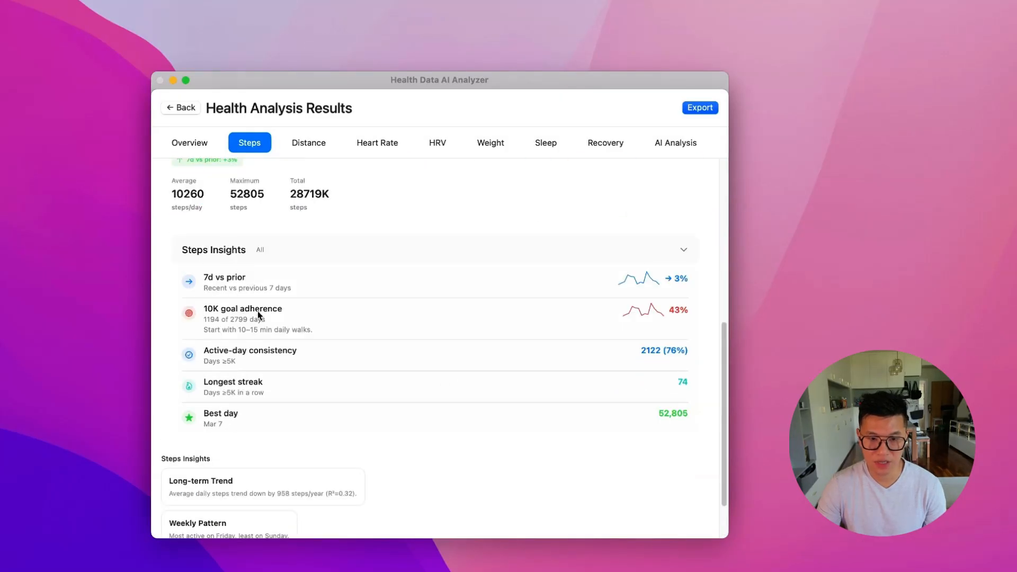
click(377, 142)
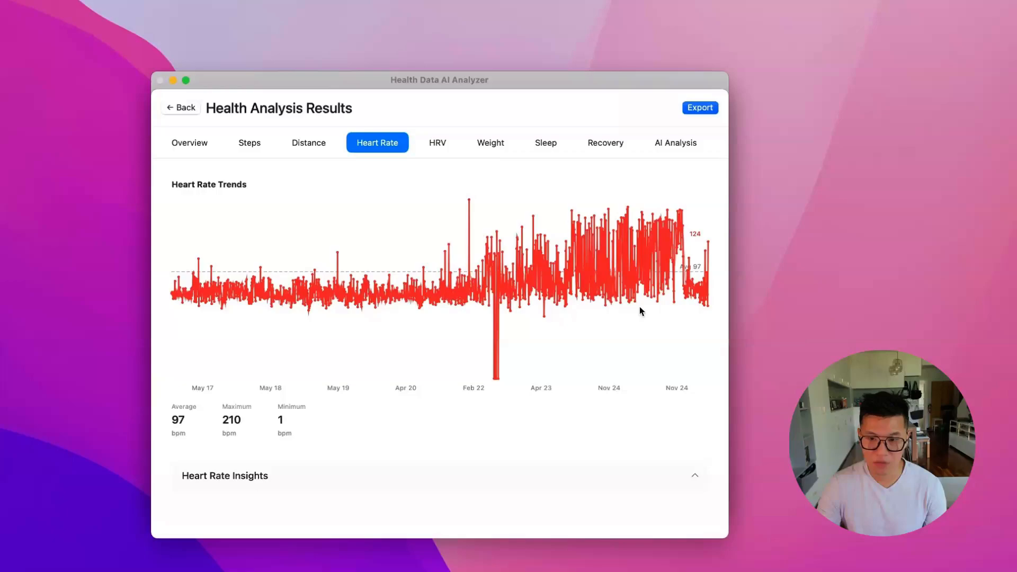
mouse_move(676, 282)
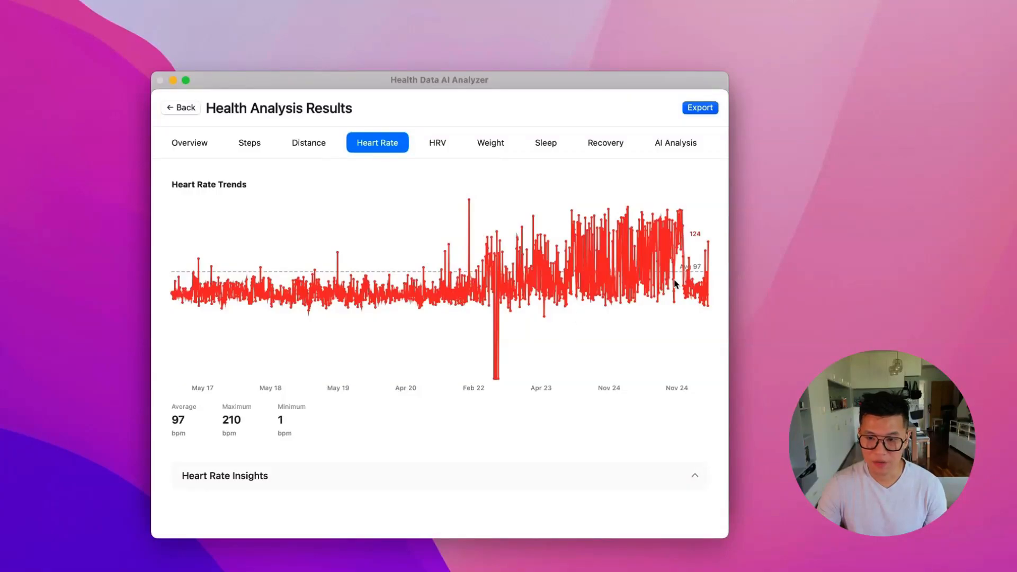
mouse_move(648, 293)
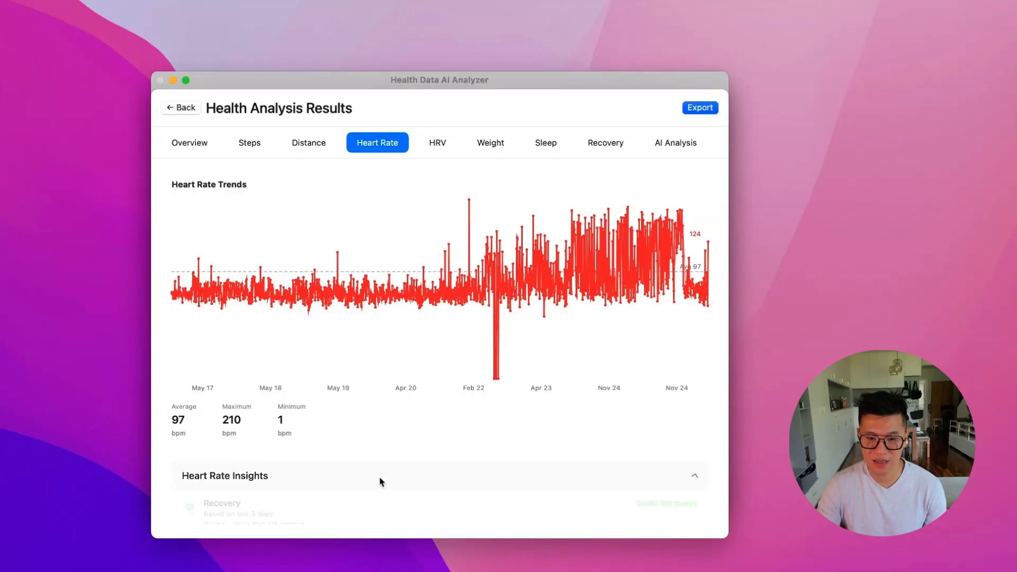
Step: Review the Heart Rate insights, then show the HRV chart with its trend
scroll(down, 3)
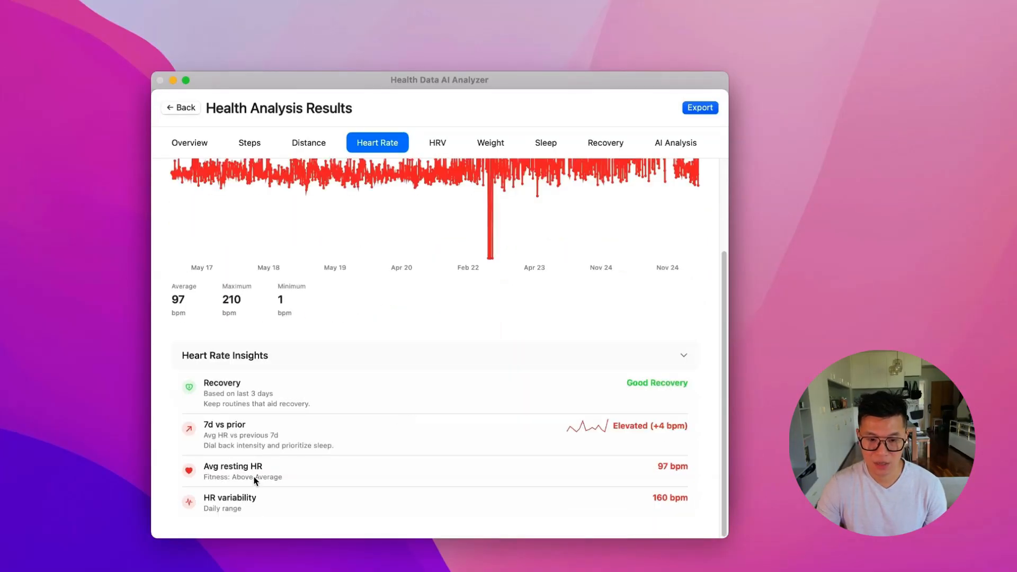
mouse_move(278, 477)
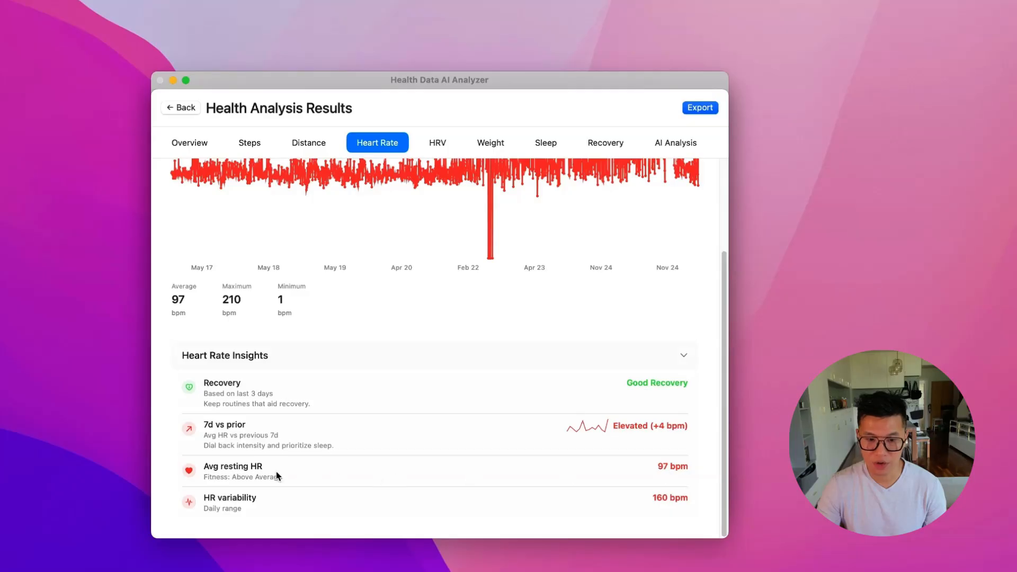
mouse_move(669, 476)
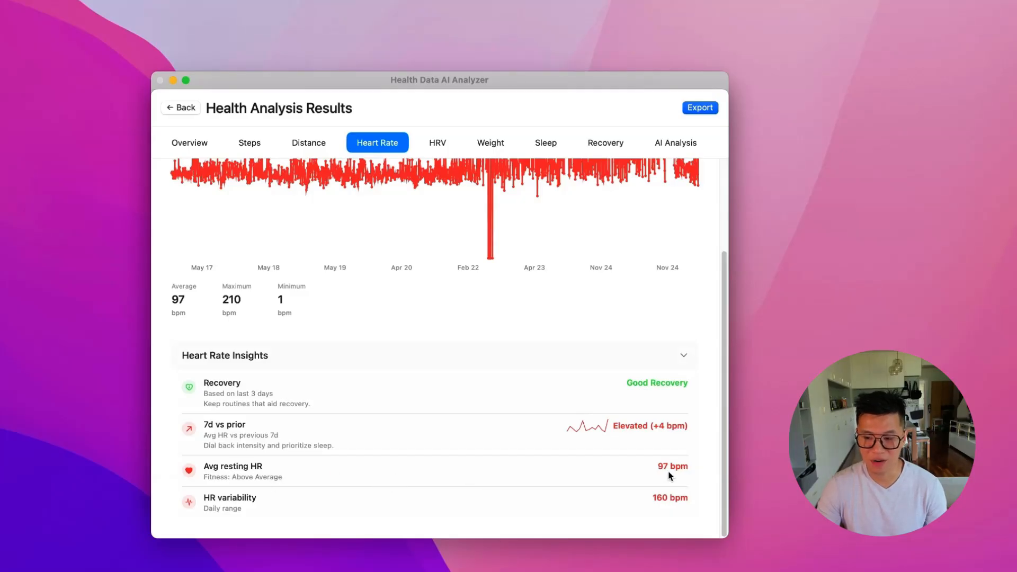
mouse_move(453, 140)
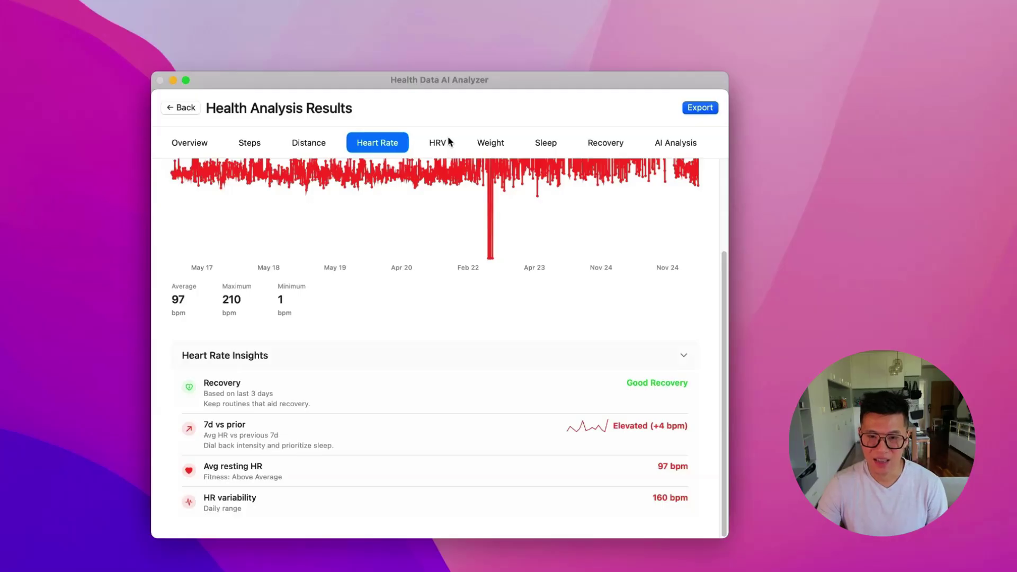
click(436, 142)
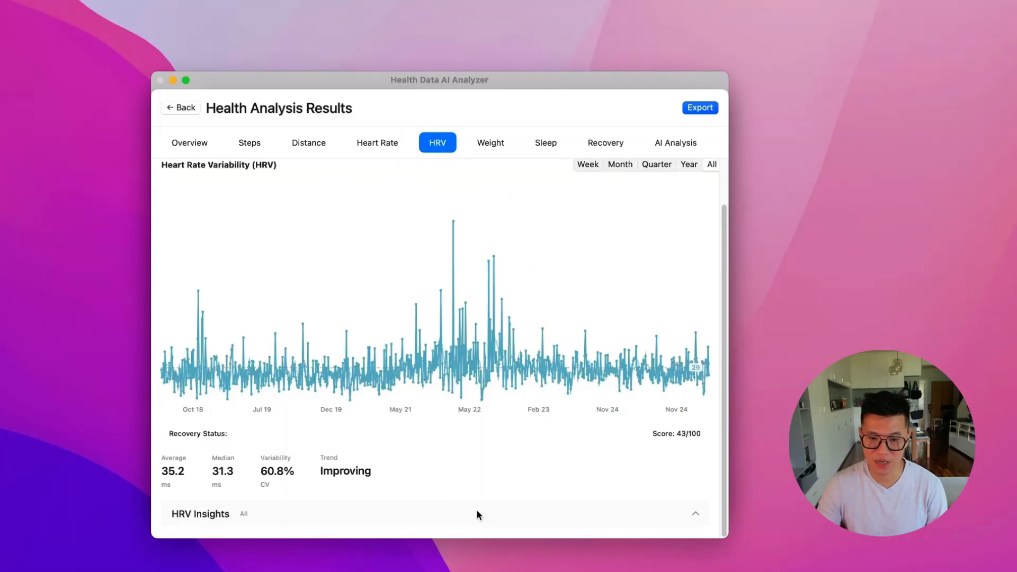
Step: Review the HRV, Sleep and Distance insights, then go to the AI Analysis section
click(694, 512)
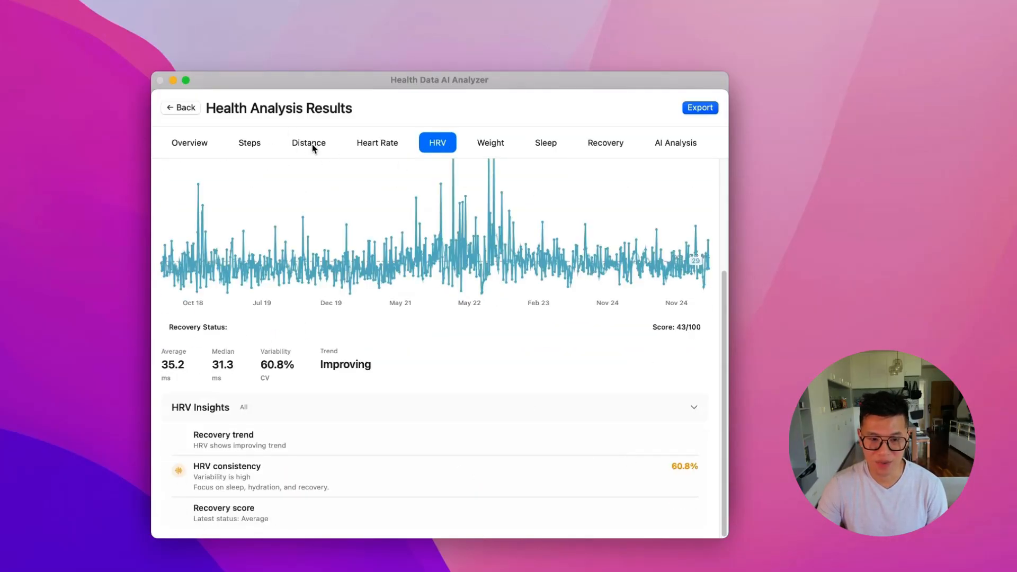
mouse_move(545, 147)
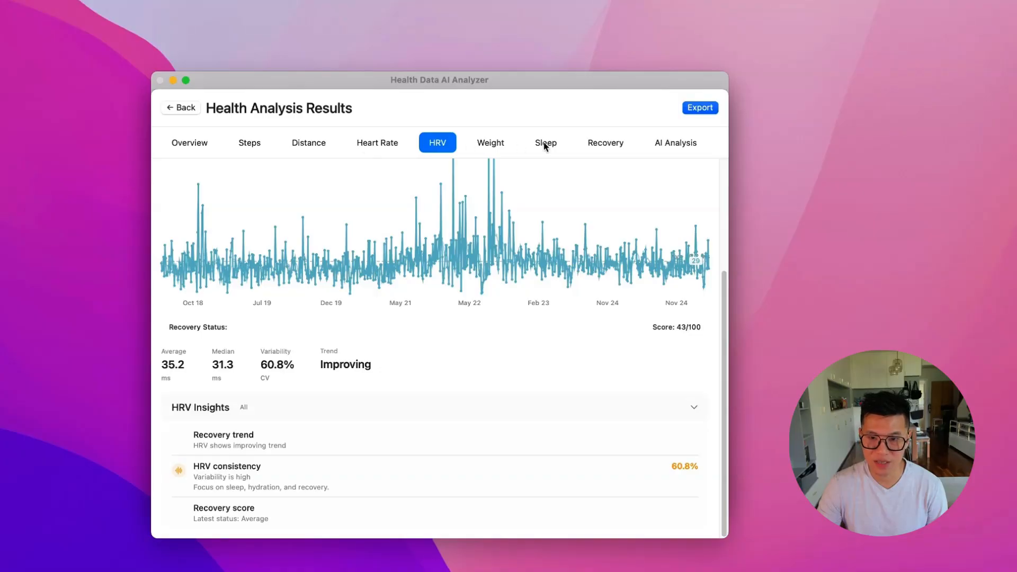
click(545, 142)
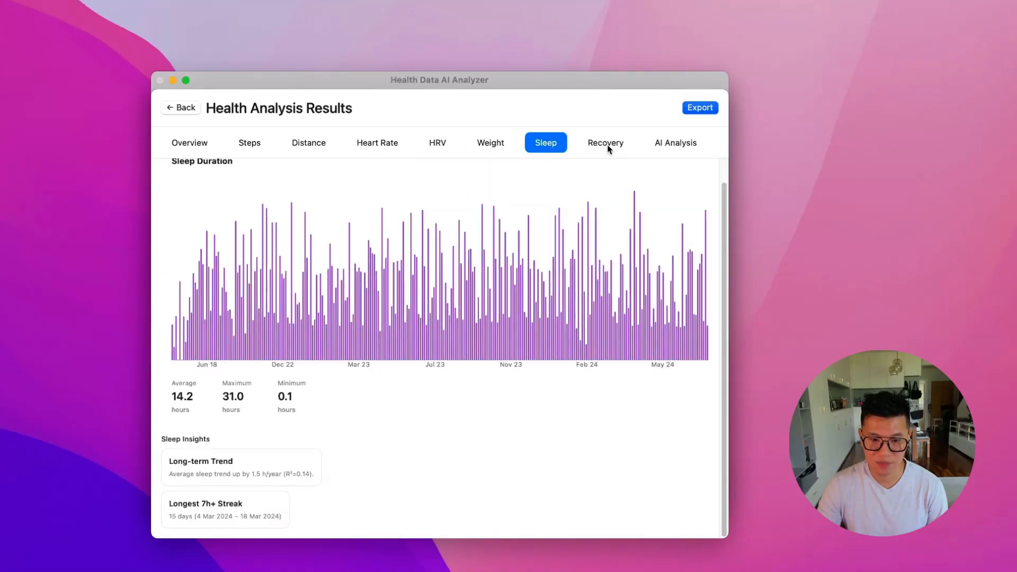
click(308, 142)
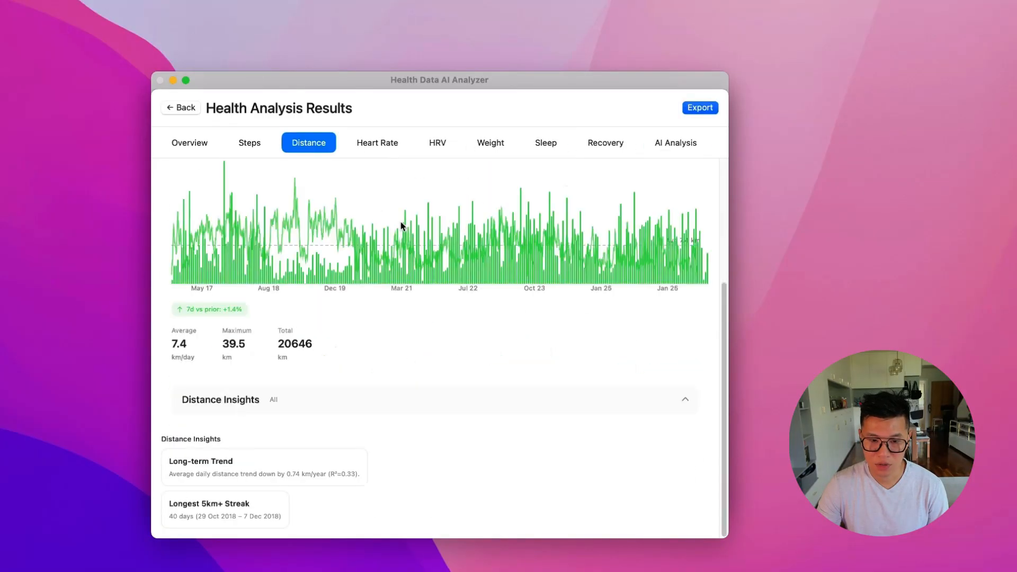
mouse_move(516, 346)
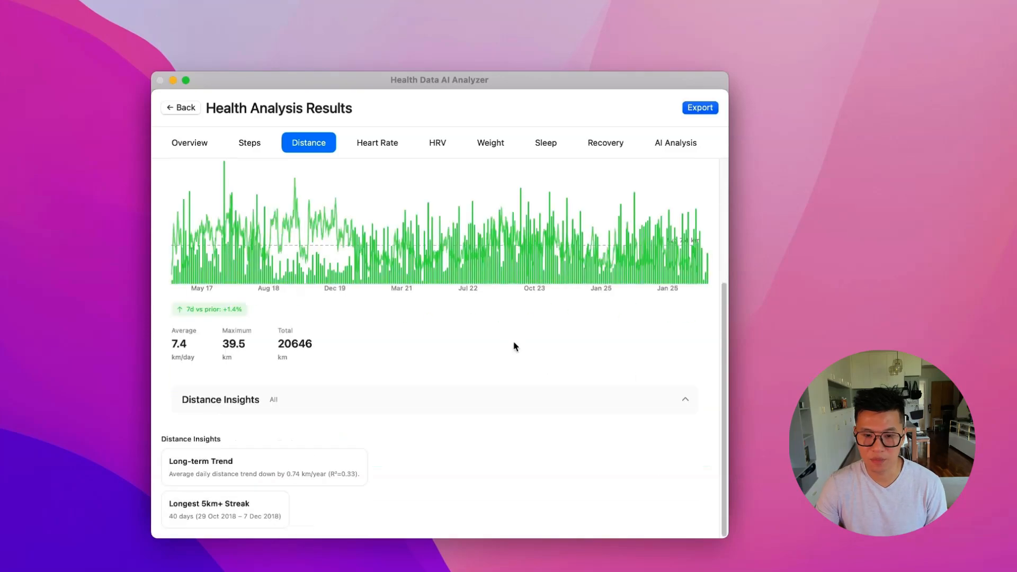
scroll(down, 3)
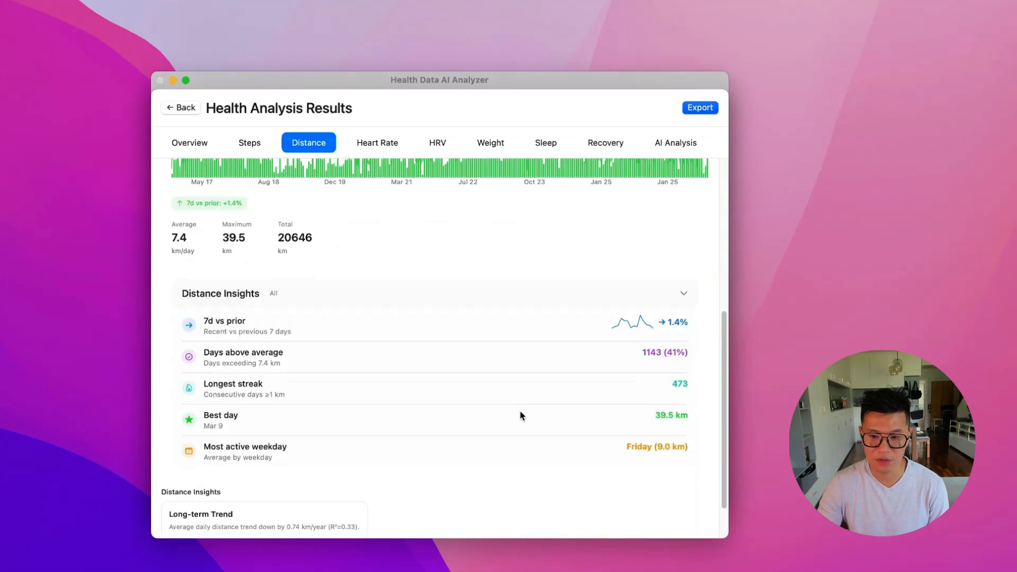
click(674, 143)
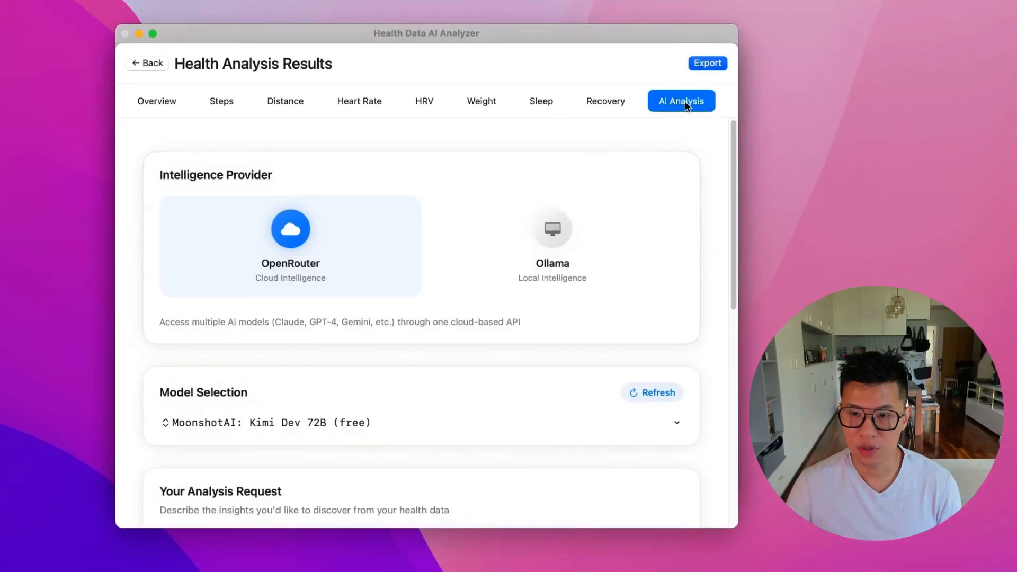
mouse_move(322, 280)
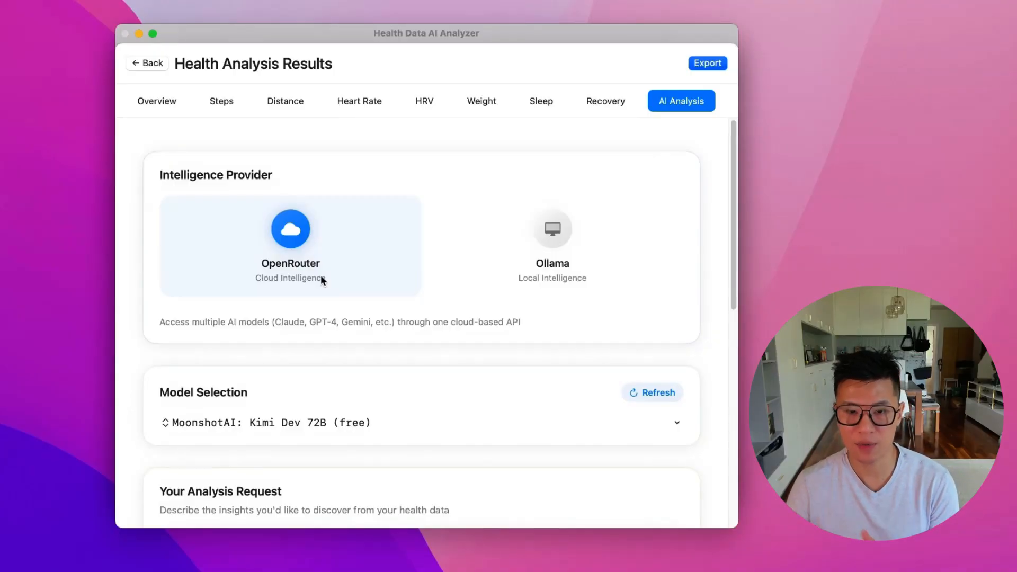
mouse_move(317, 275)
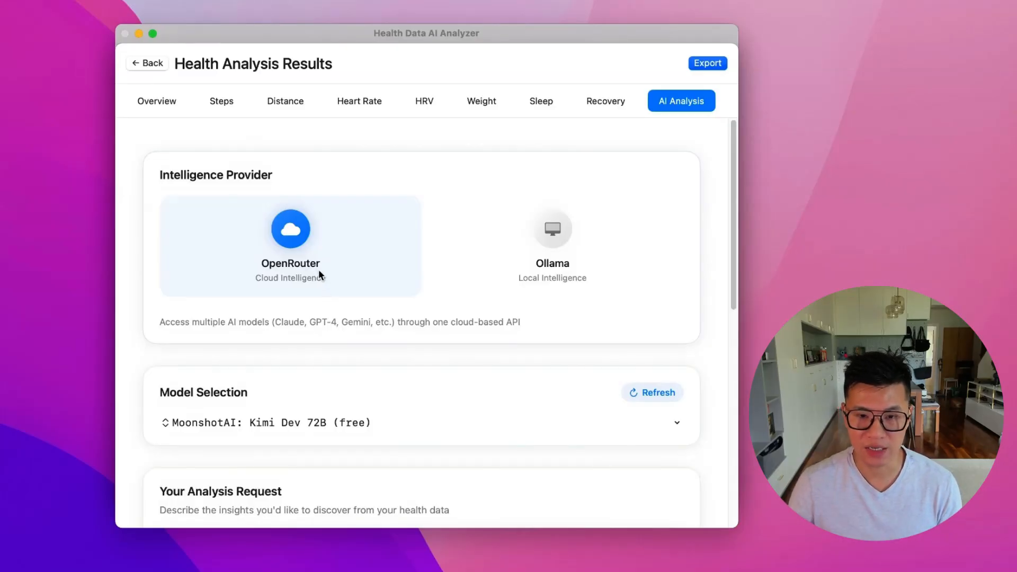
mouse_move(332, 281)
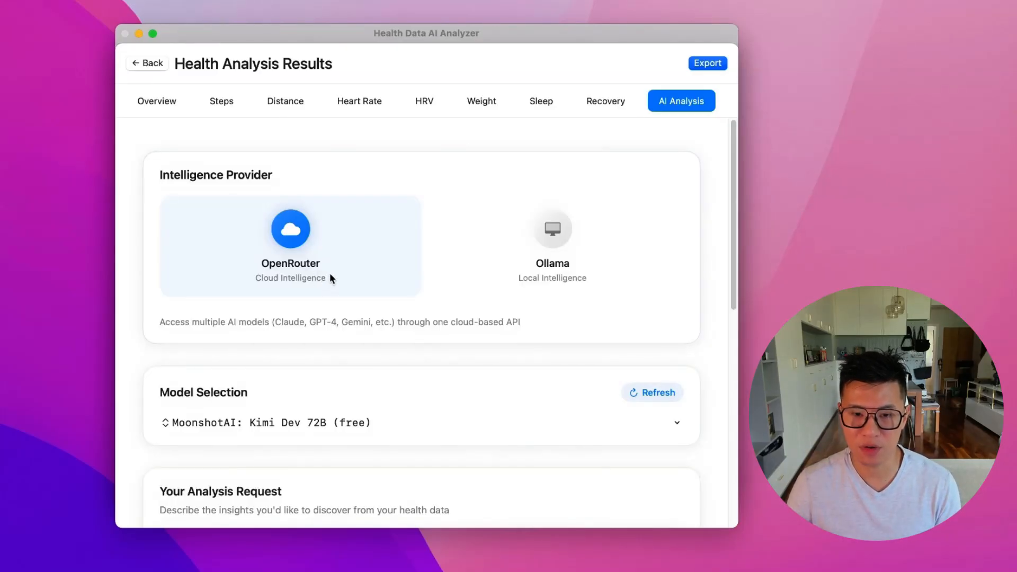
scroll(down, 3)
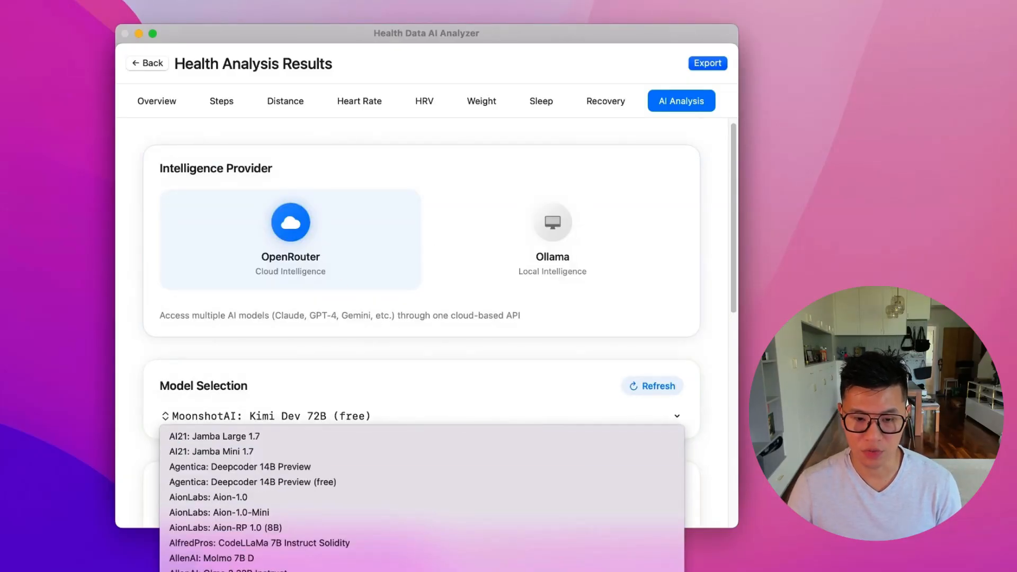
scroll(down, 3)
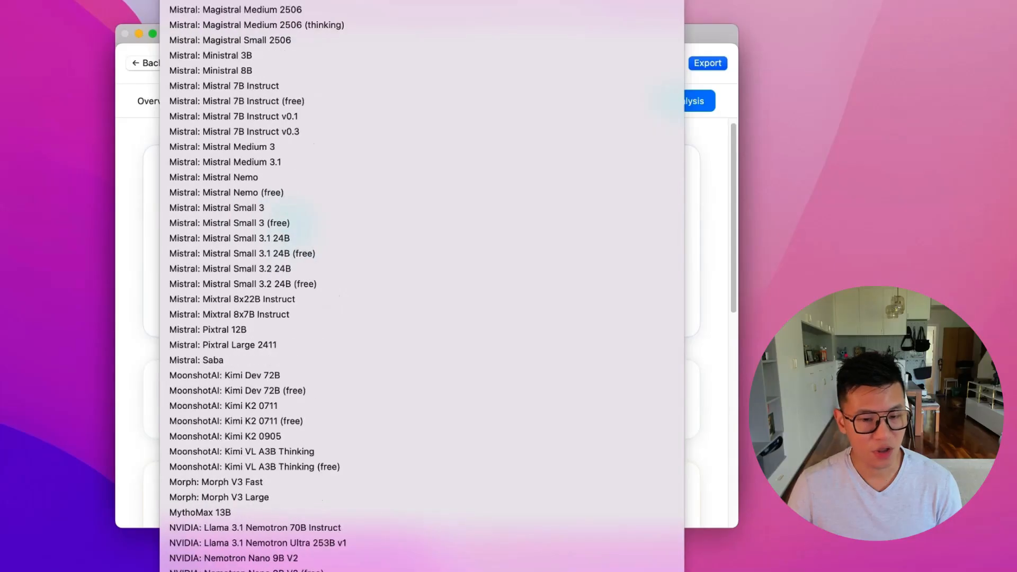
click(233, 390)
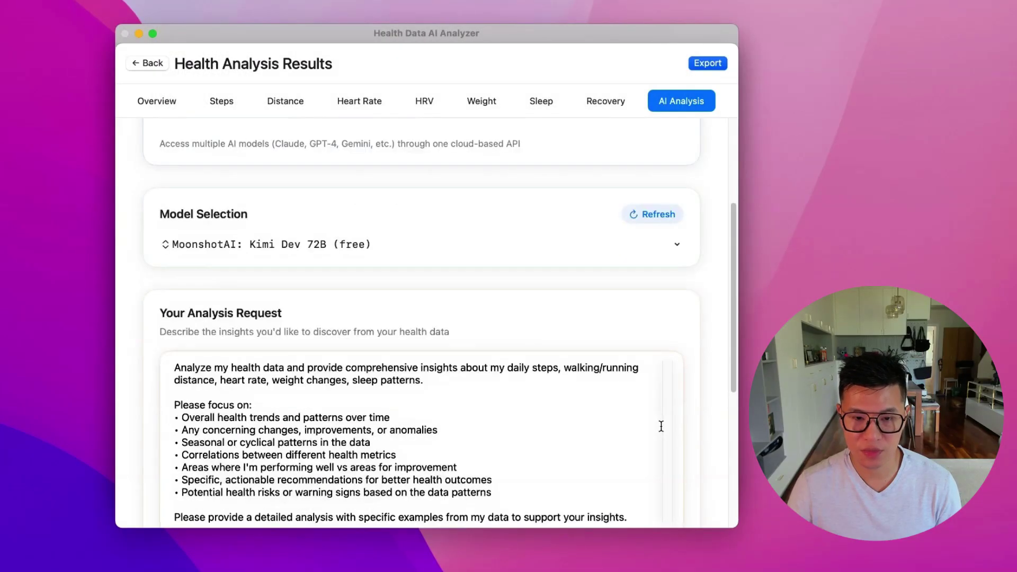
scroll(down, 3)
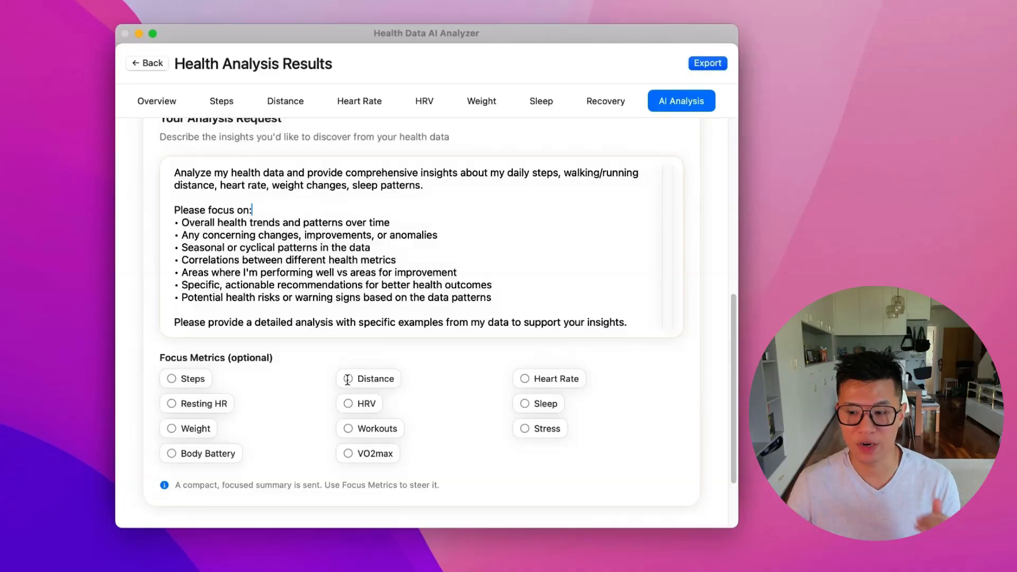
click(347, 378)
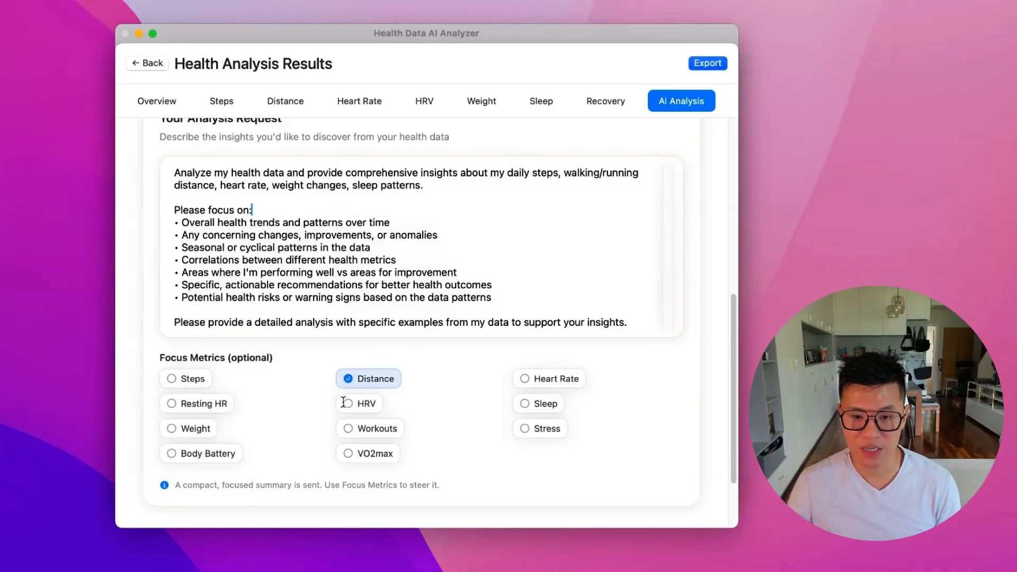
click(347, 378)
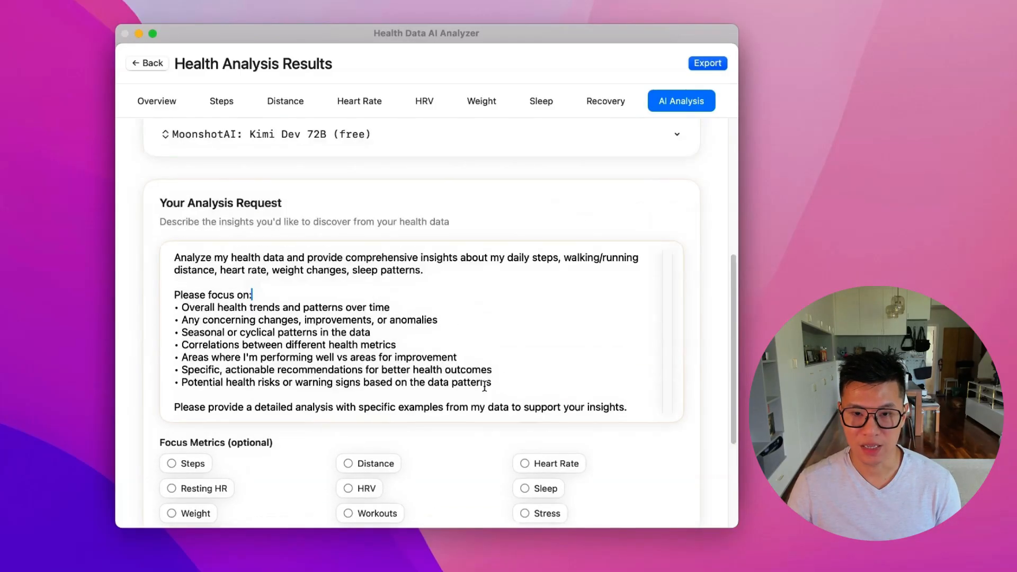
click(553, 231)
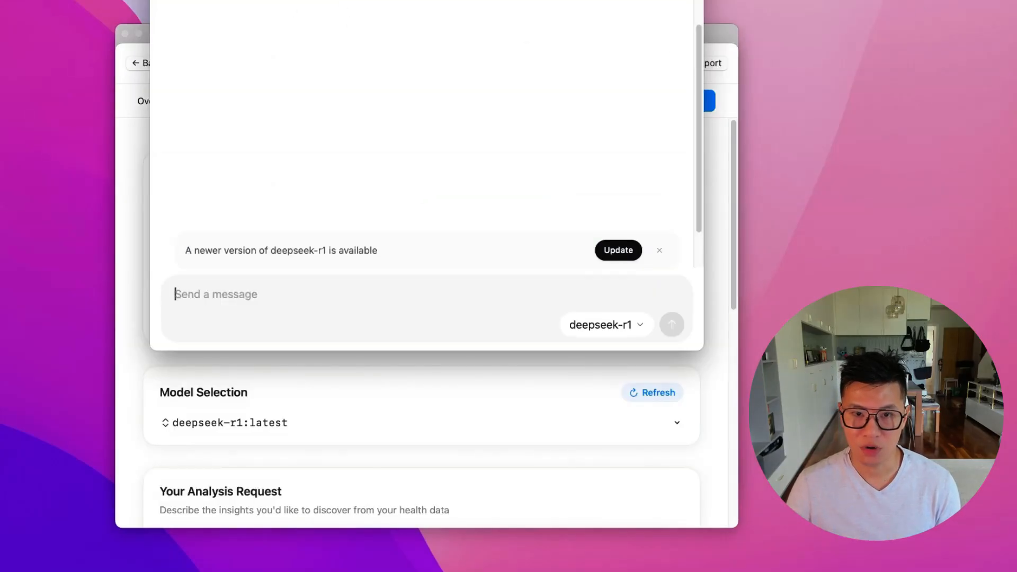
click(606, 324)
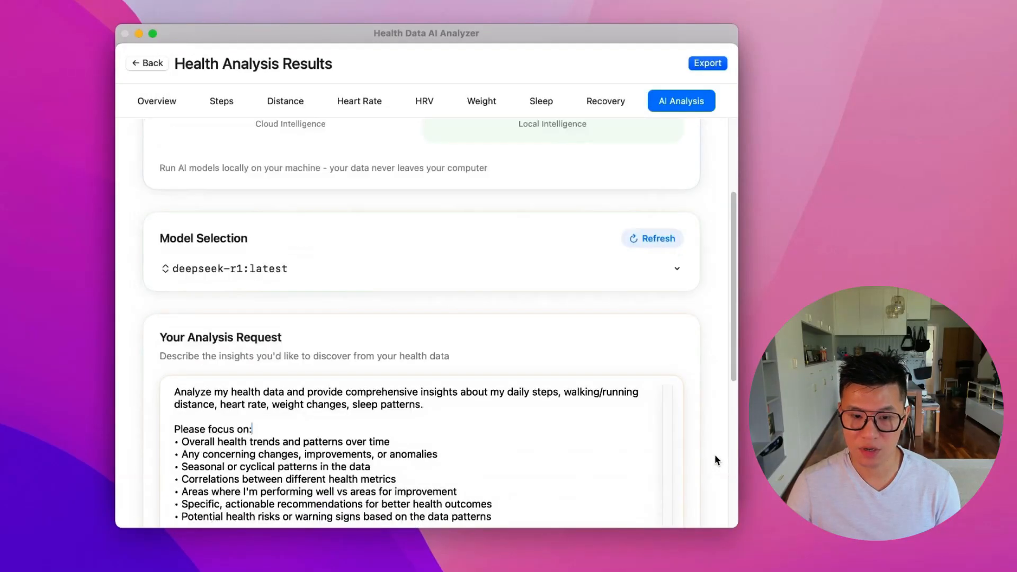
scroll(down, 3)
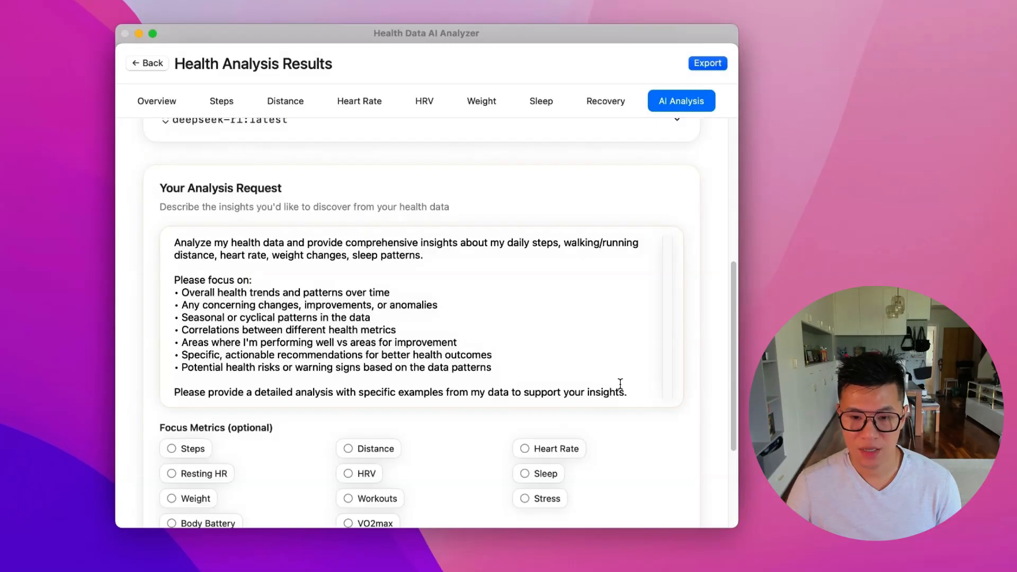
scroll(down, 3)
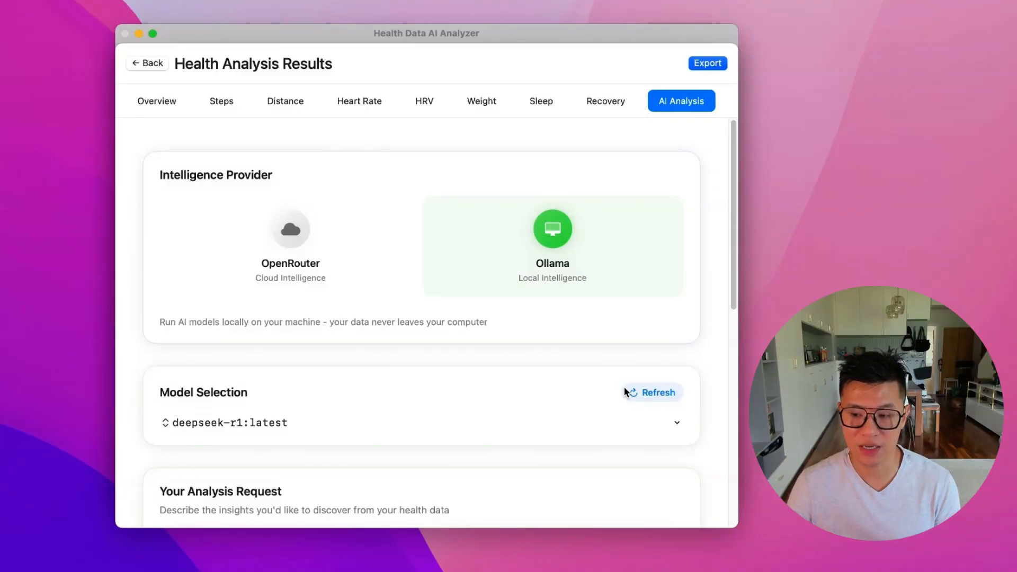
scroll(down, 3)
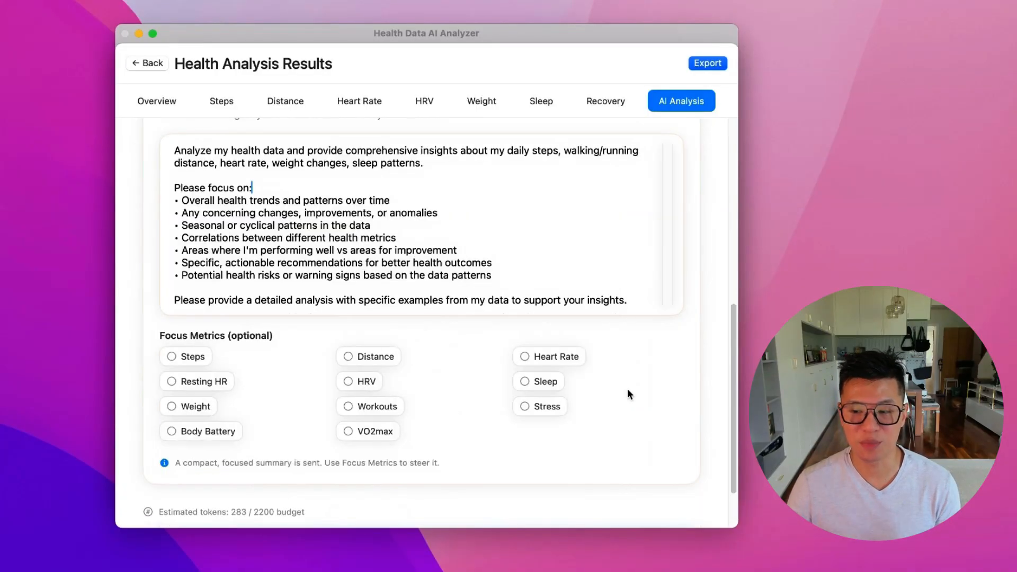
scroll(down, 3)
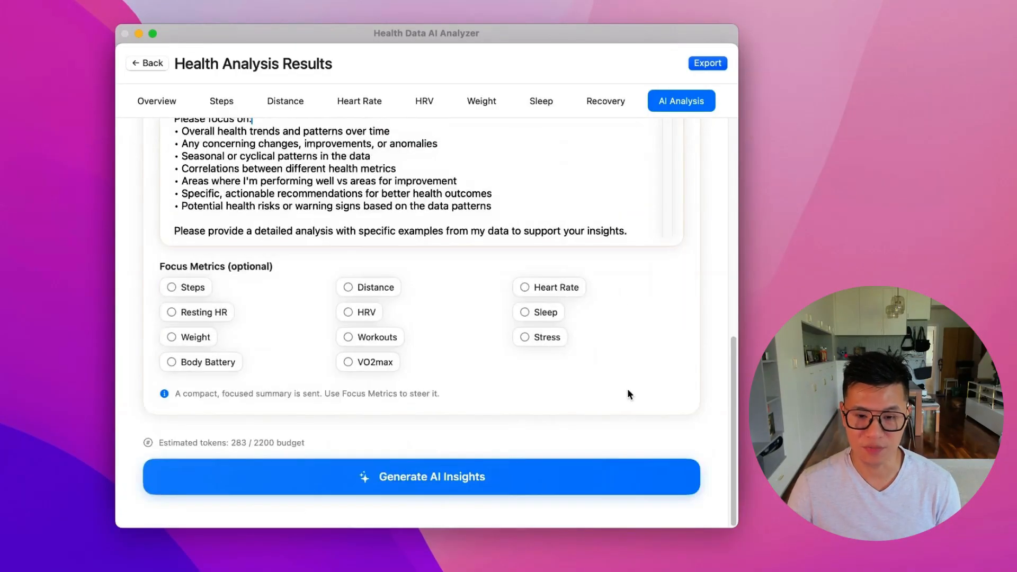
mouse_move(270, 449)
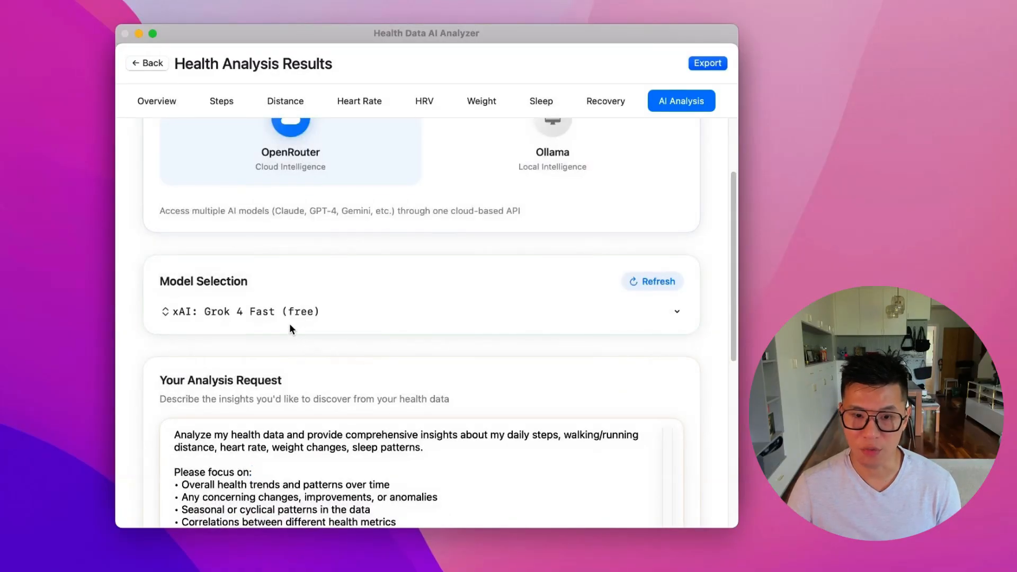
Step: Generate the AI Insights report on overall health trends using xAI Grok 4 Fast (free)
scroll(down, 3)
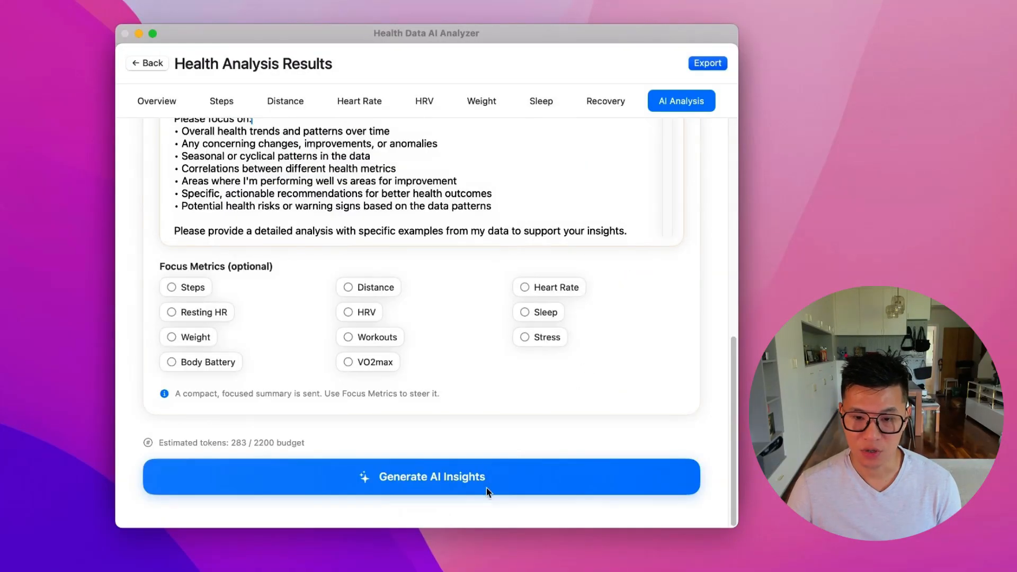
click(432, 477)
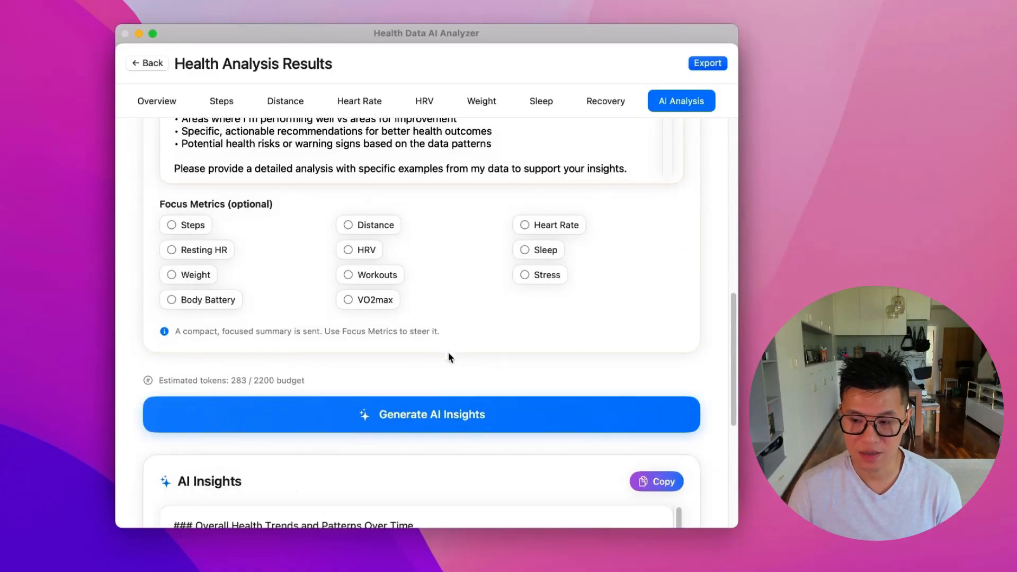
scroll(down, 3)
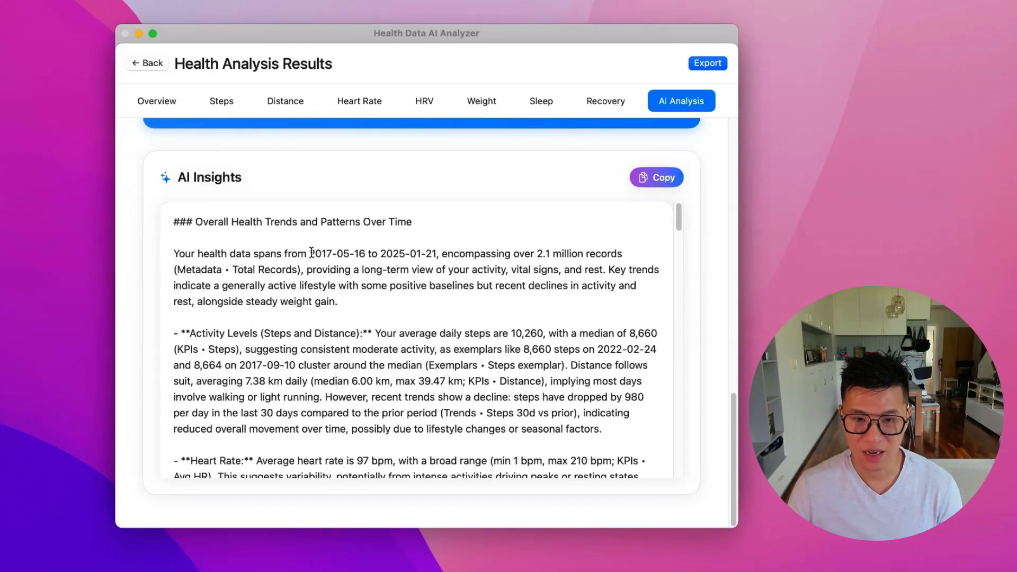
mouse_move(413, 257)
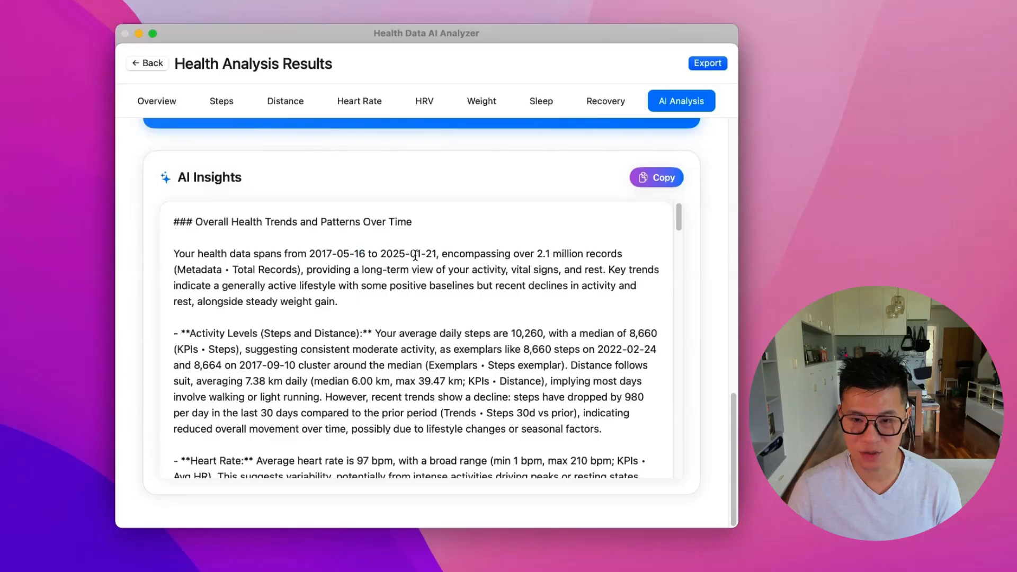
scroll(down, 3)
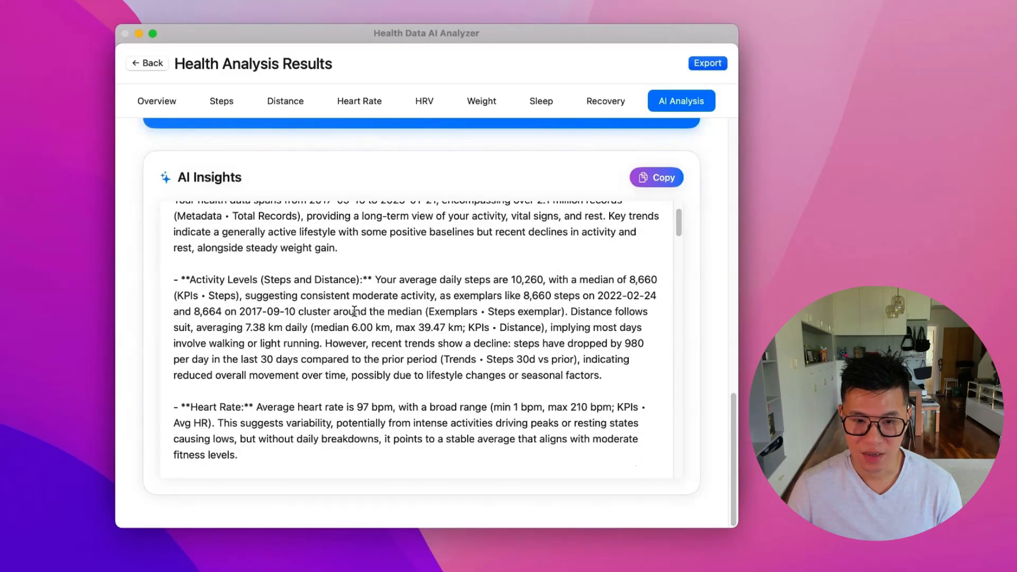
scroll(down, 3)
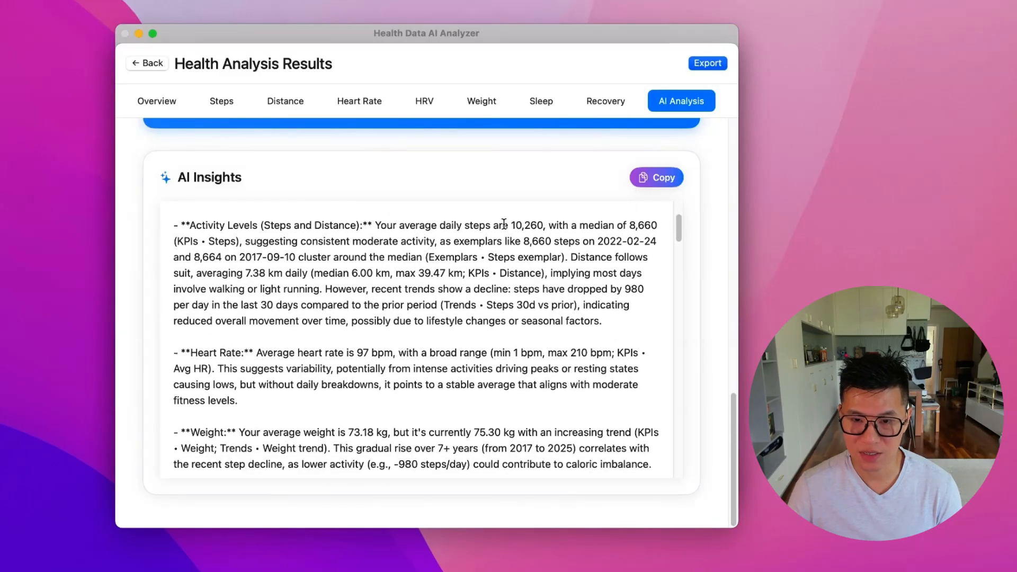
mouse_move(480, 229)
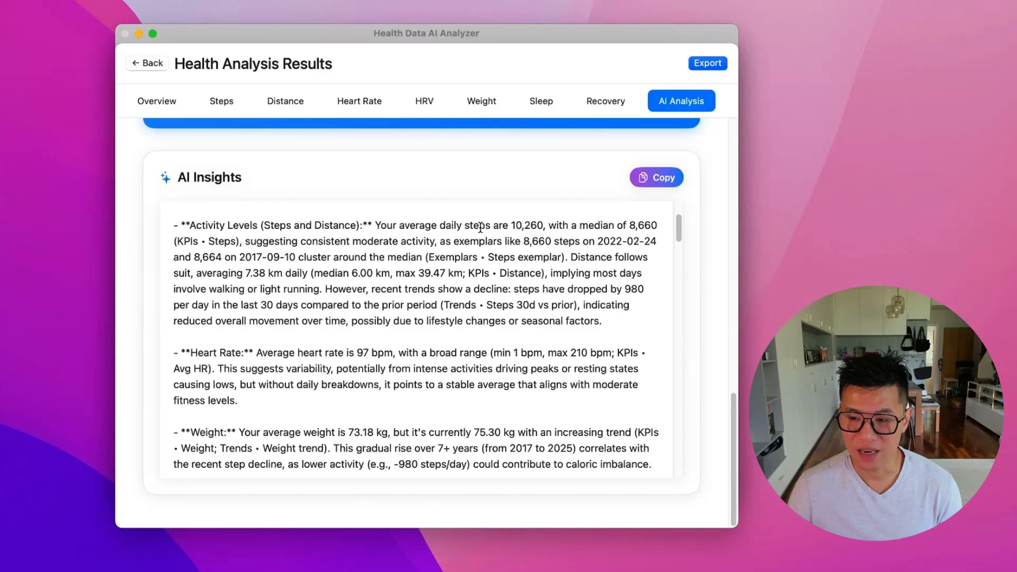
drag(478, 224, 536, 225)
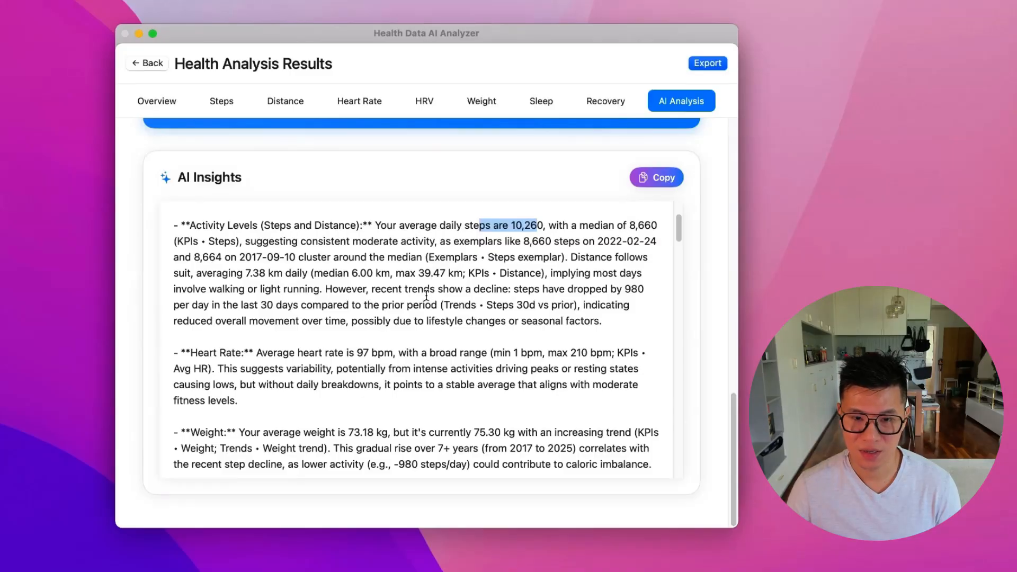
scroll(down, 3)
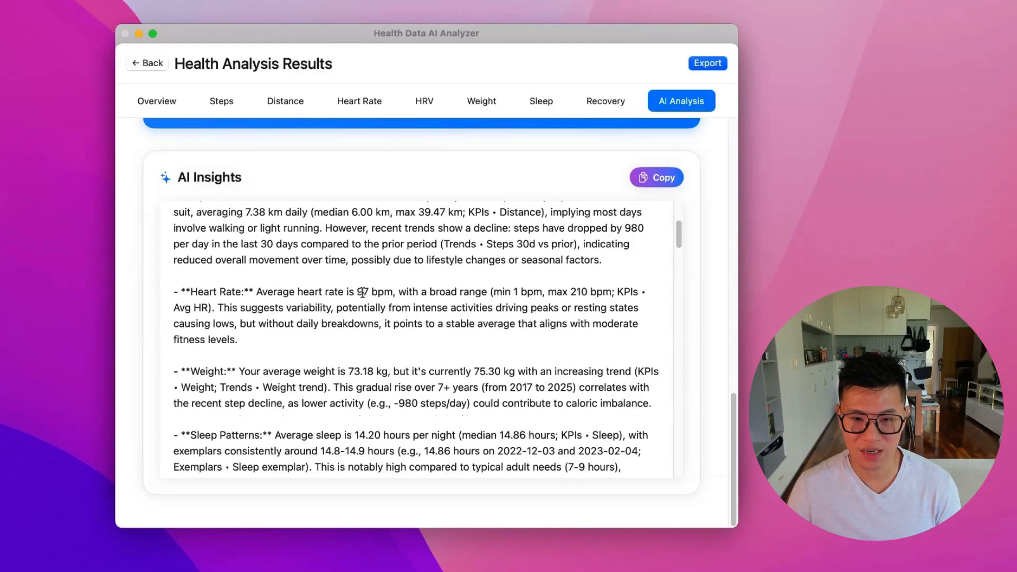
mouse_move(460, 305)
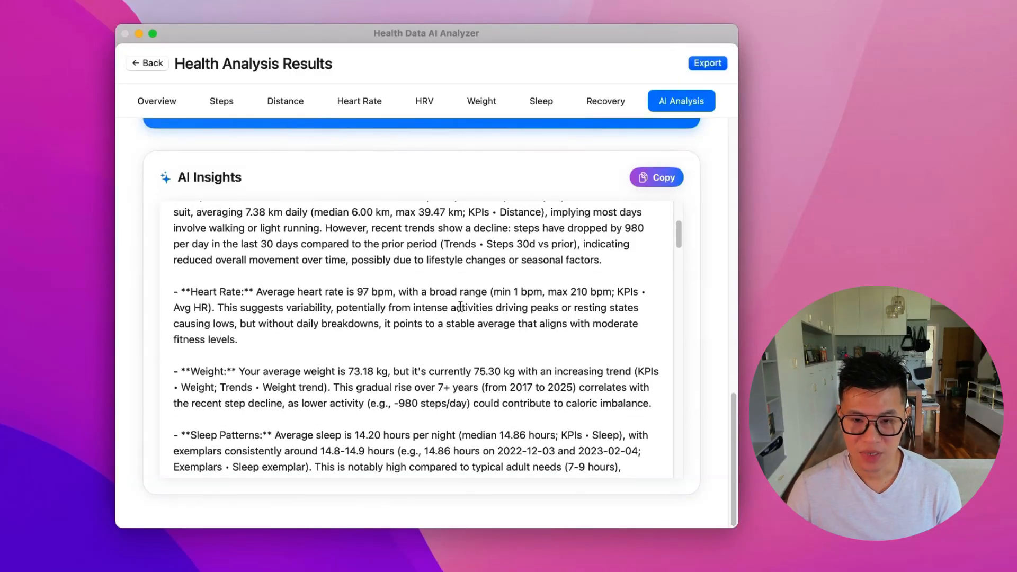
scroll(down, 3)
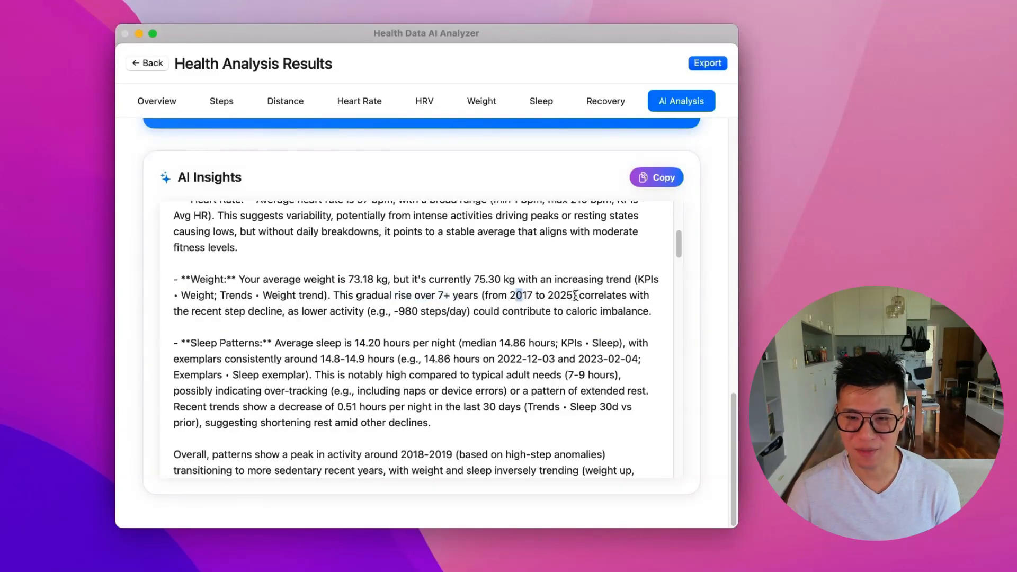
scroll(down, 3)
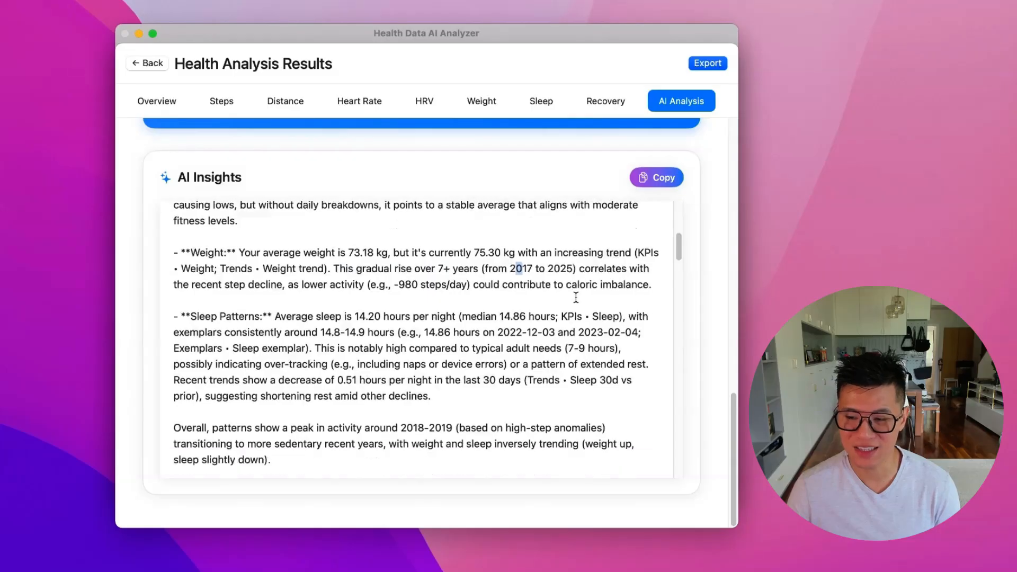
scroll(down, 3)
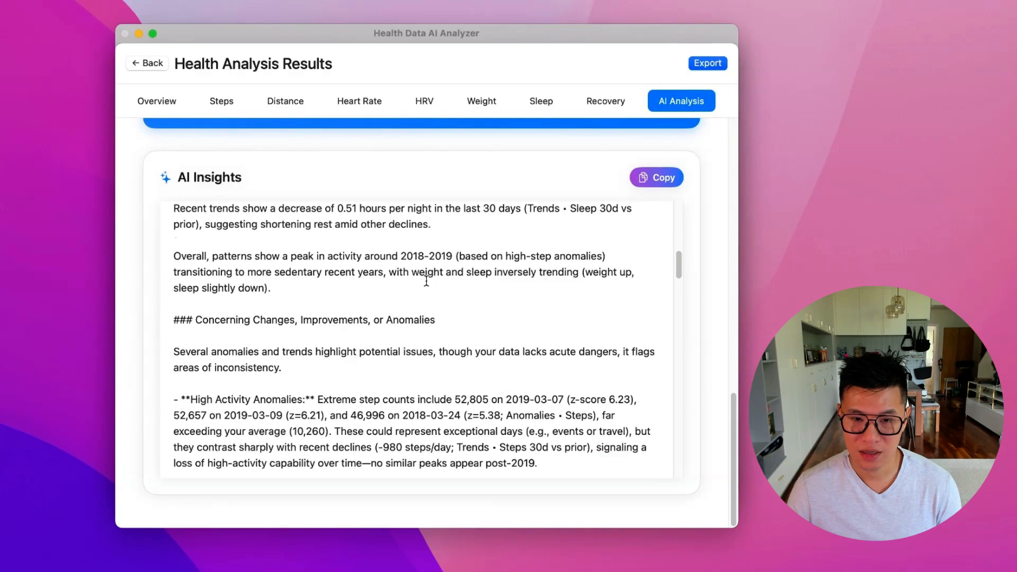
mouse_move(459, 271)
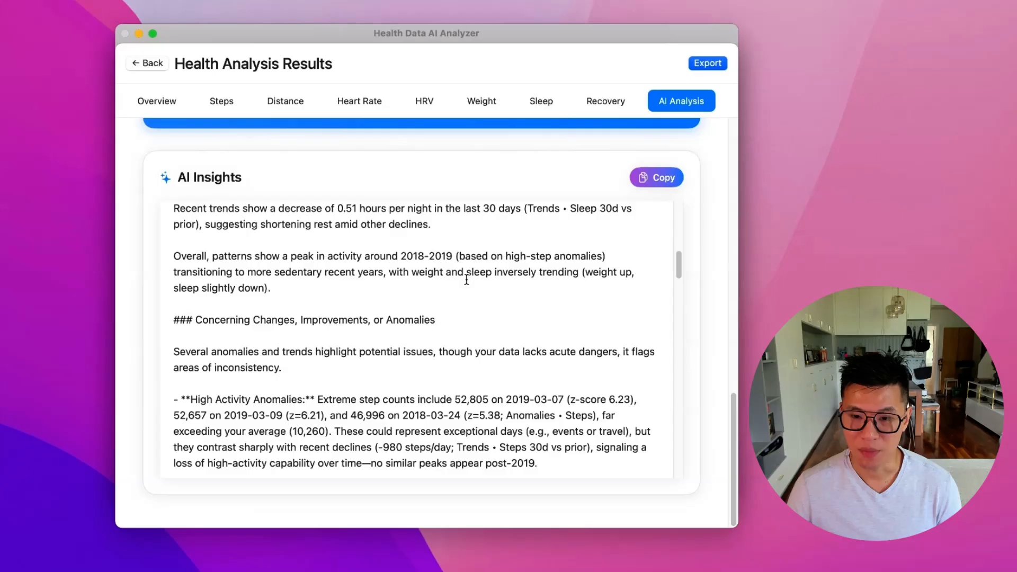
scroll(down, 3)
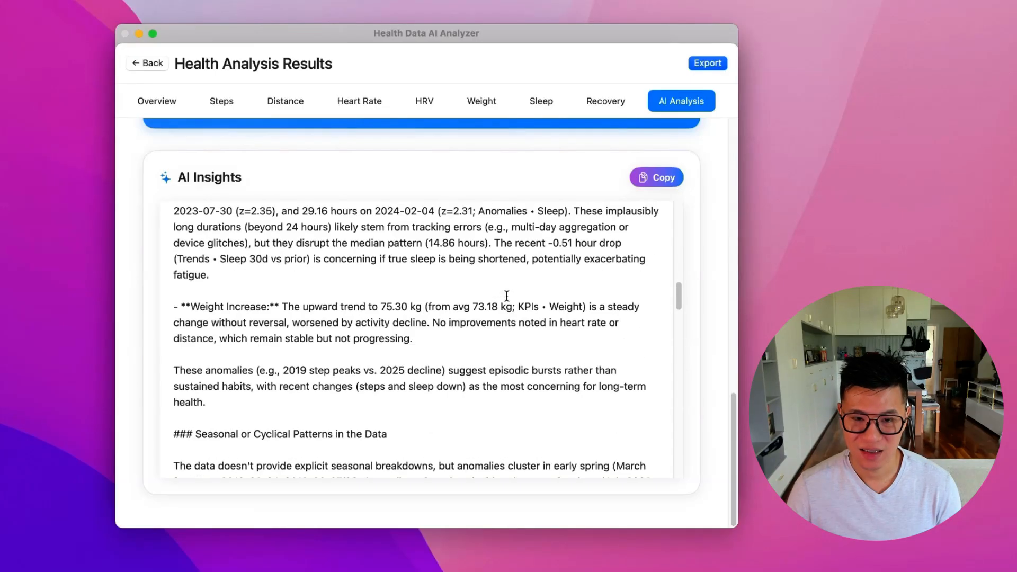
scroll(down, 3)
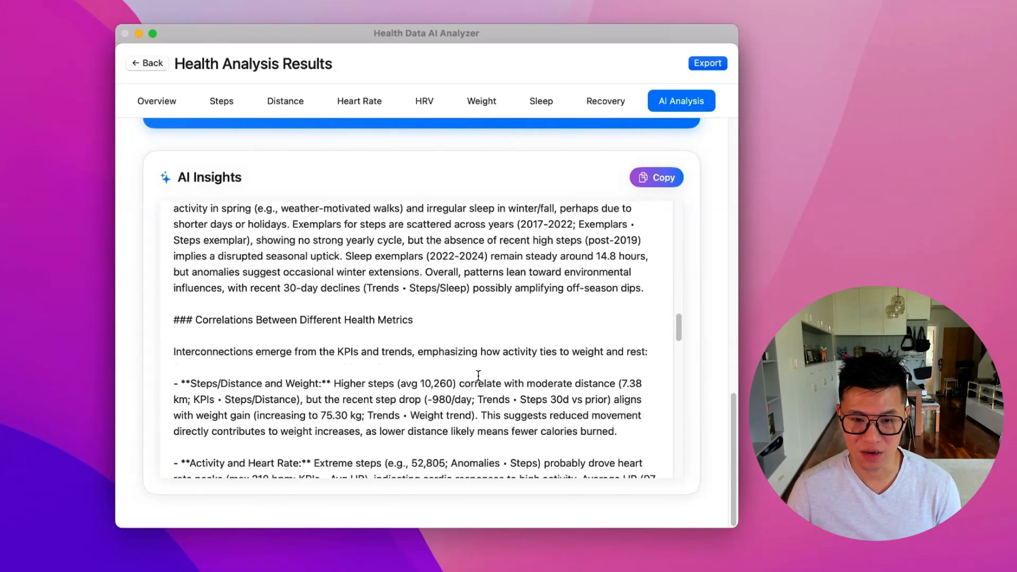
scroll(down, 3)
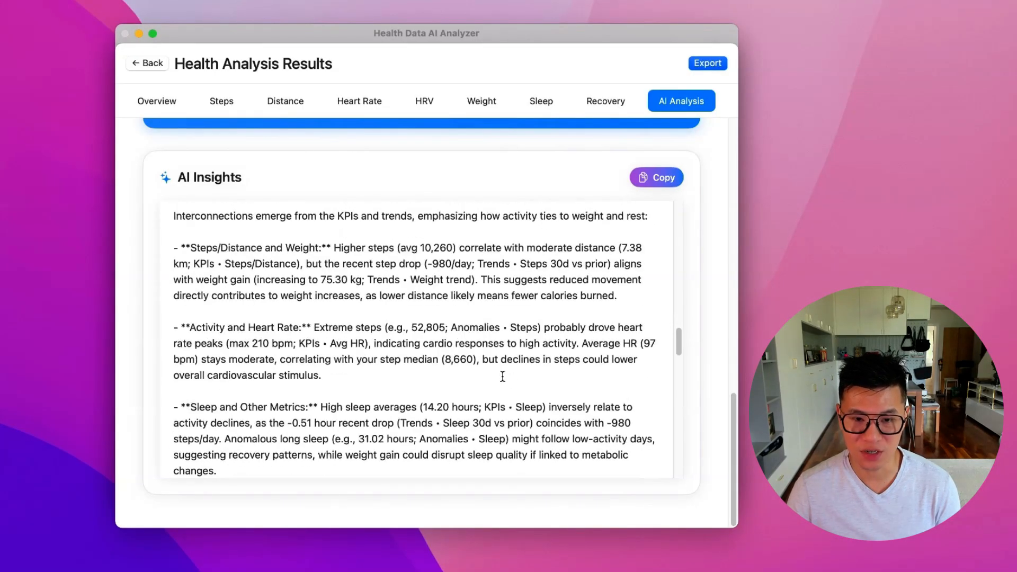
scroll(down, 3)
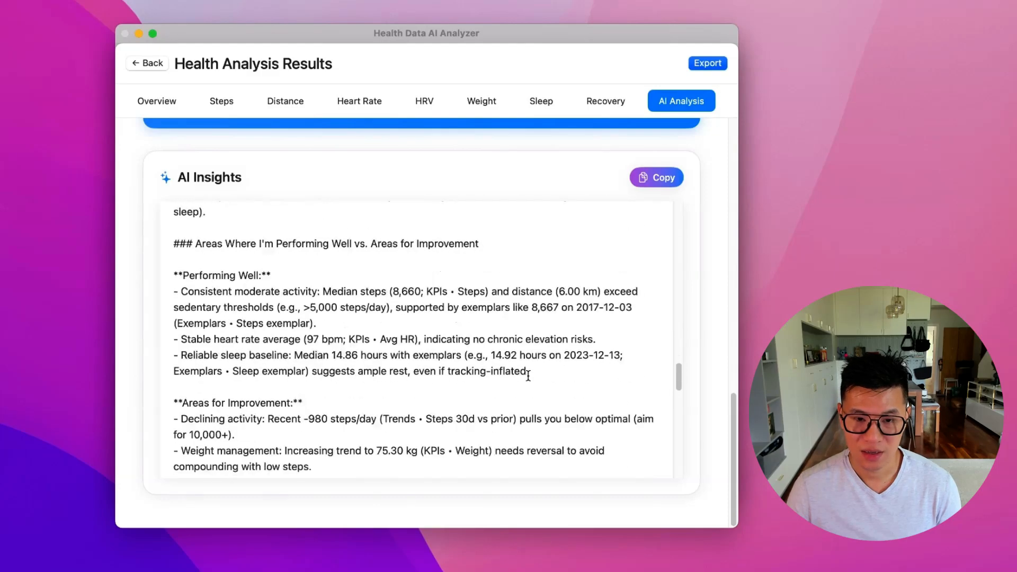
scroll(down, 3)
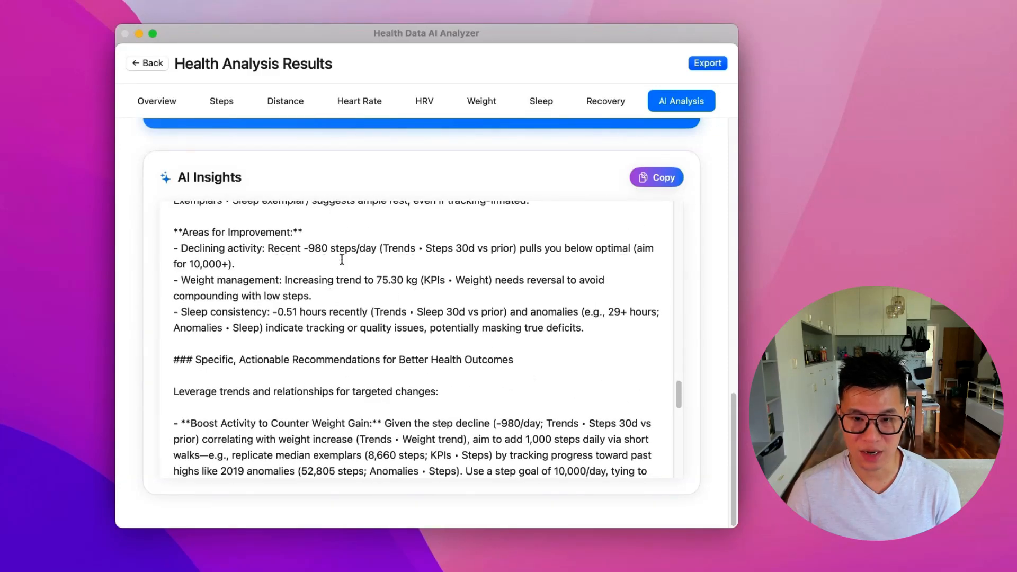
mouse_move(319, 255)
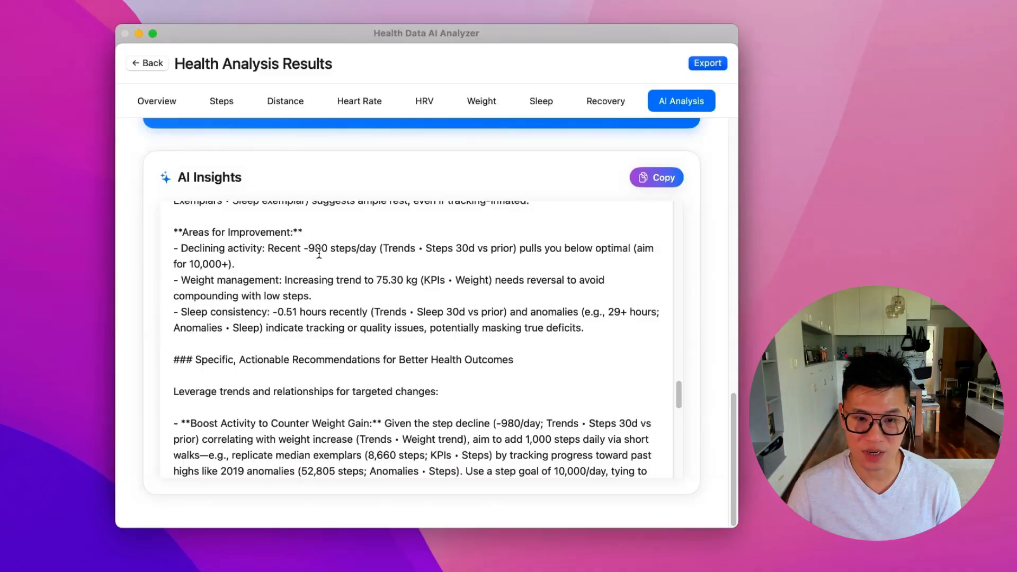
mouse_move(369, 289)
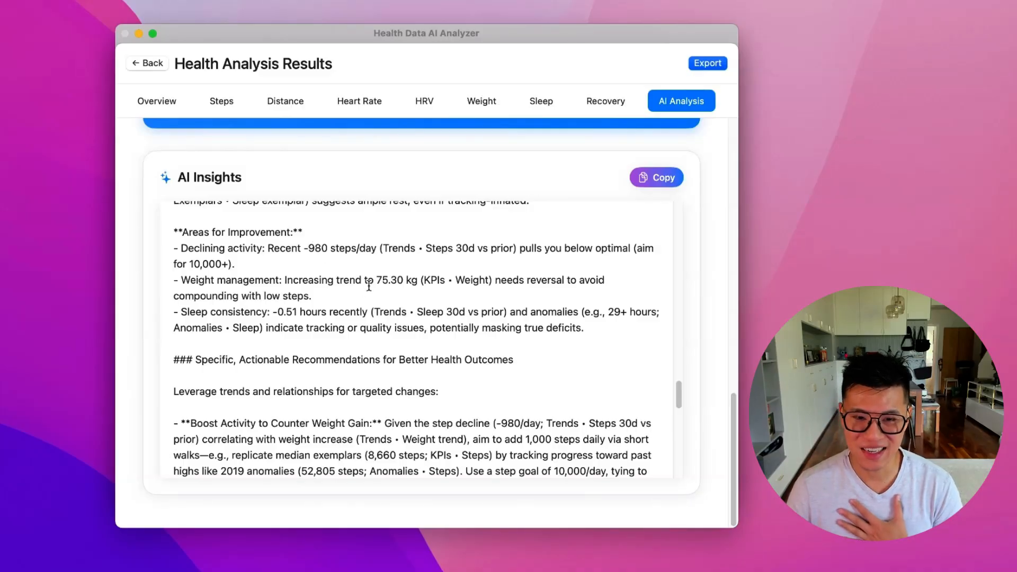
scroll(down, 3)
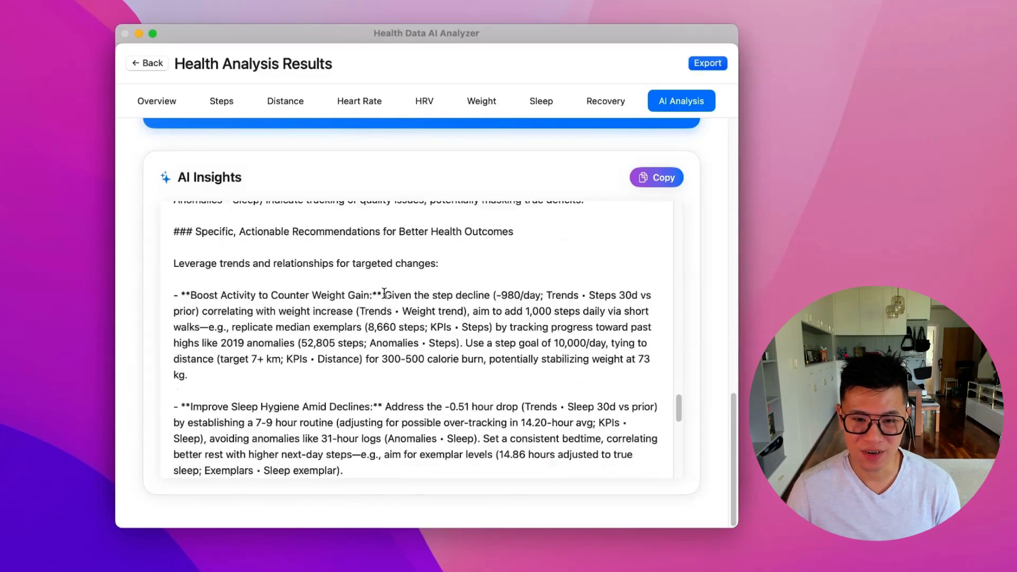
scroll(down, 3)
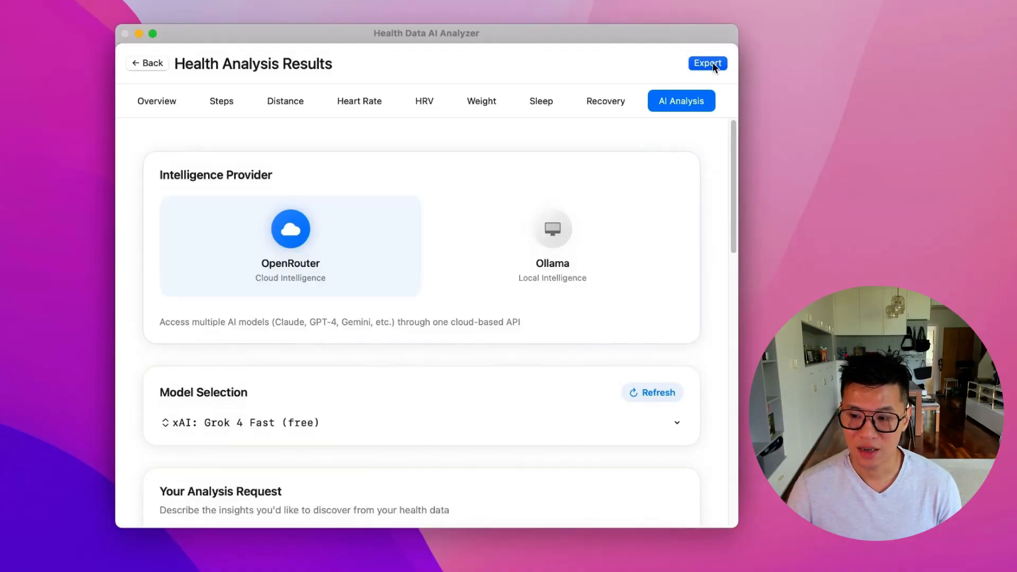
Step: Bring up the Export Options offering PDF report, chart images or raw CSV data
click(708, 64)
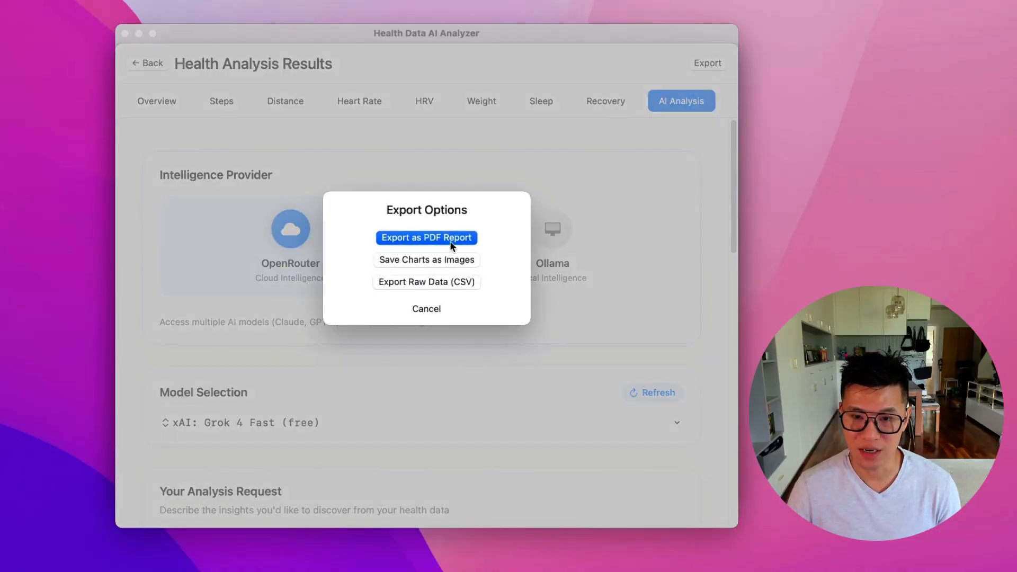
mouse_move(468, 294)
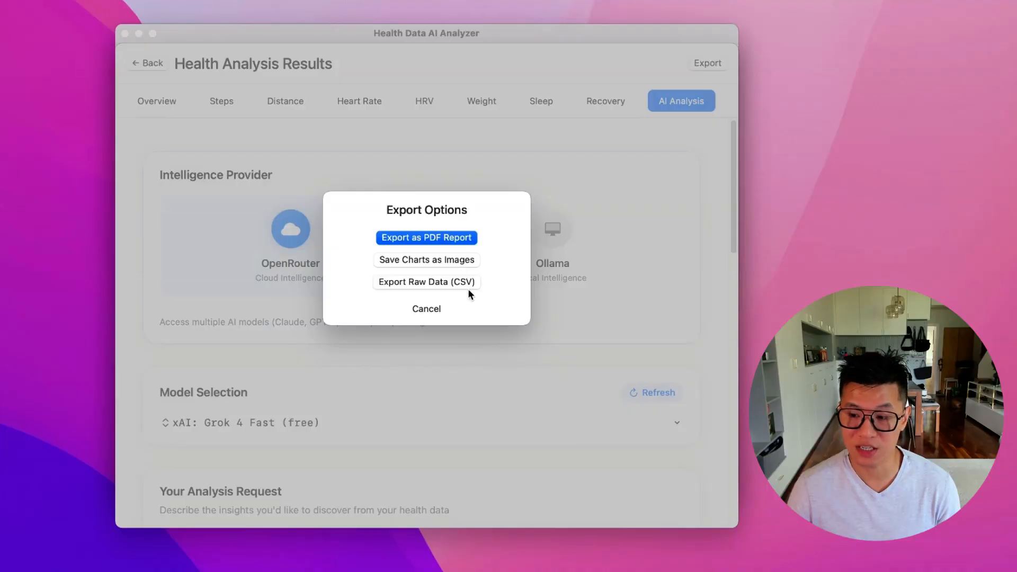